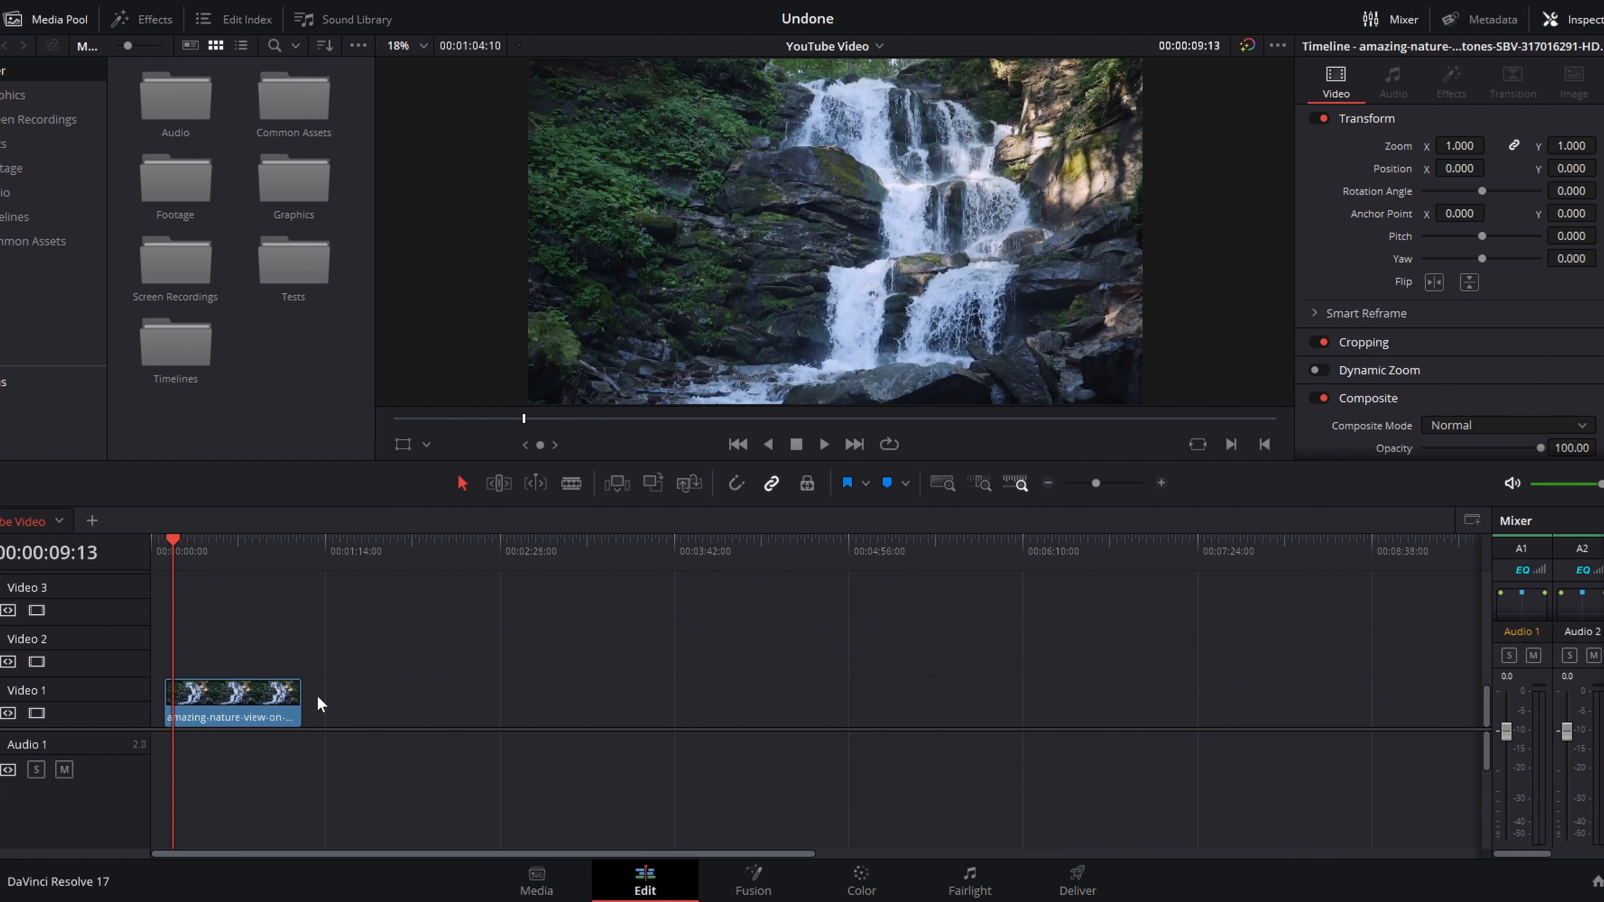
mouse_move(860, 829)
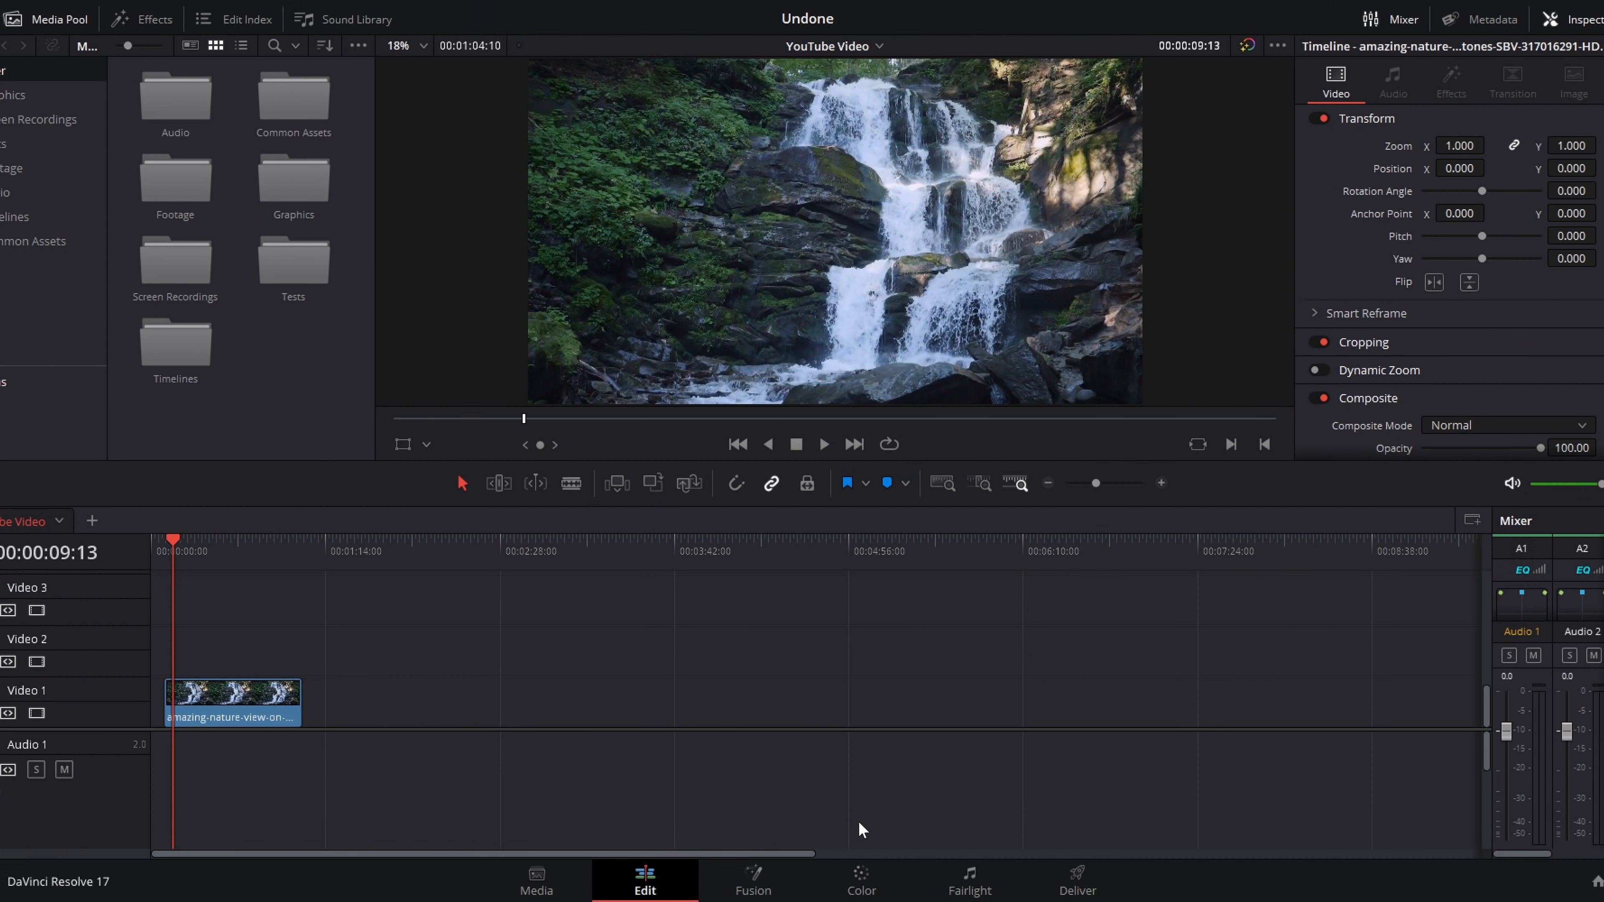
- Switch from the Edit page to the Color page with the waterfall clip loaded
left_click(792, 880)
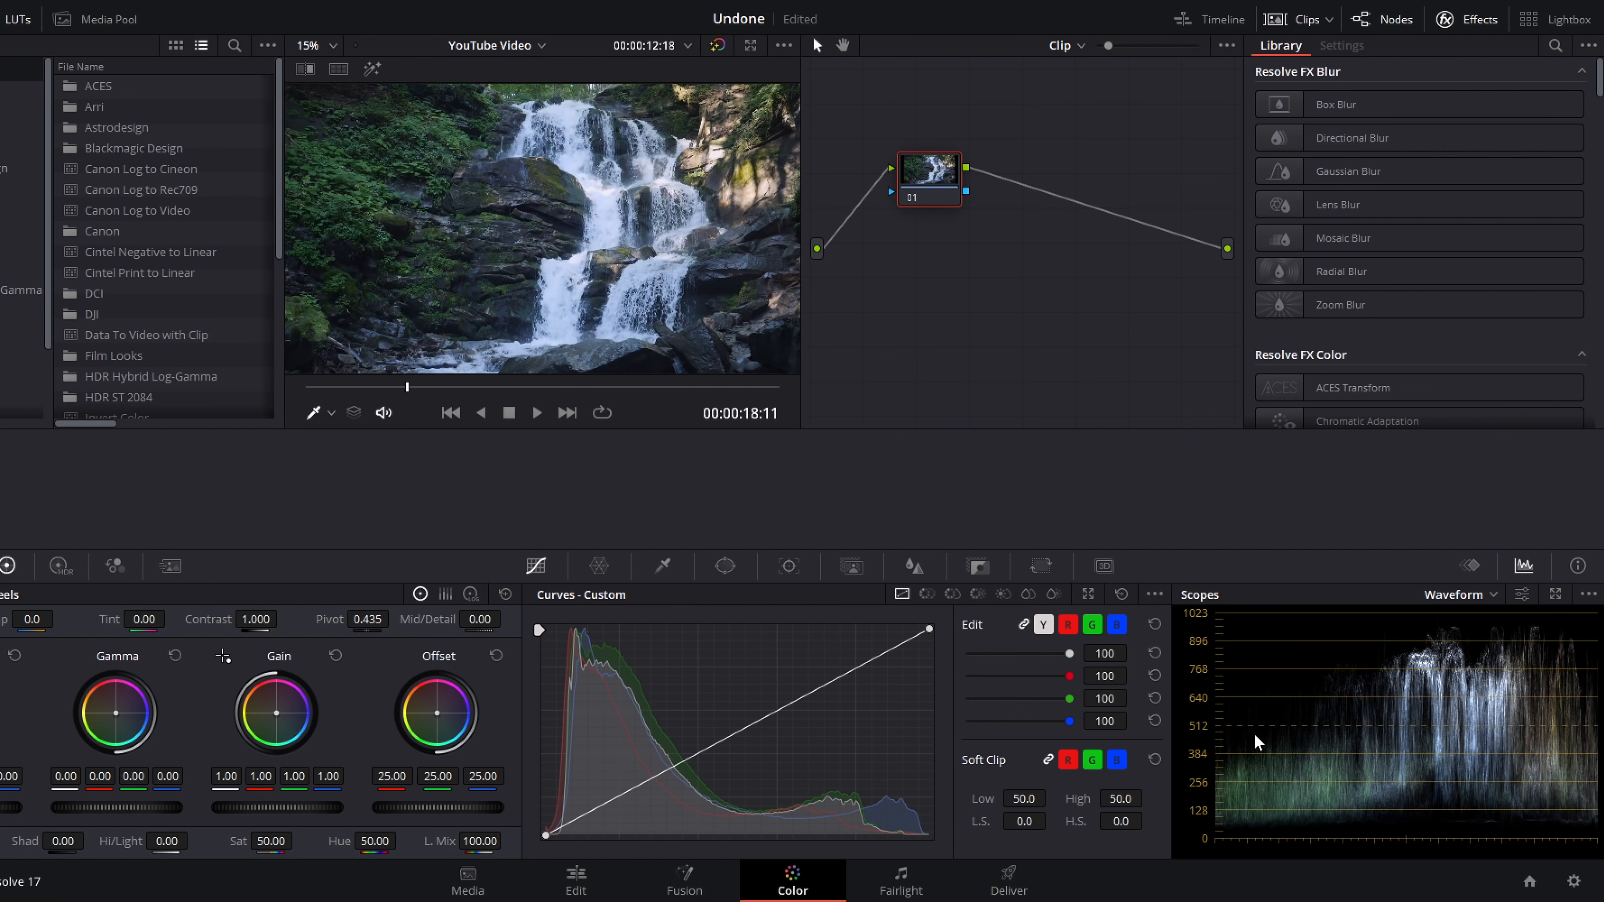
mouse_move(1325, 716)
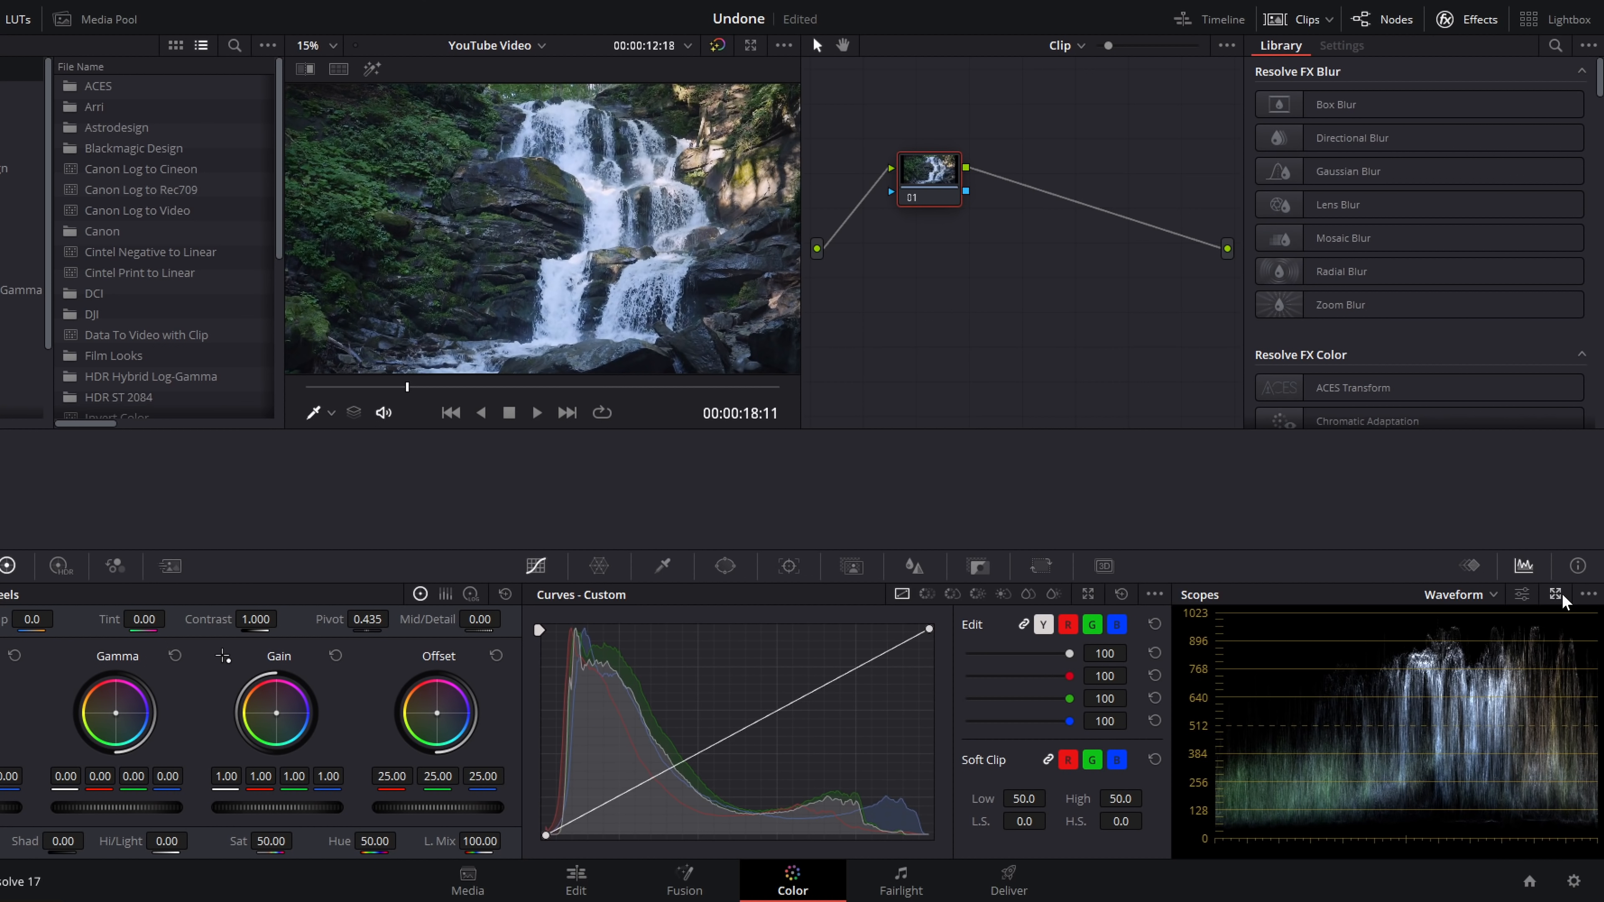
- Pop the Waveform scope out into a large floating window and pause playback
left_click(1578, 593)
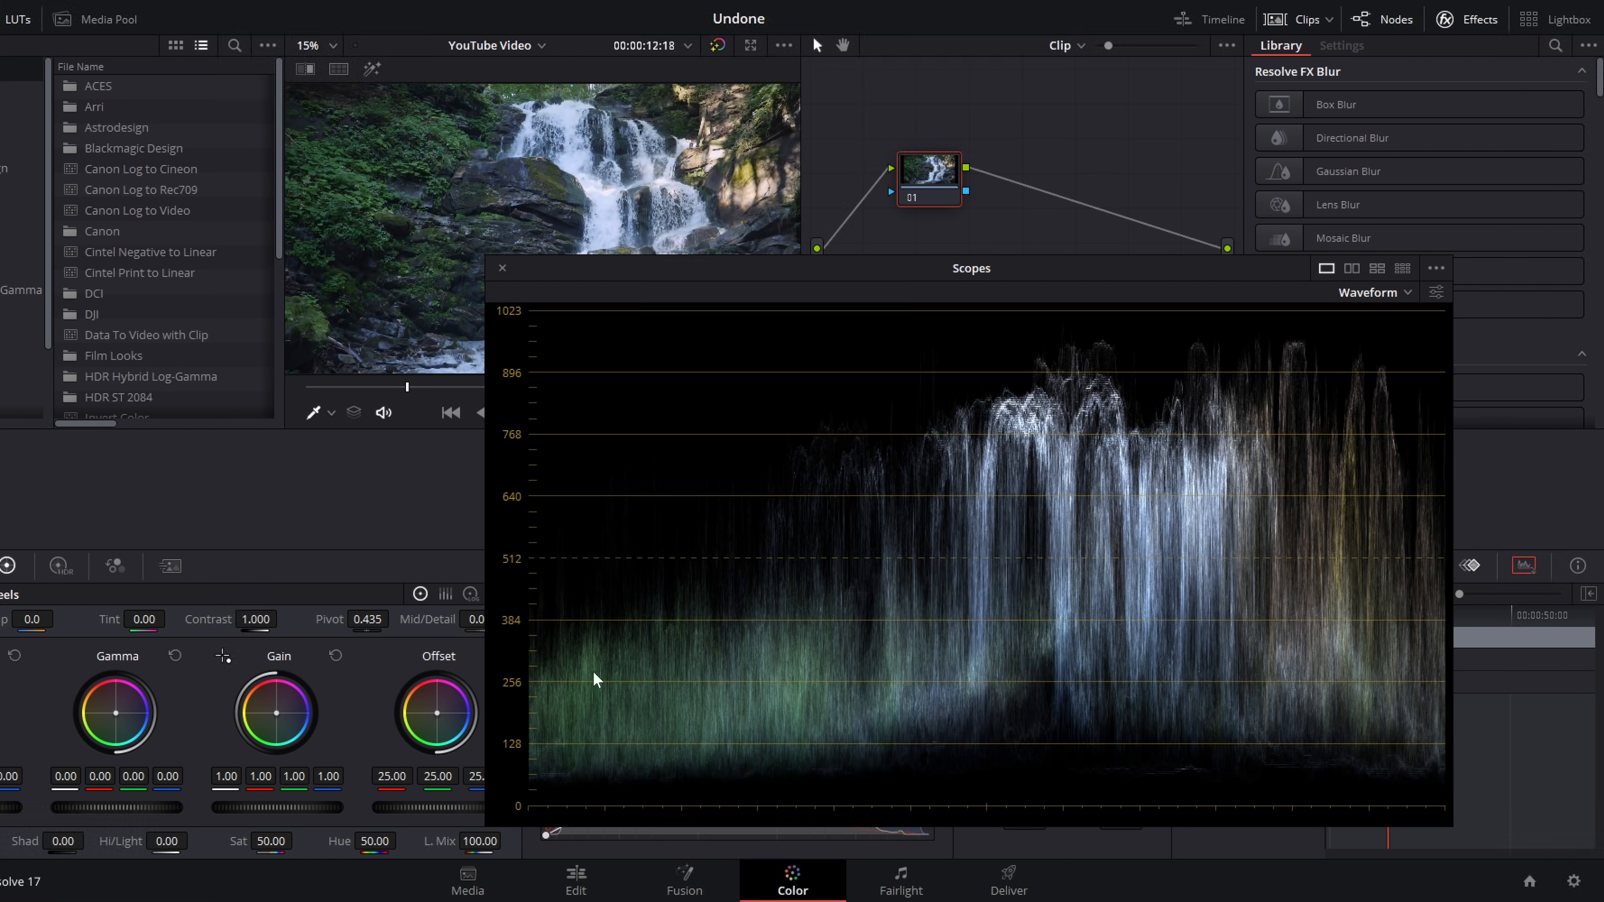
mouse_move(516, 333)
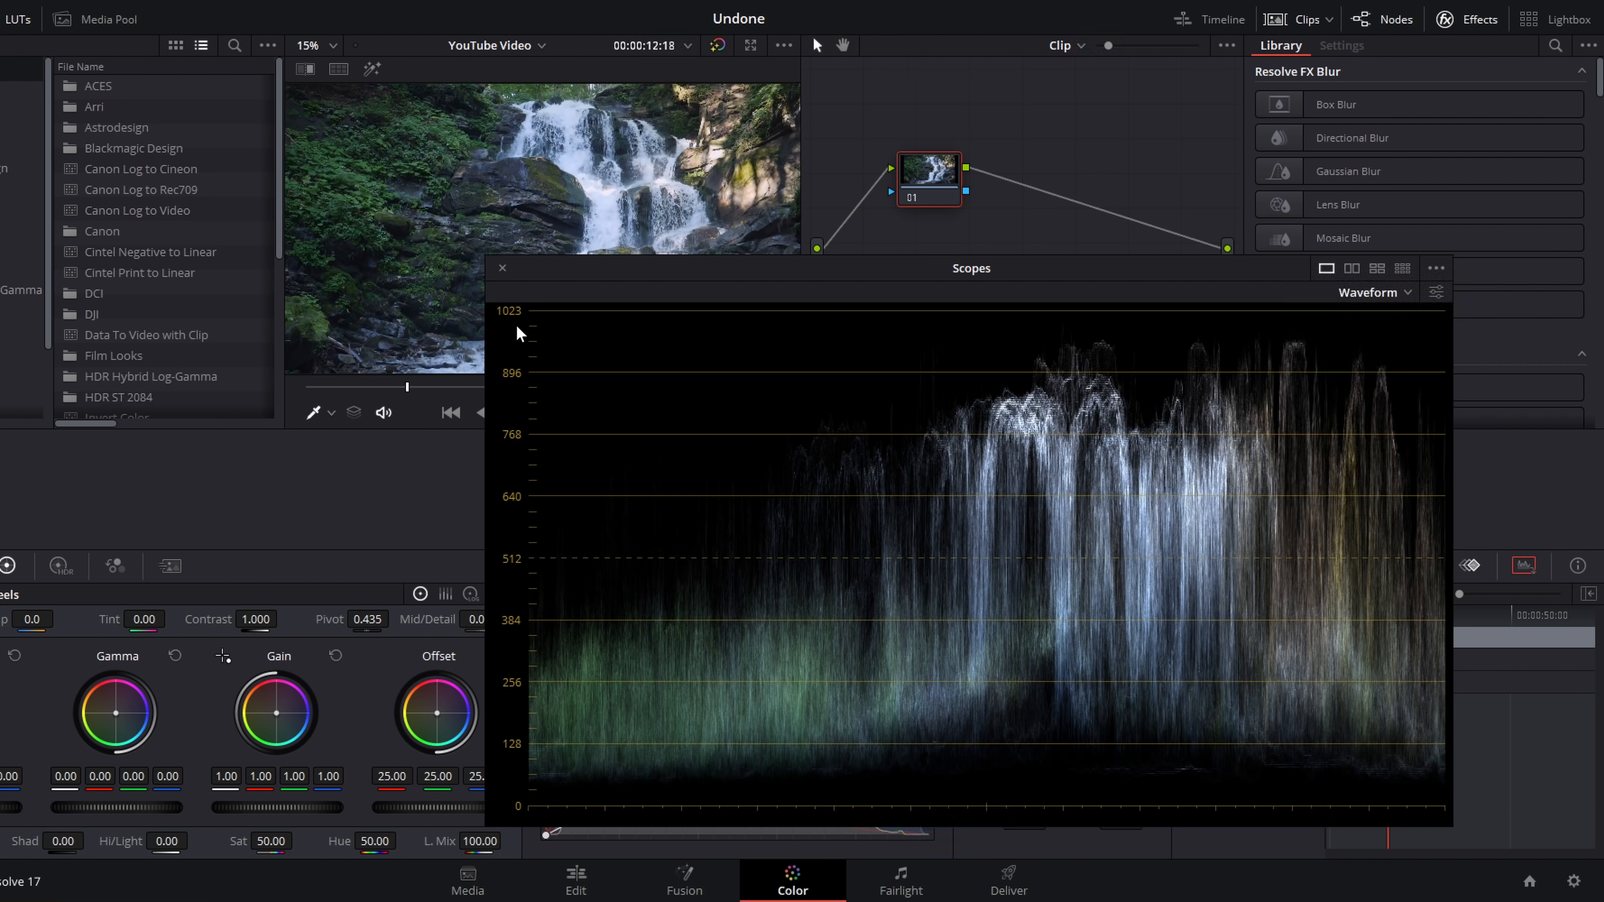
mouse_move(520, 392)
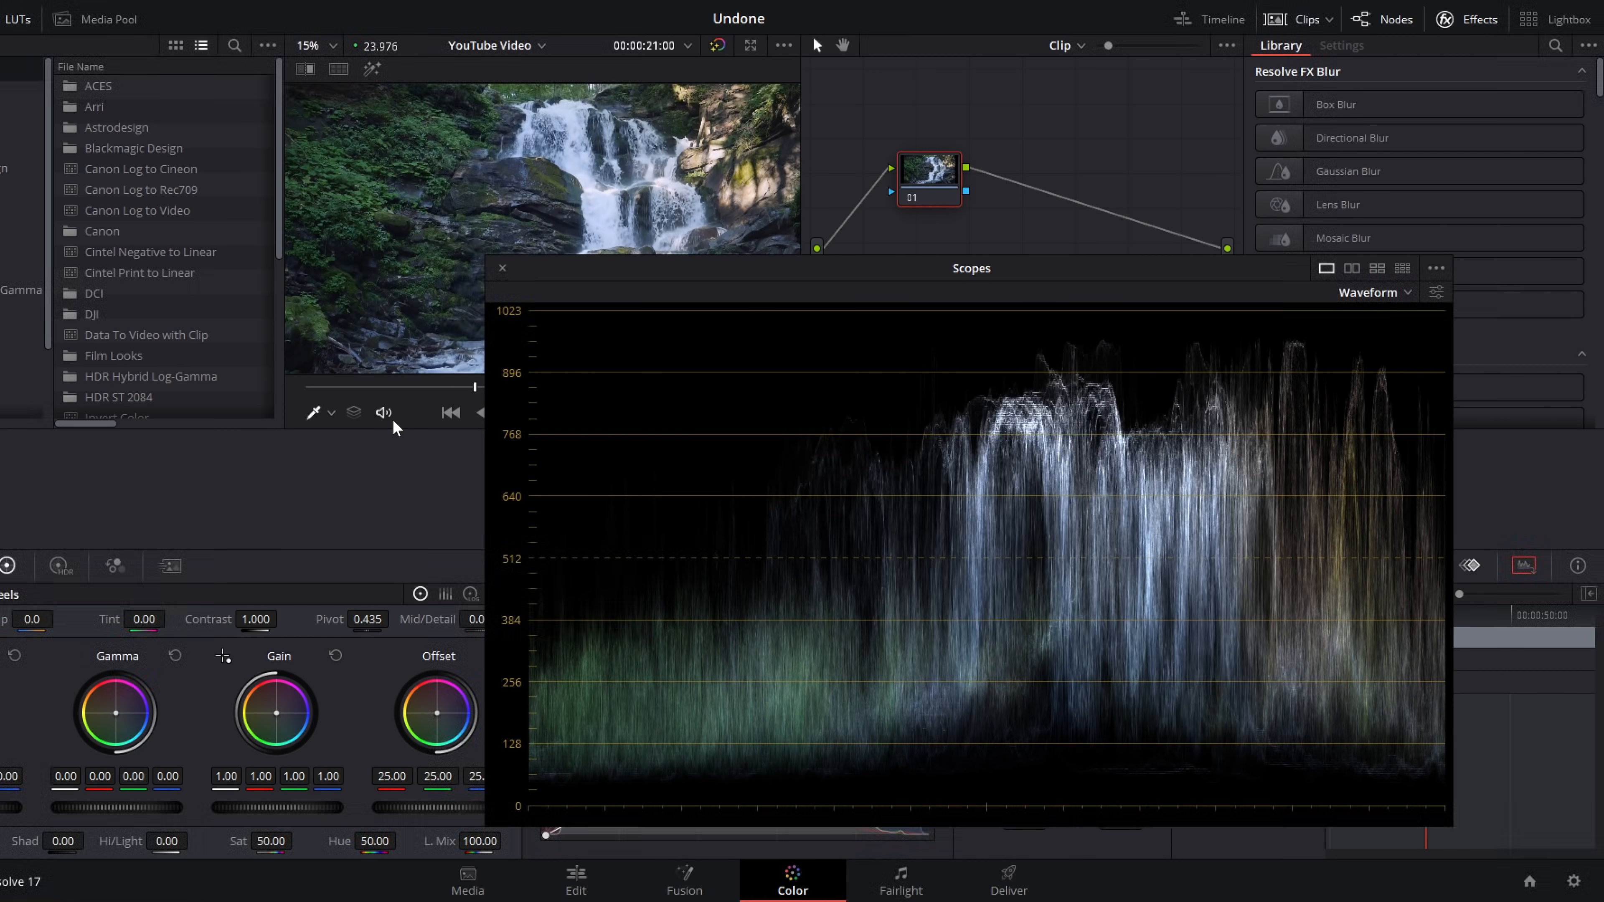
left_click(1436, 292)
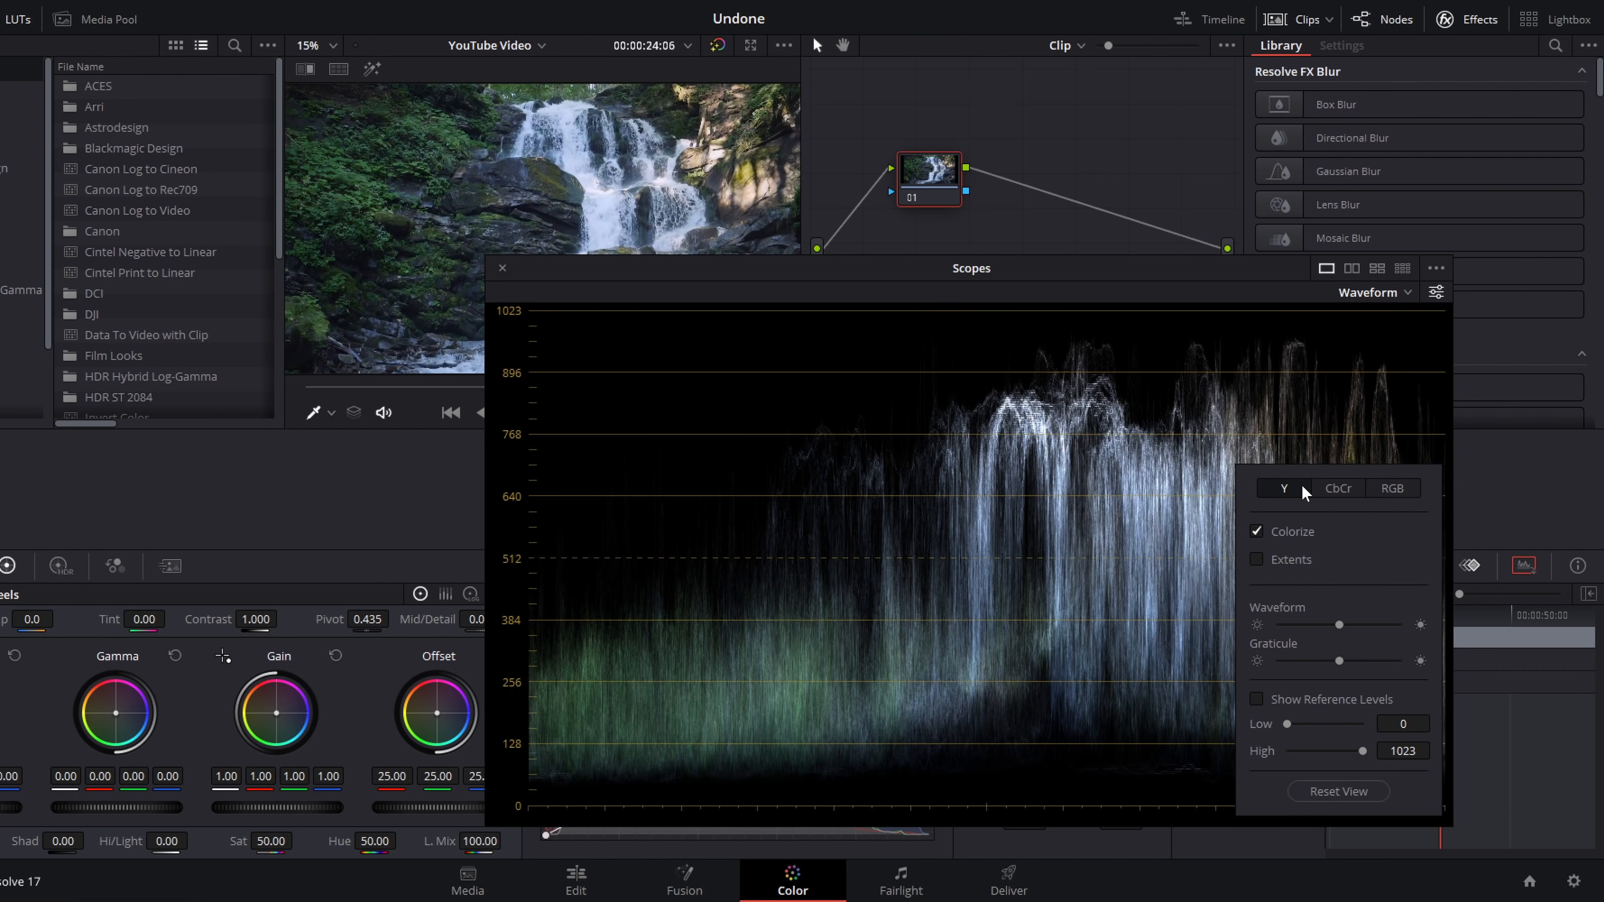
- Try CbCr and RGB waveform modes, return to Y luma, and untick Colorize for white traces
left_click(1337, 488)
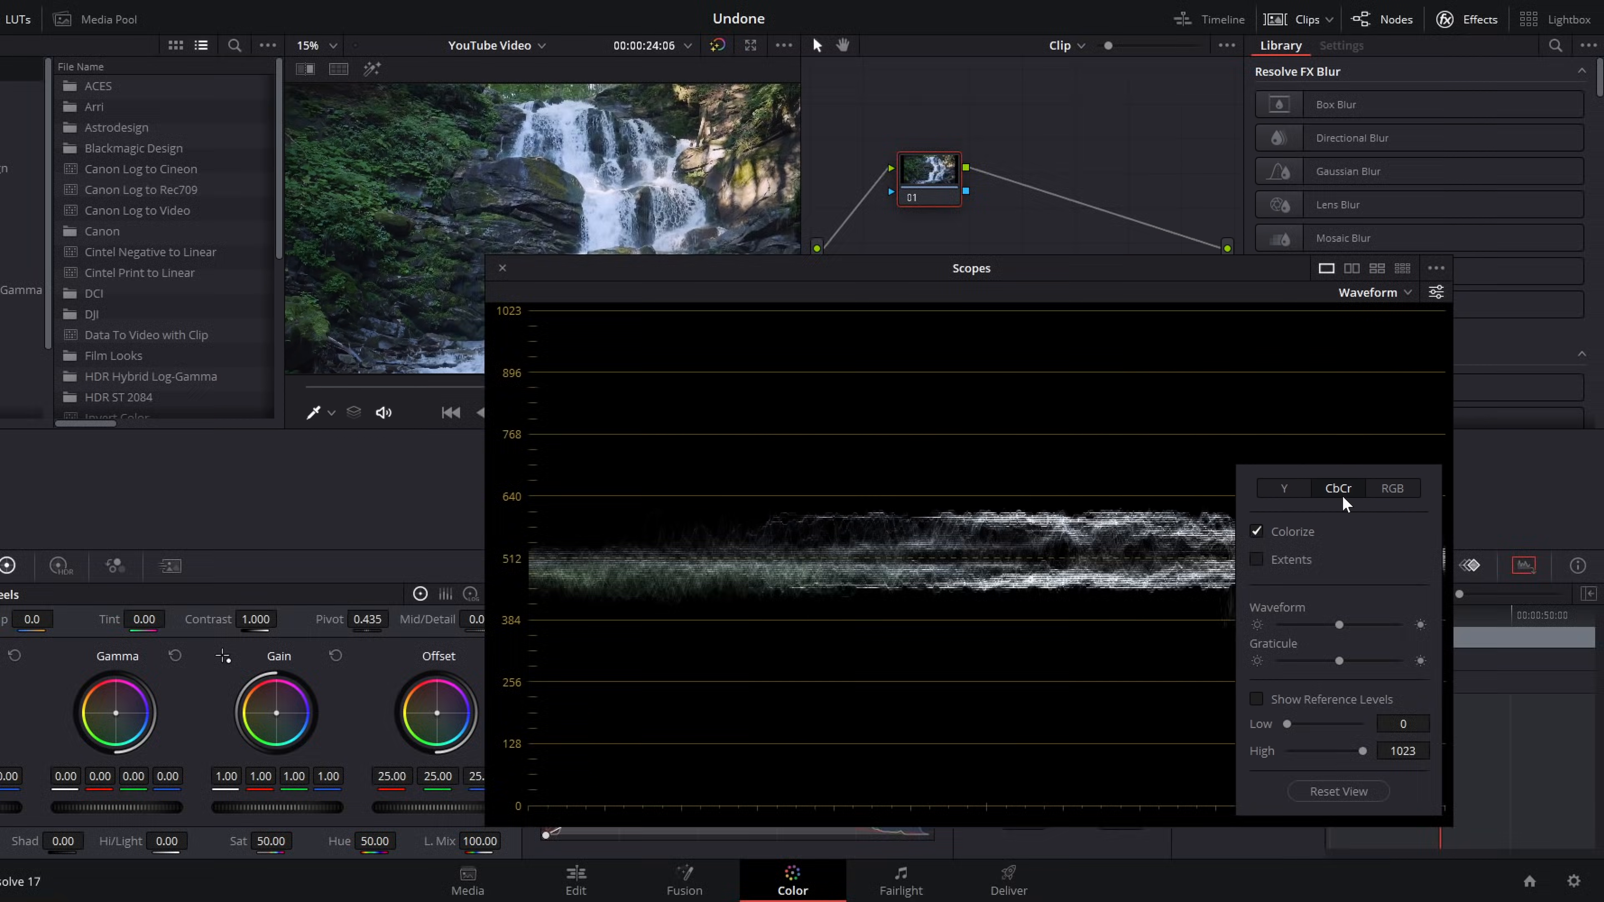
left_click(1390, 487)
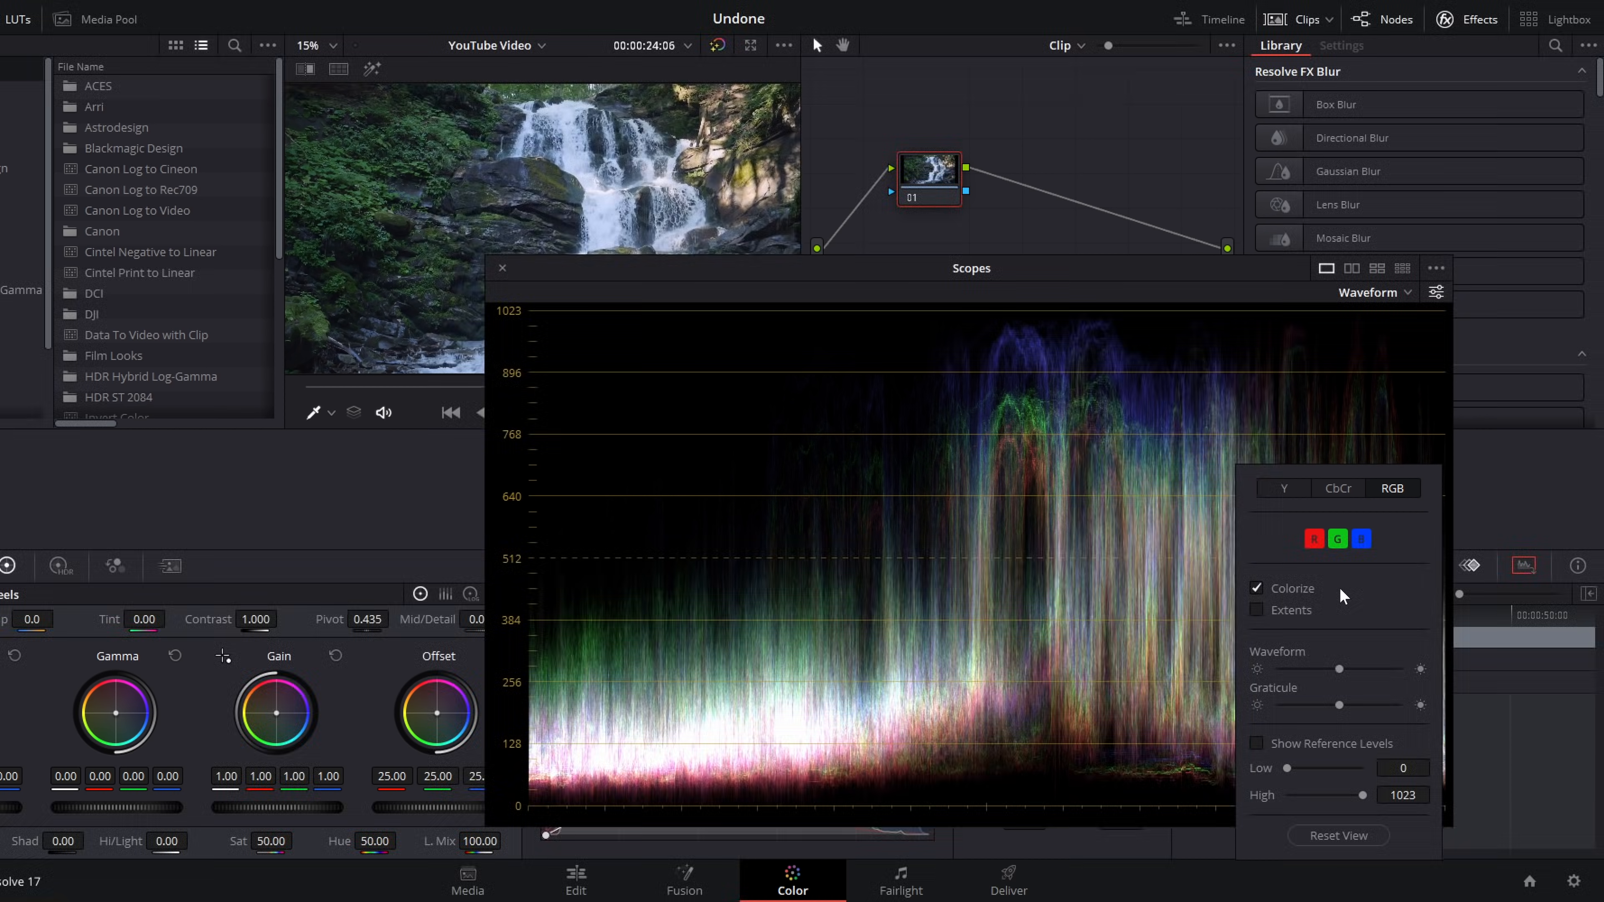
left_click(1335, 539)
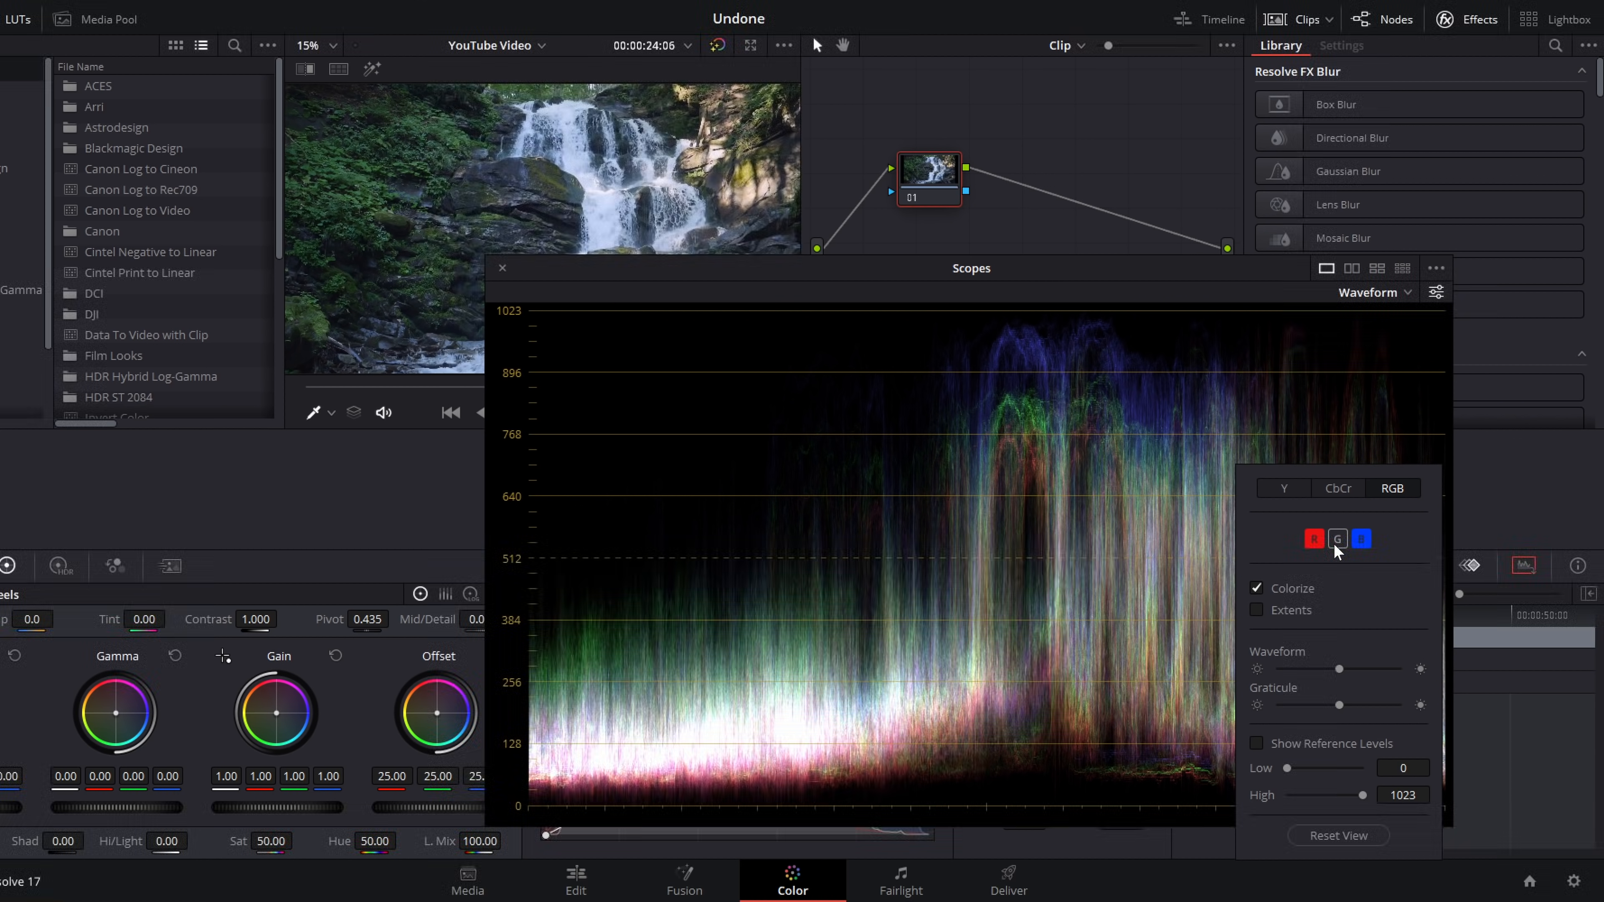
left_click(1336, 539)
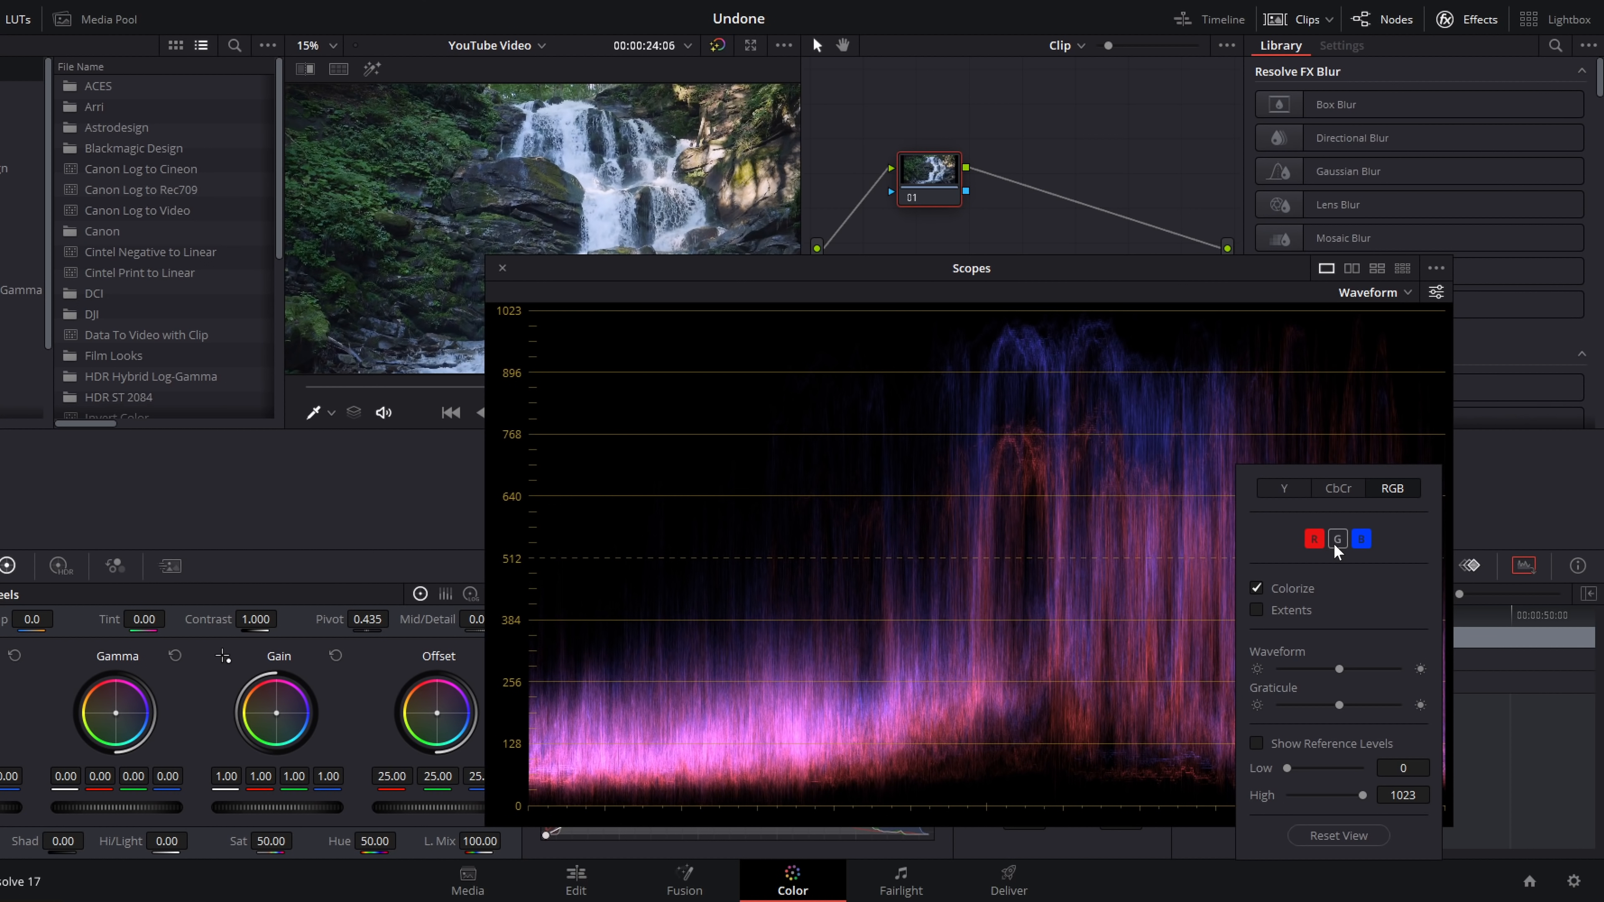
left_click(1337, 539)
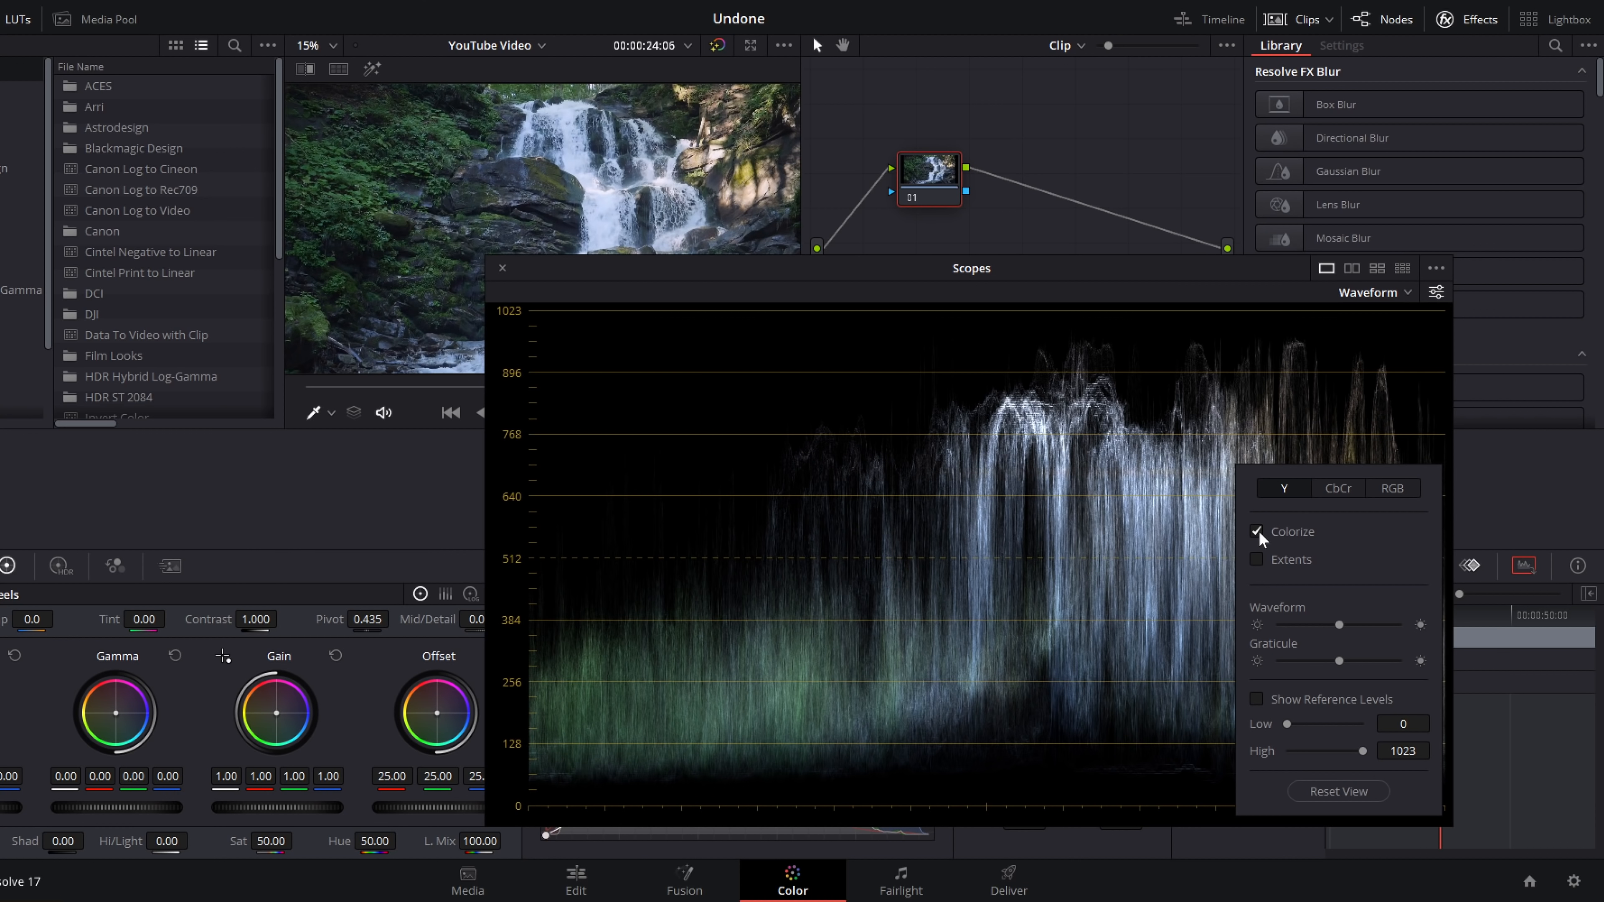
left_click(1257, 532)
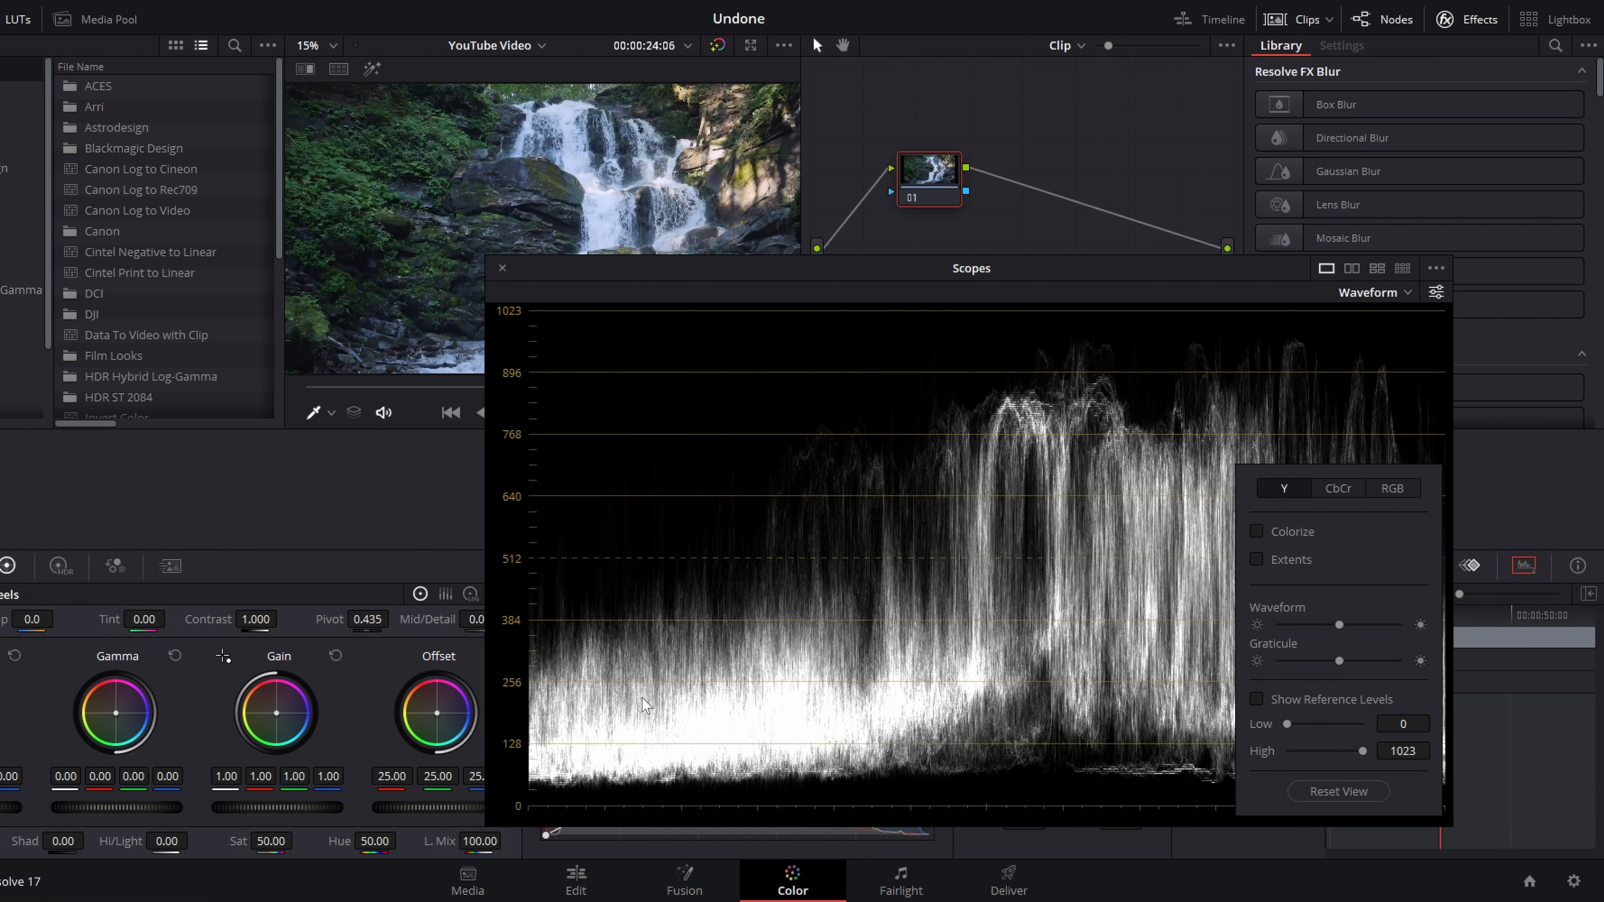
mouse_move(521, 574)
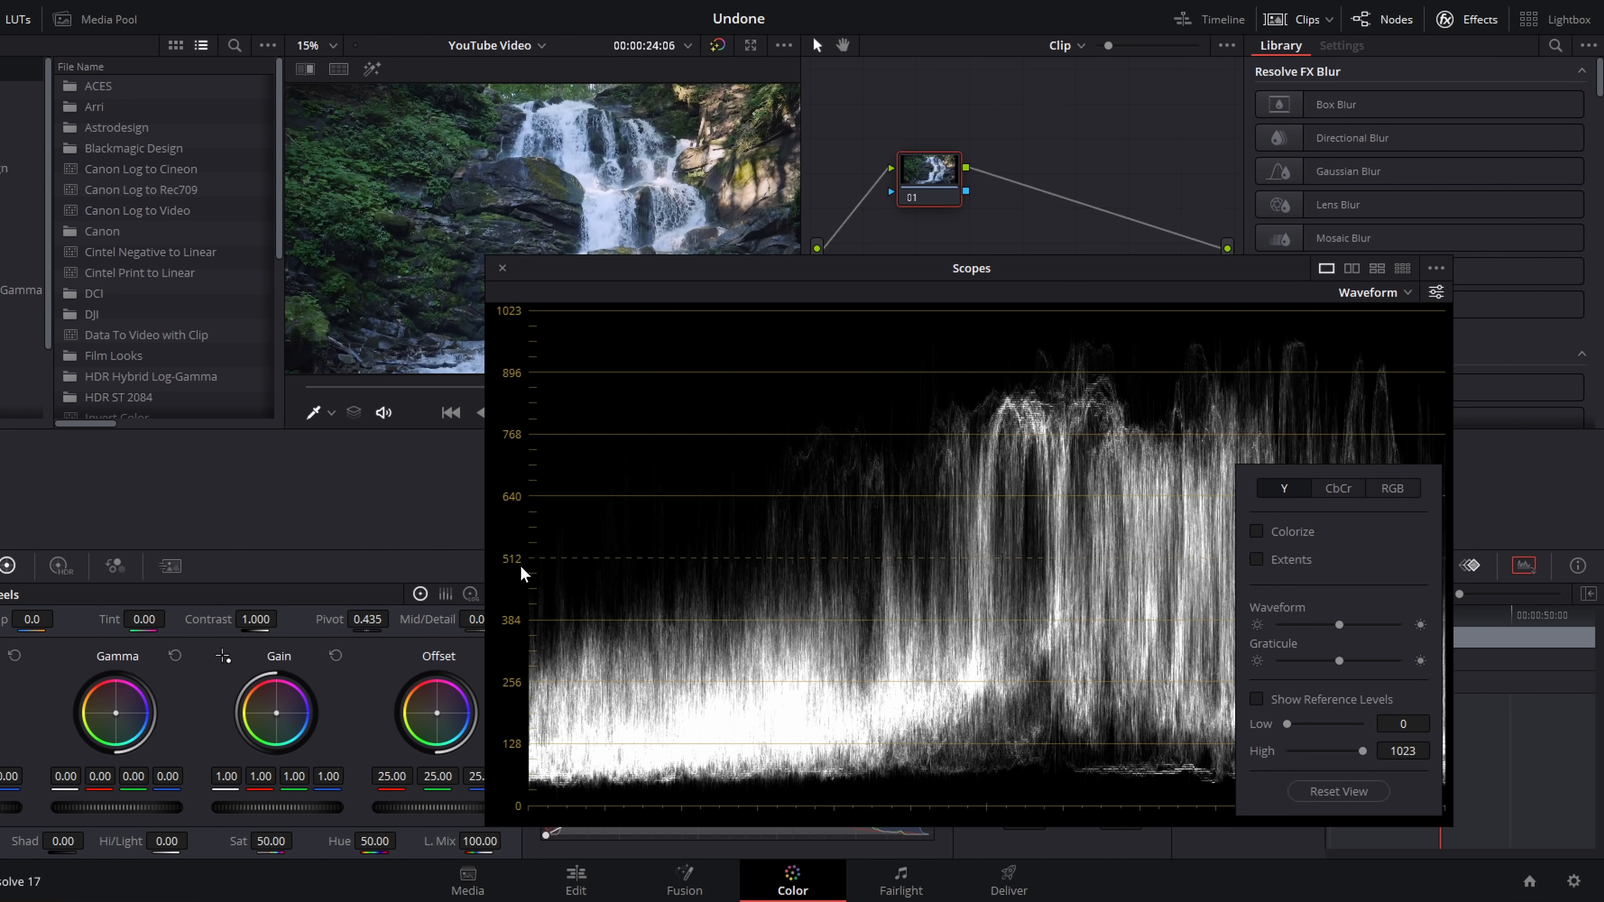
mouse_move(1081, 523)
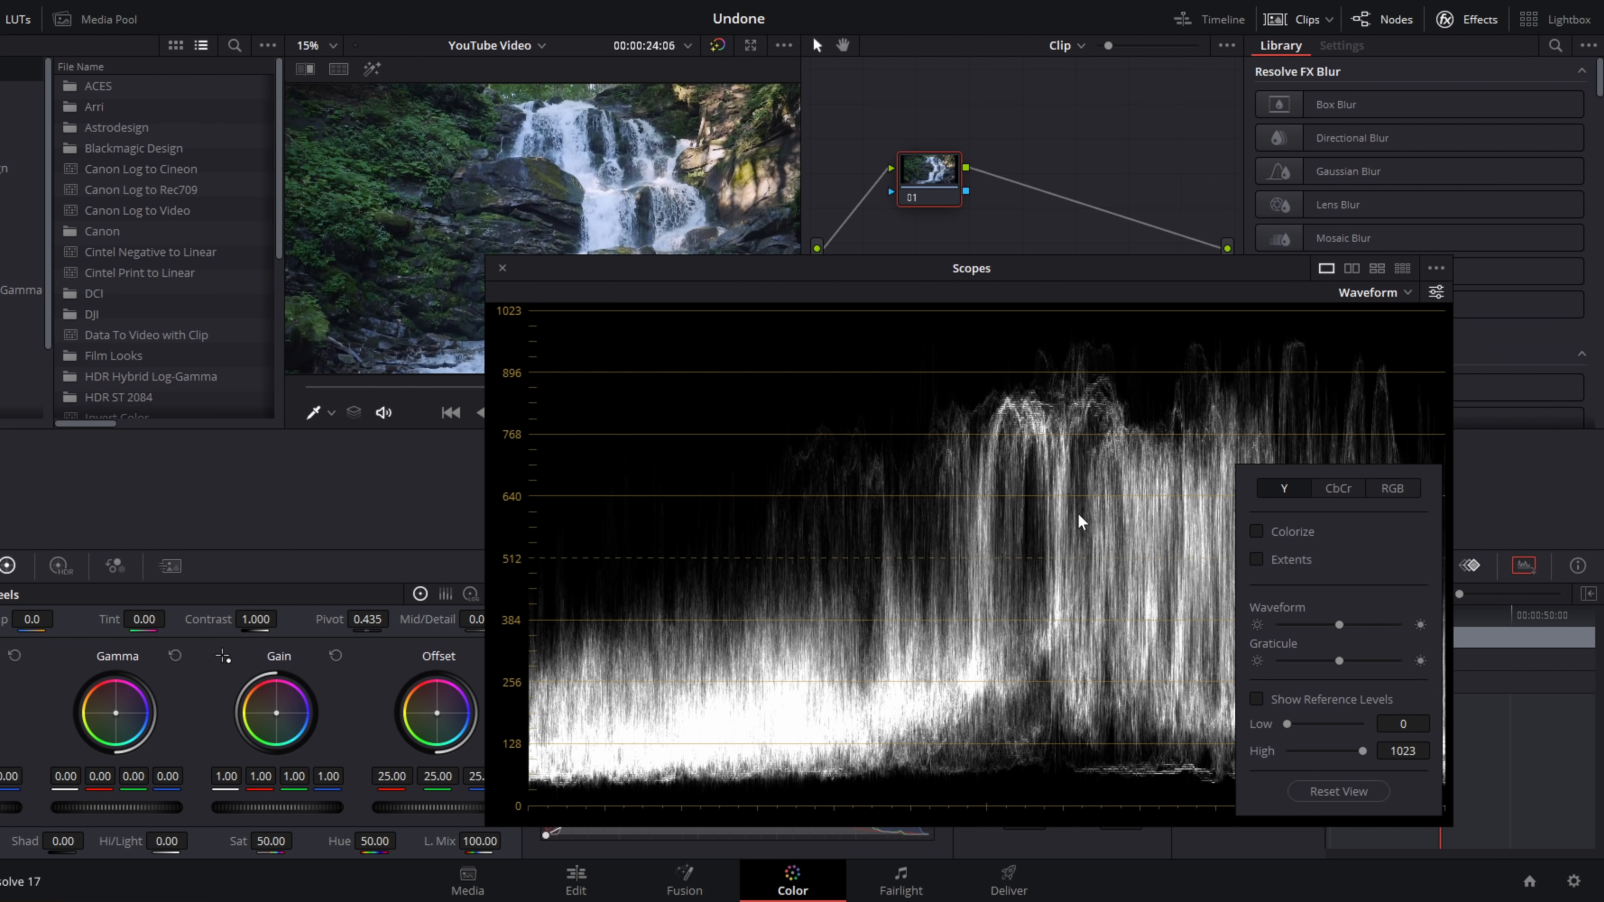
- Tick Colorize again so the luma traces regain their tint
left_click(1258, 531)
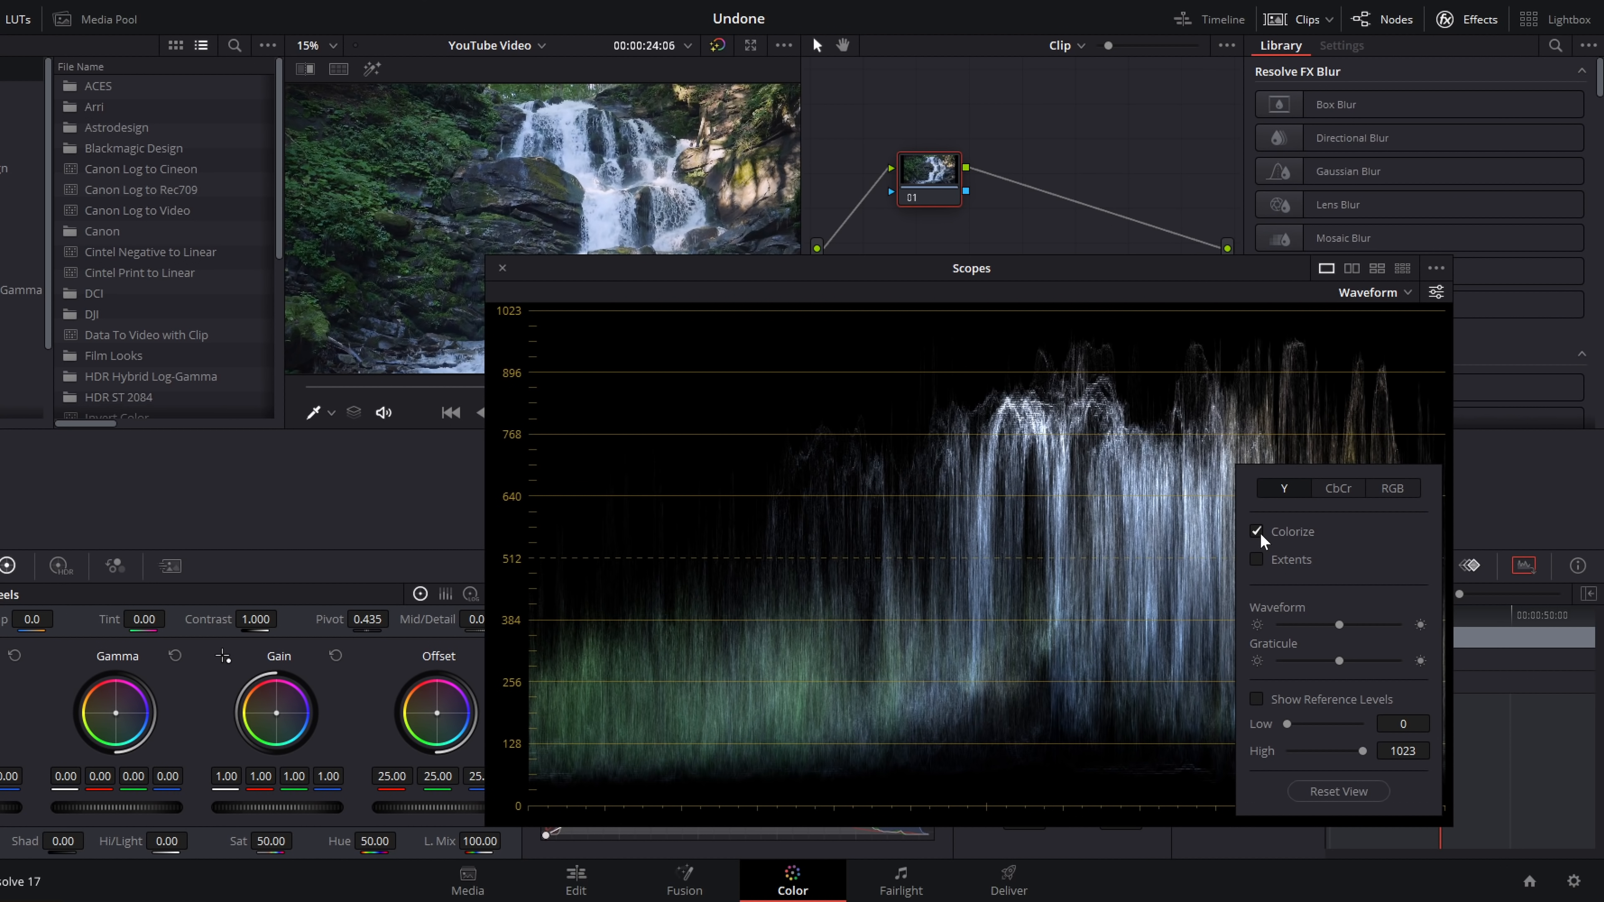
mouse_move(719, 714)
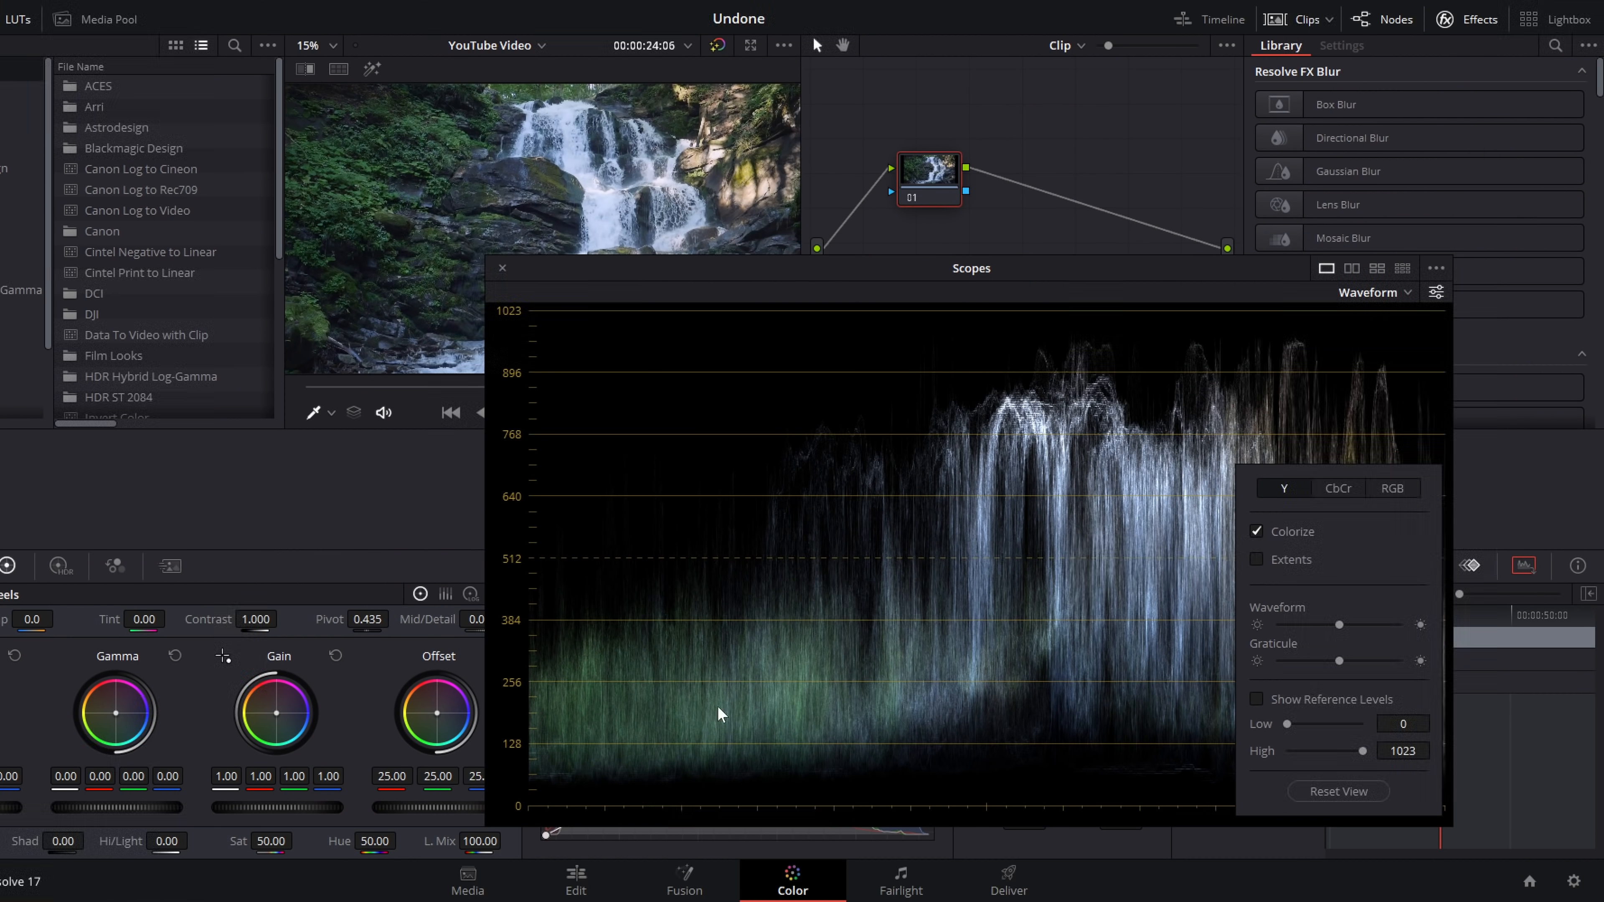
mouse_move(597, 719)
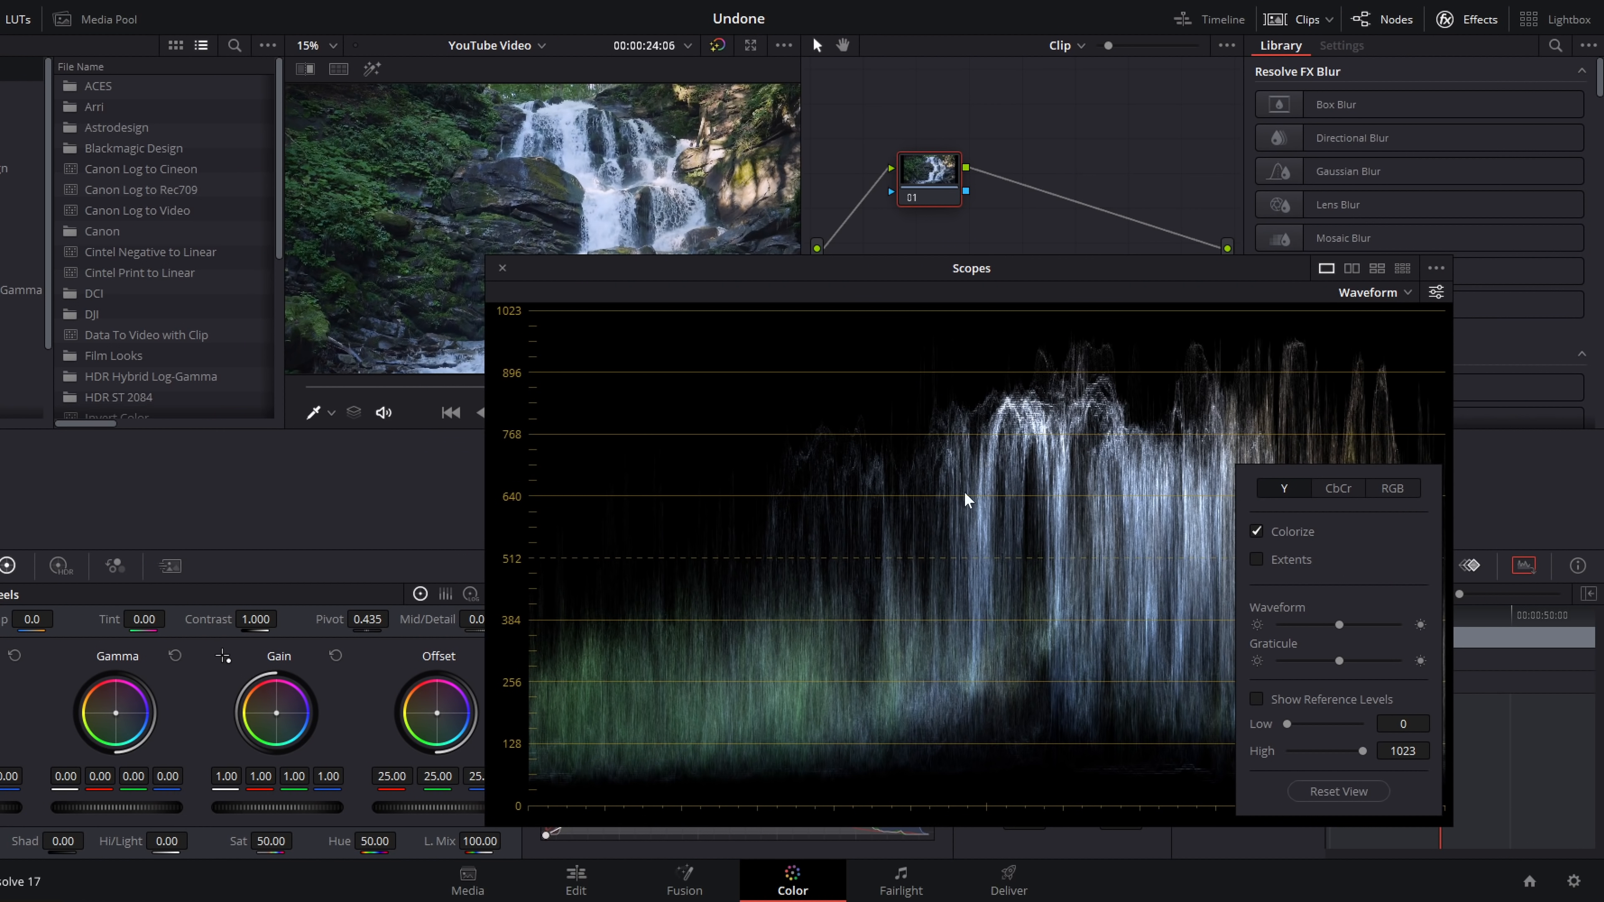
mouse_move(1075, 539)
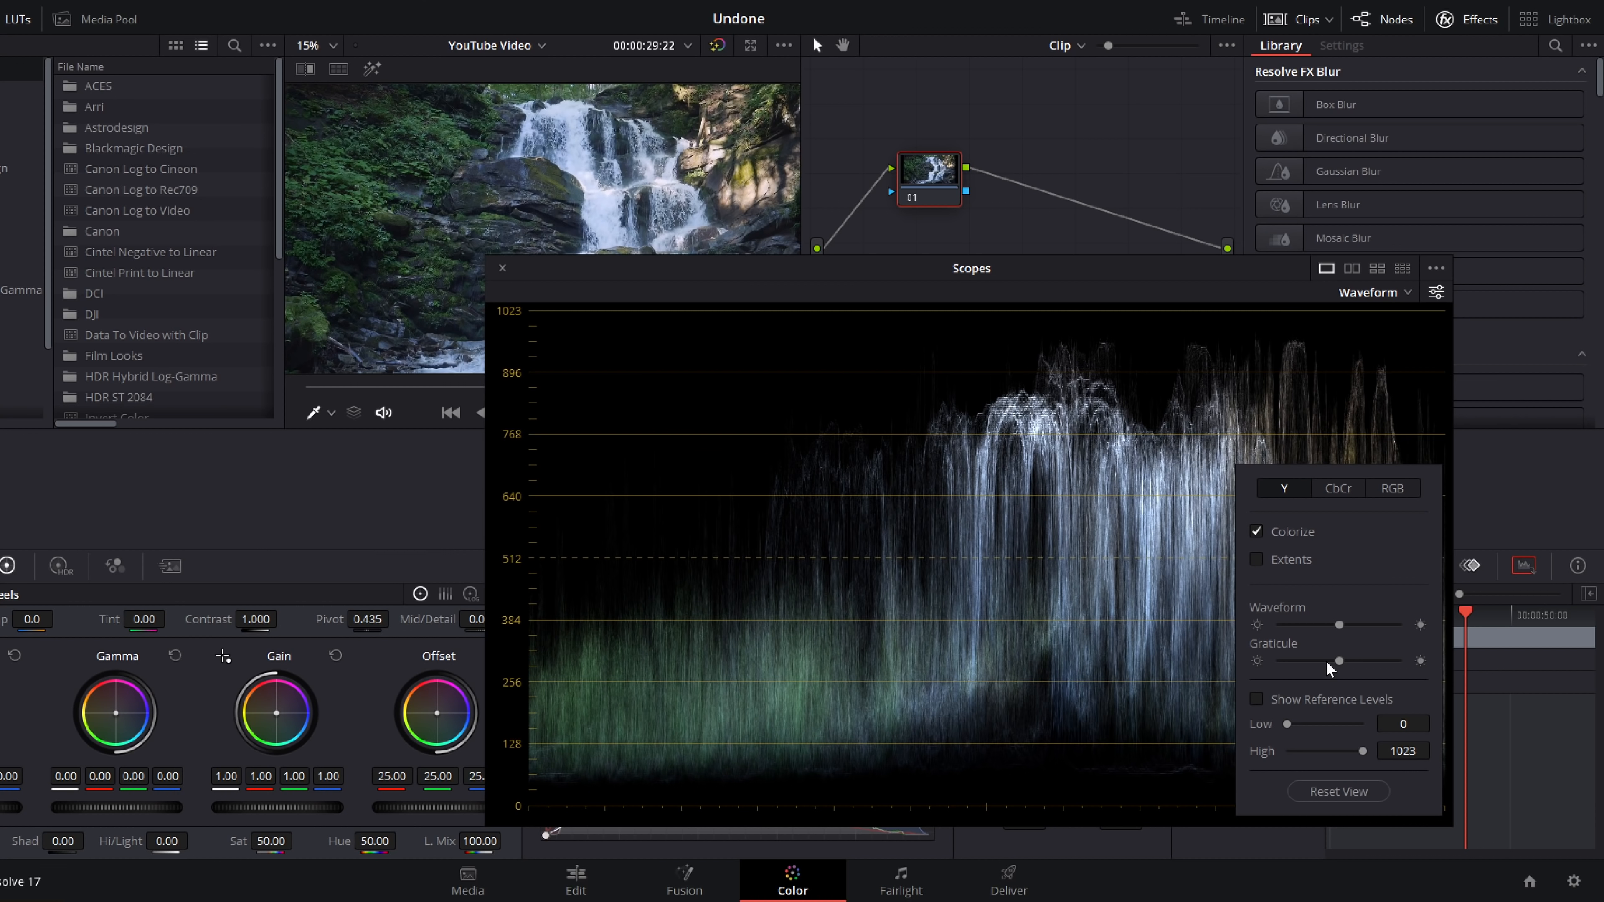
left_click_drag(1339, 661, 1277, 661)
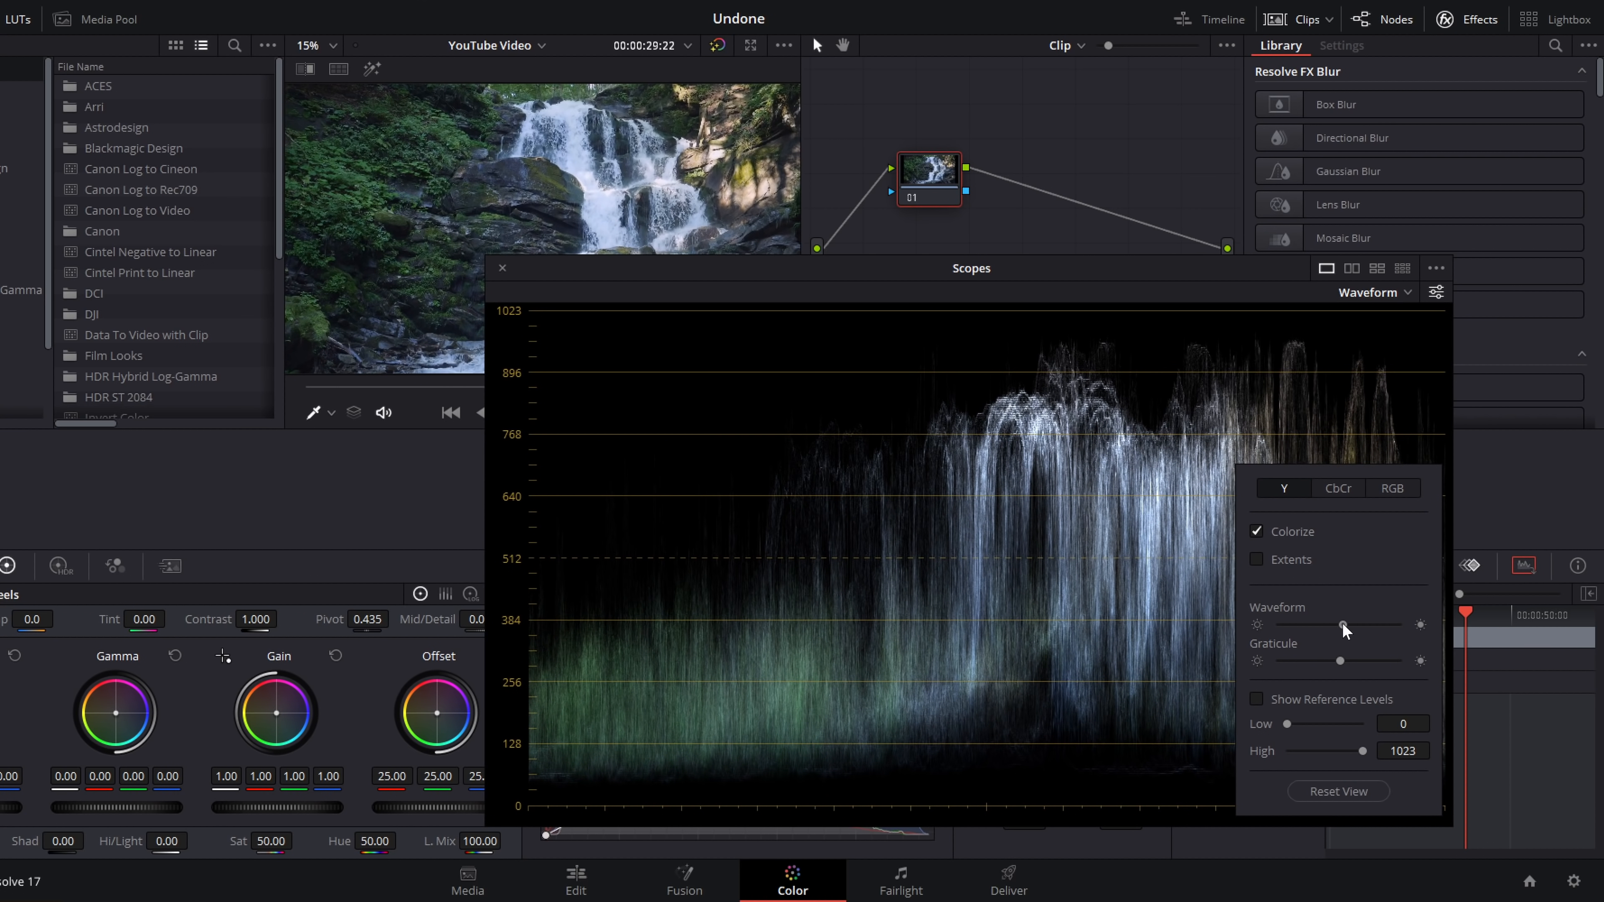
left_click_drag(1340, 624, 1396, 625)
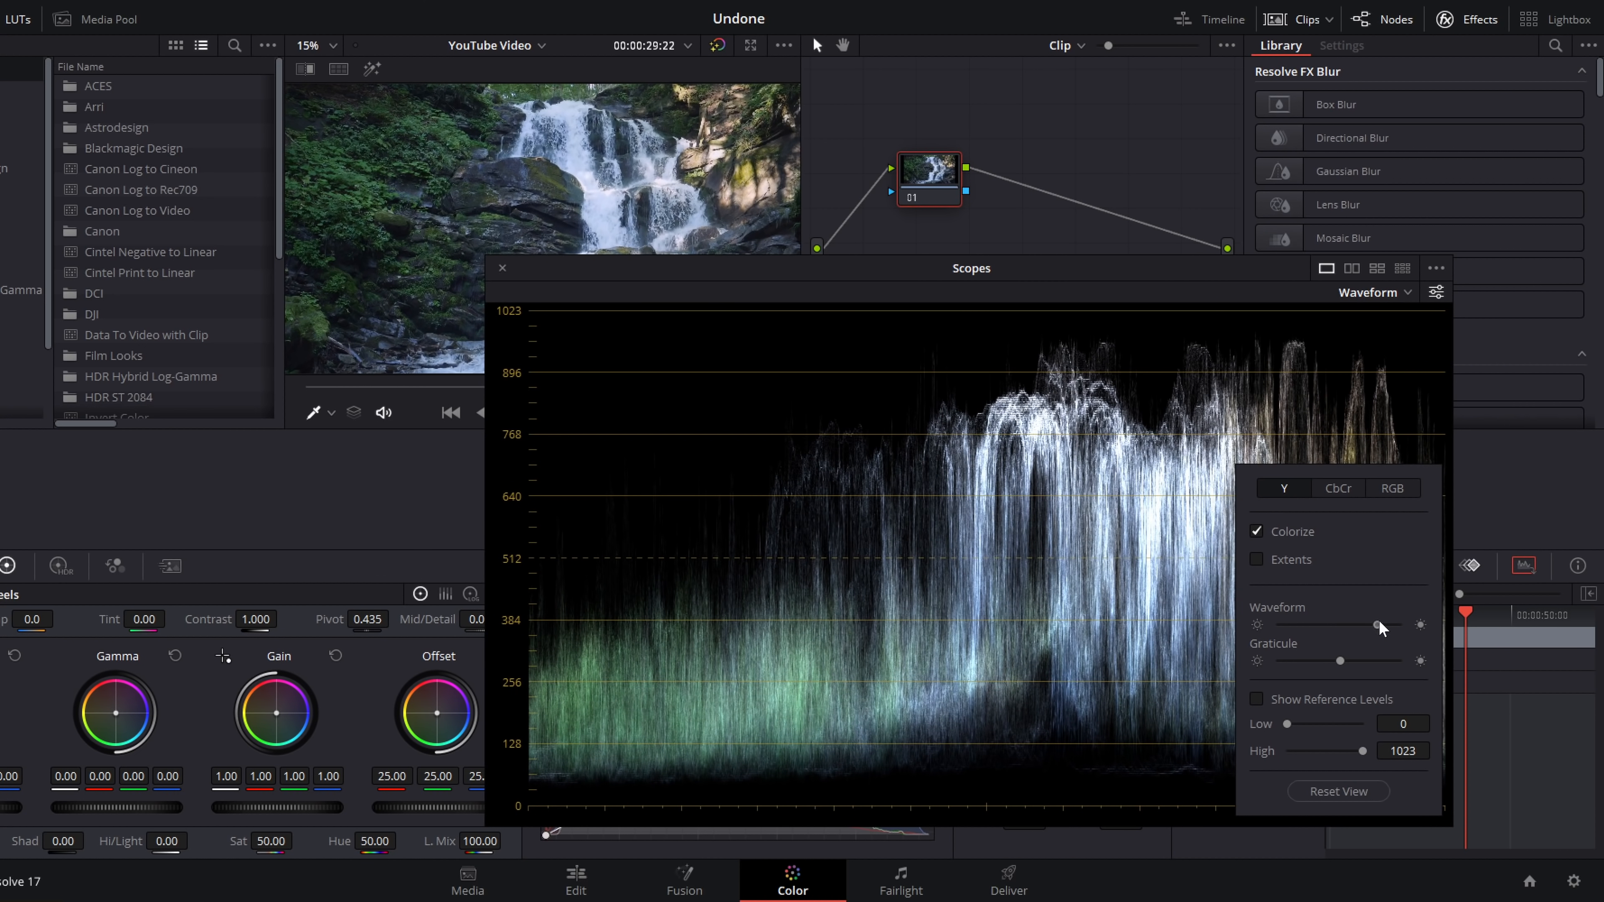
left_click_drag(1378, 625, 1338, 625)
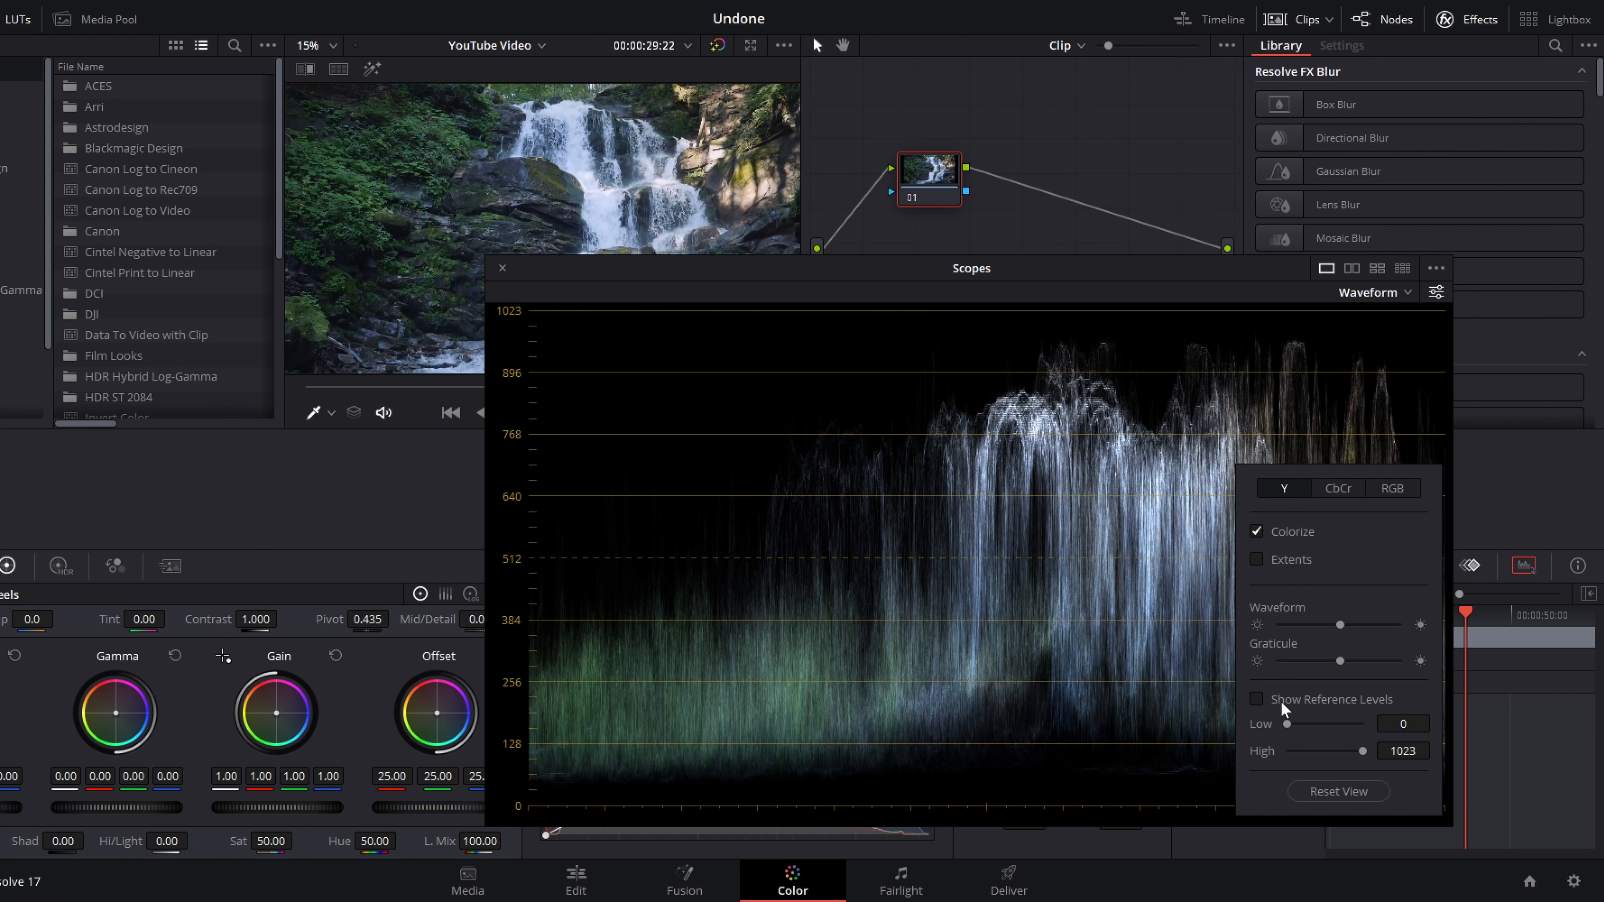
- Show the low/high reference level lines and raise the low reference level slider
left_click(1256, 698)
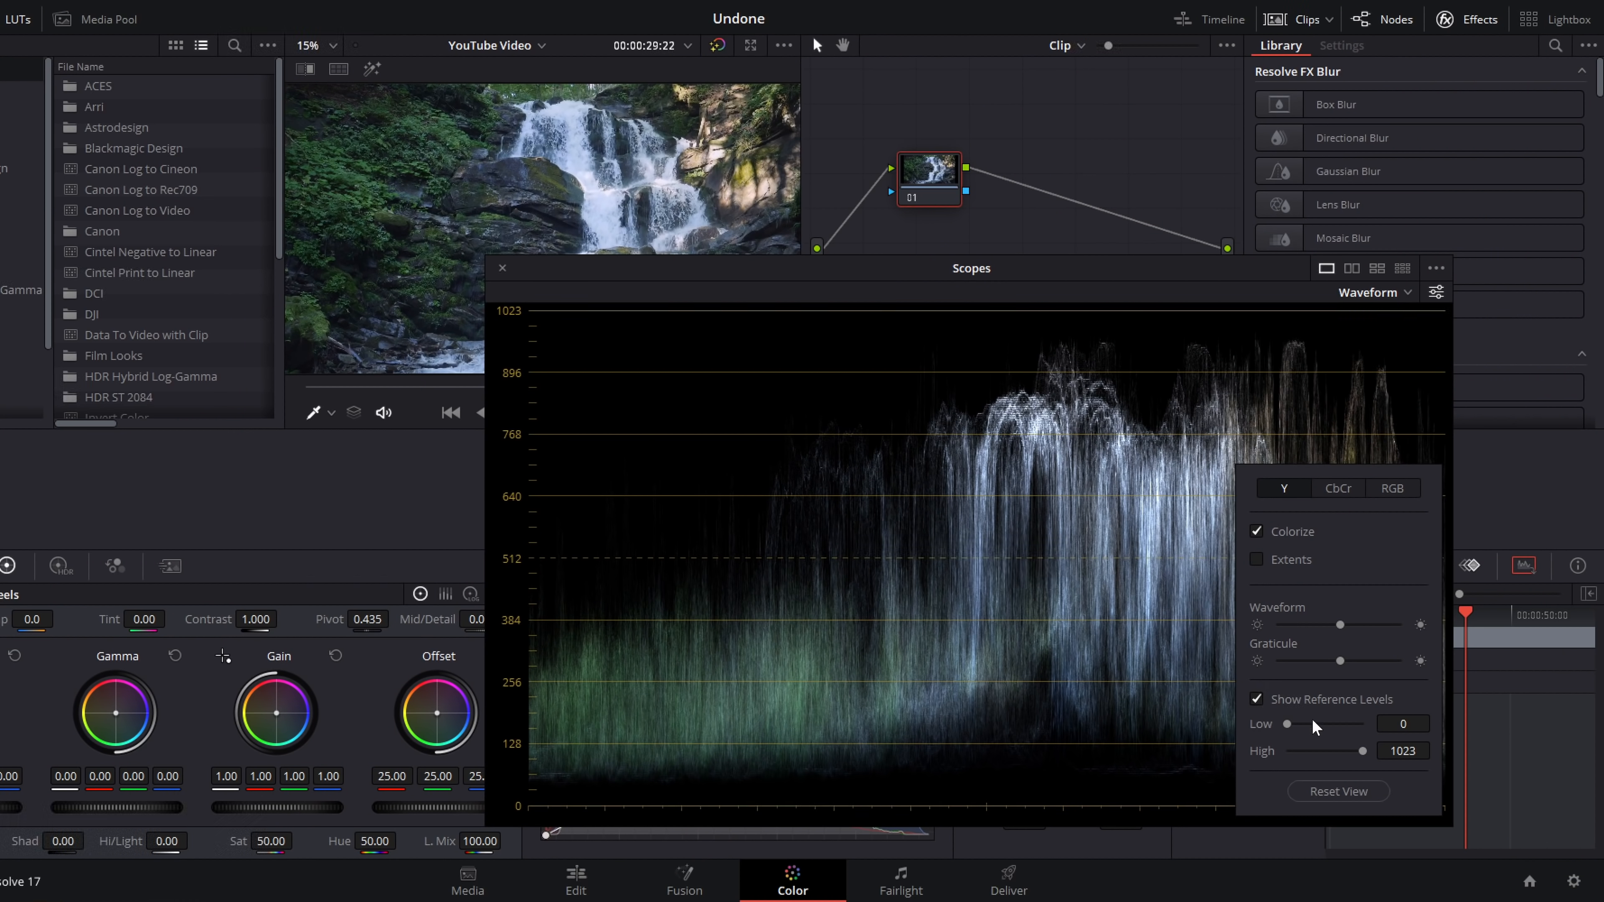
mouse_move(1286, 728)
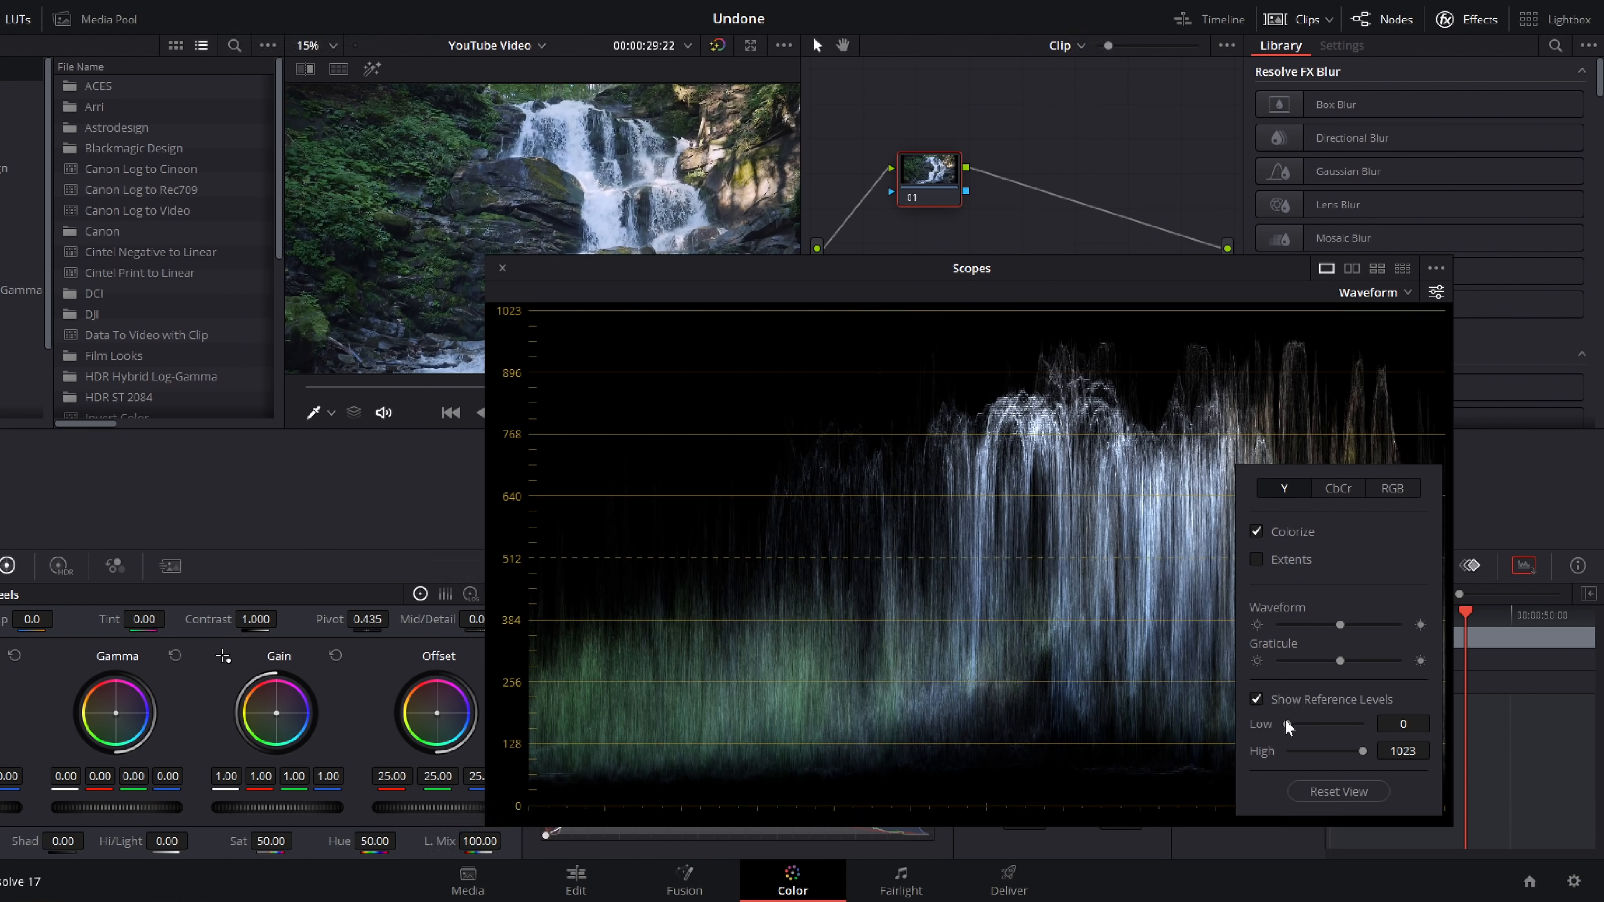
left_click_drag(1291, 724, 1314, 724)
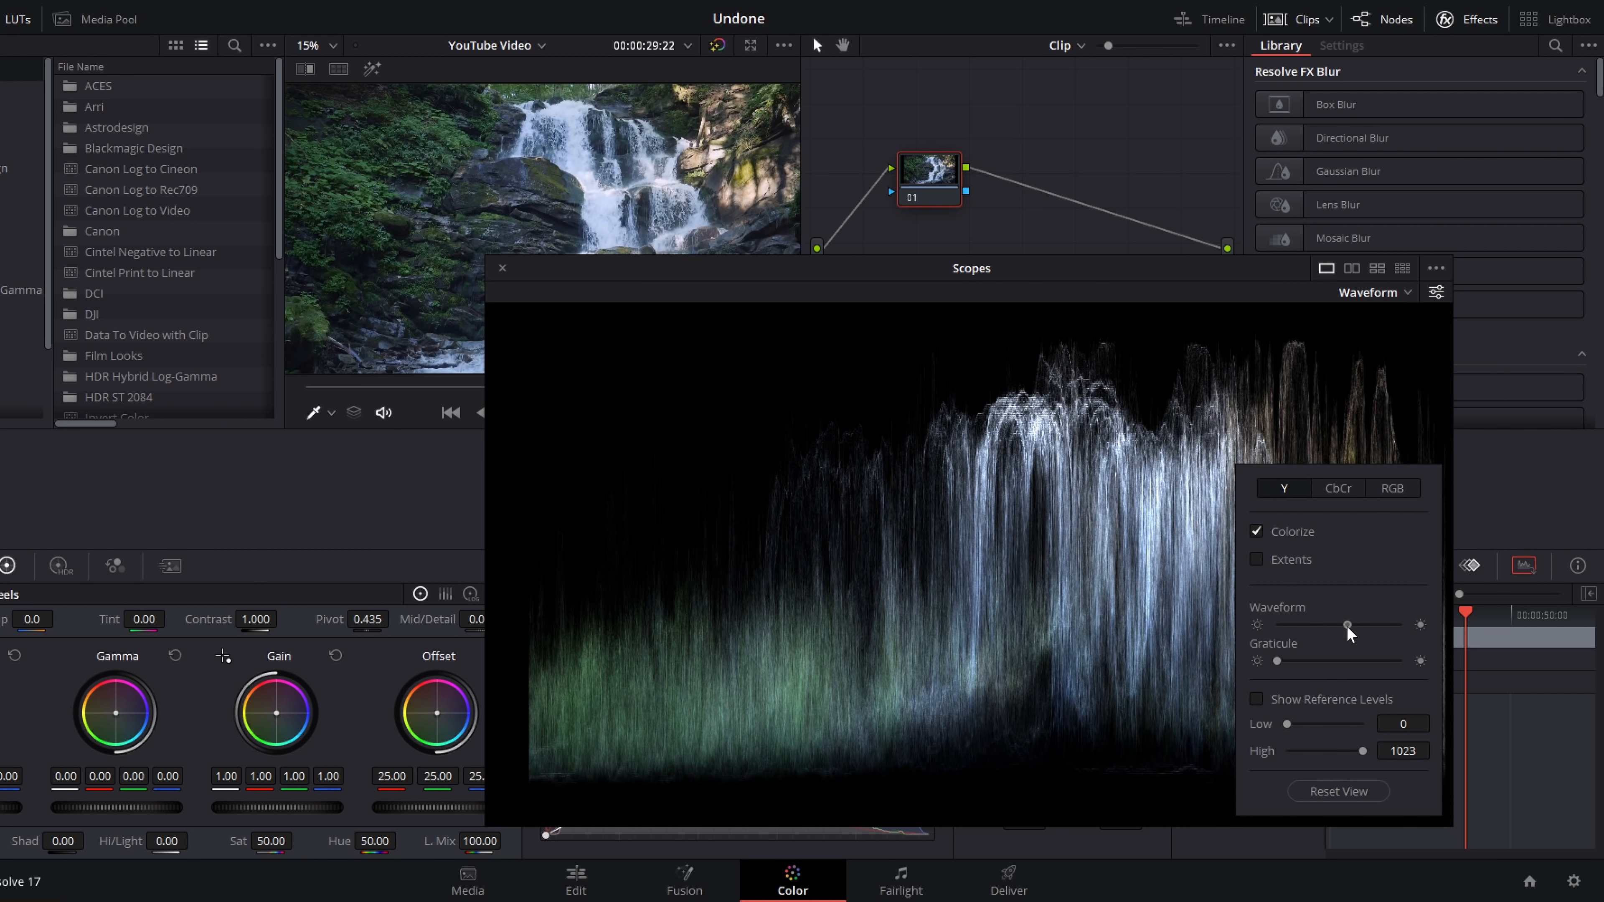
mouse_move(1204, 301)
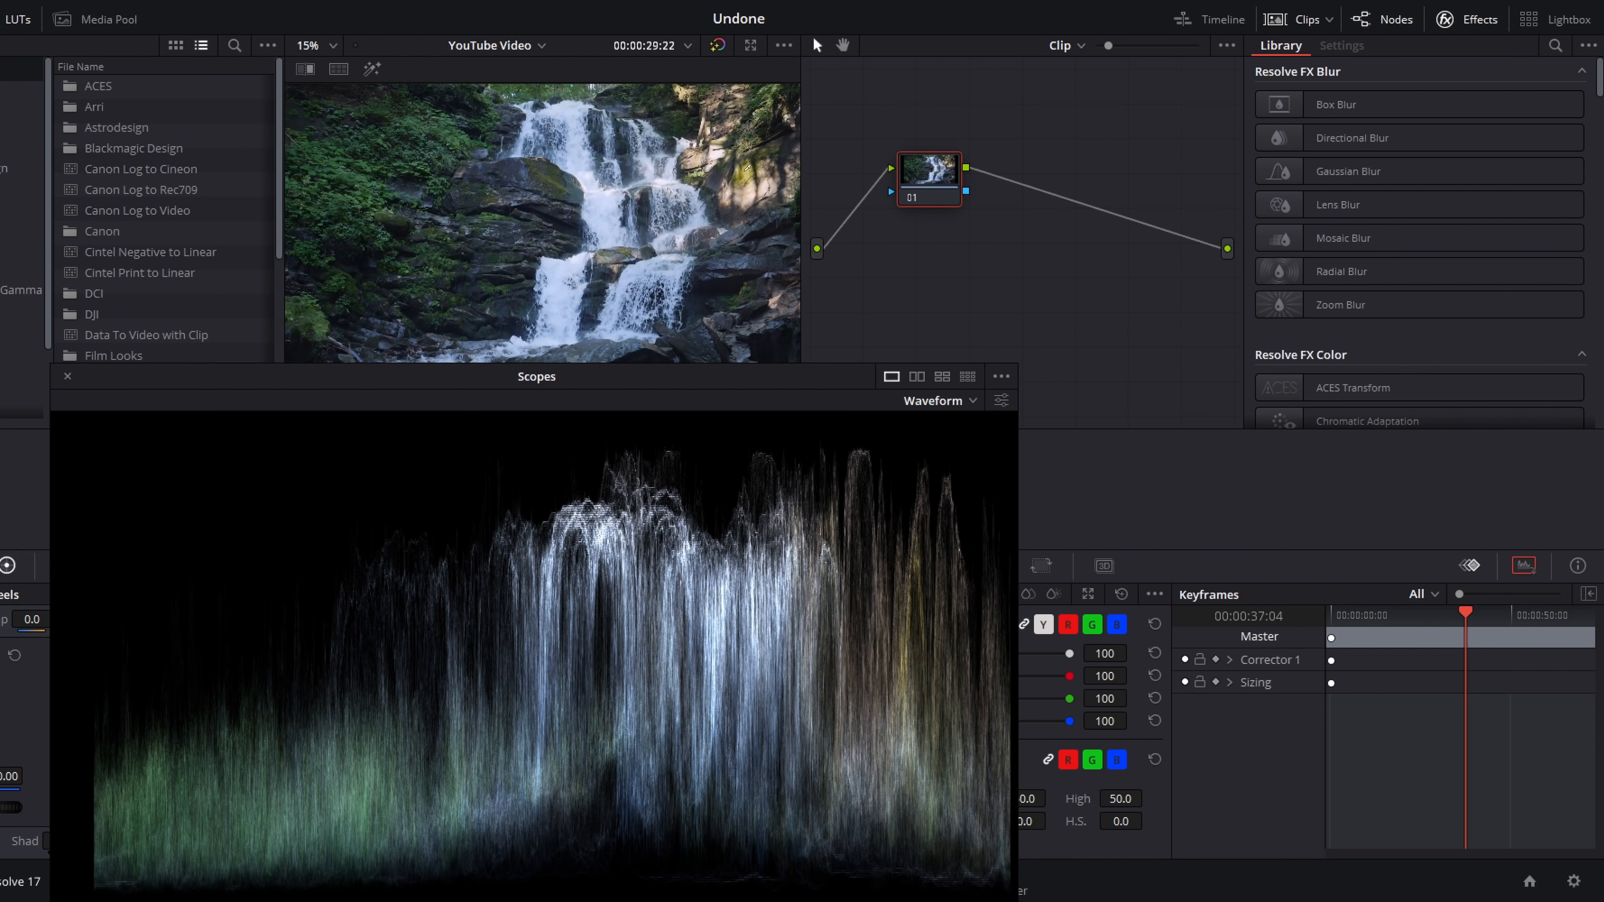
mouse_move(940, 532)
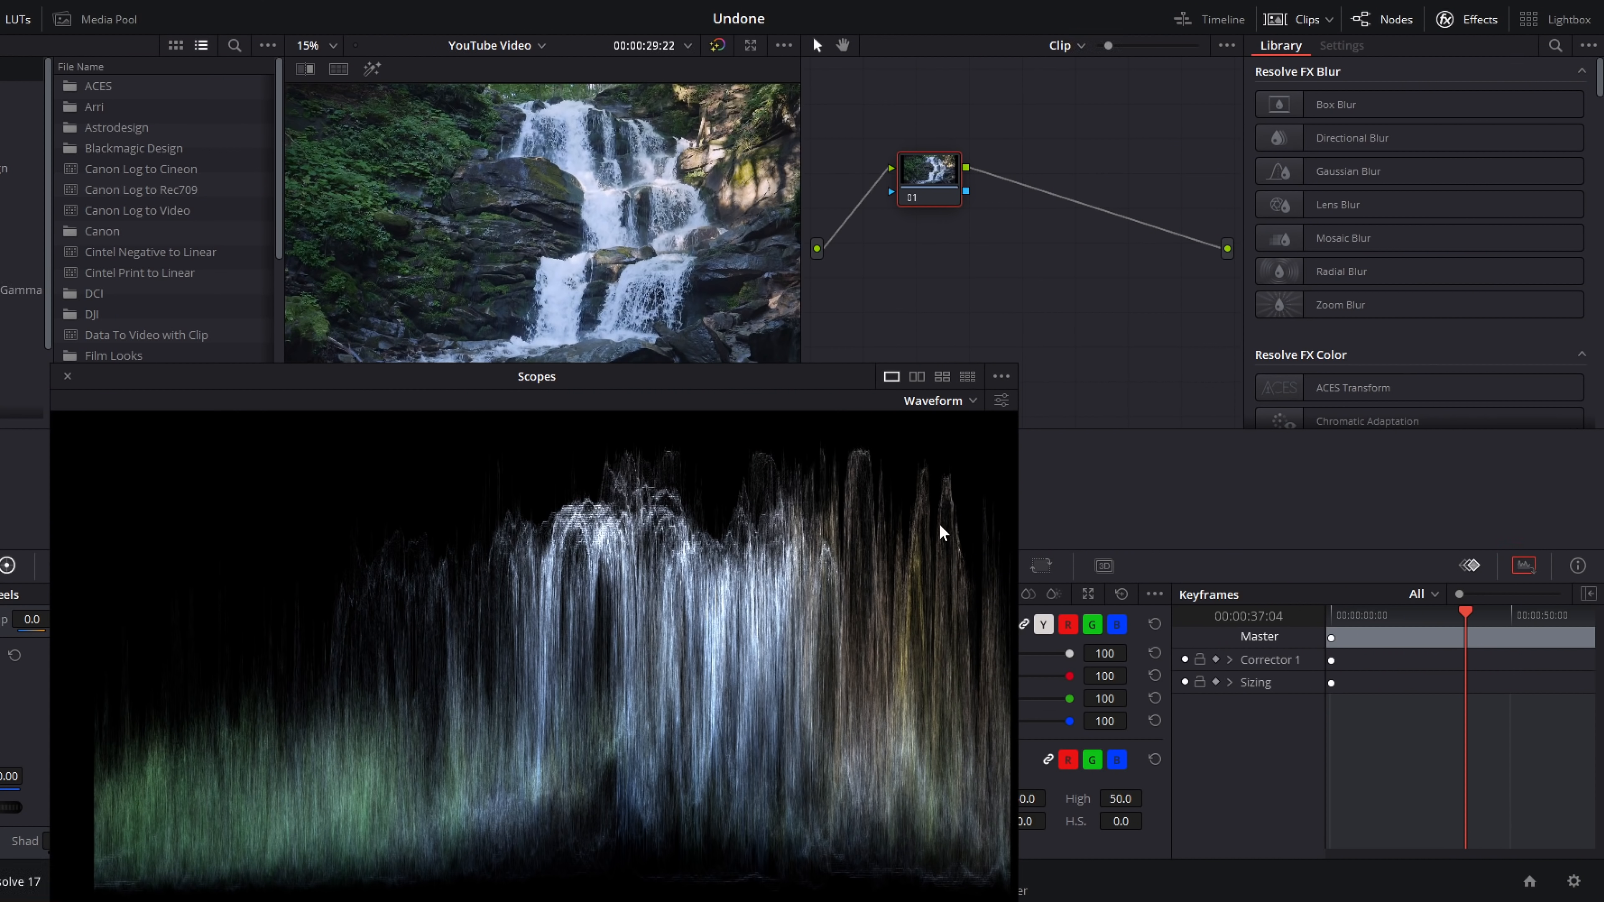
mouse_move(908, 632)
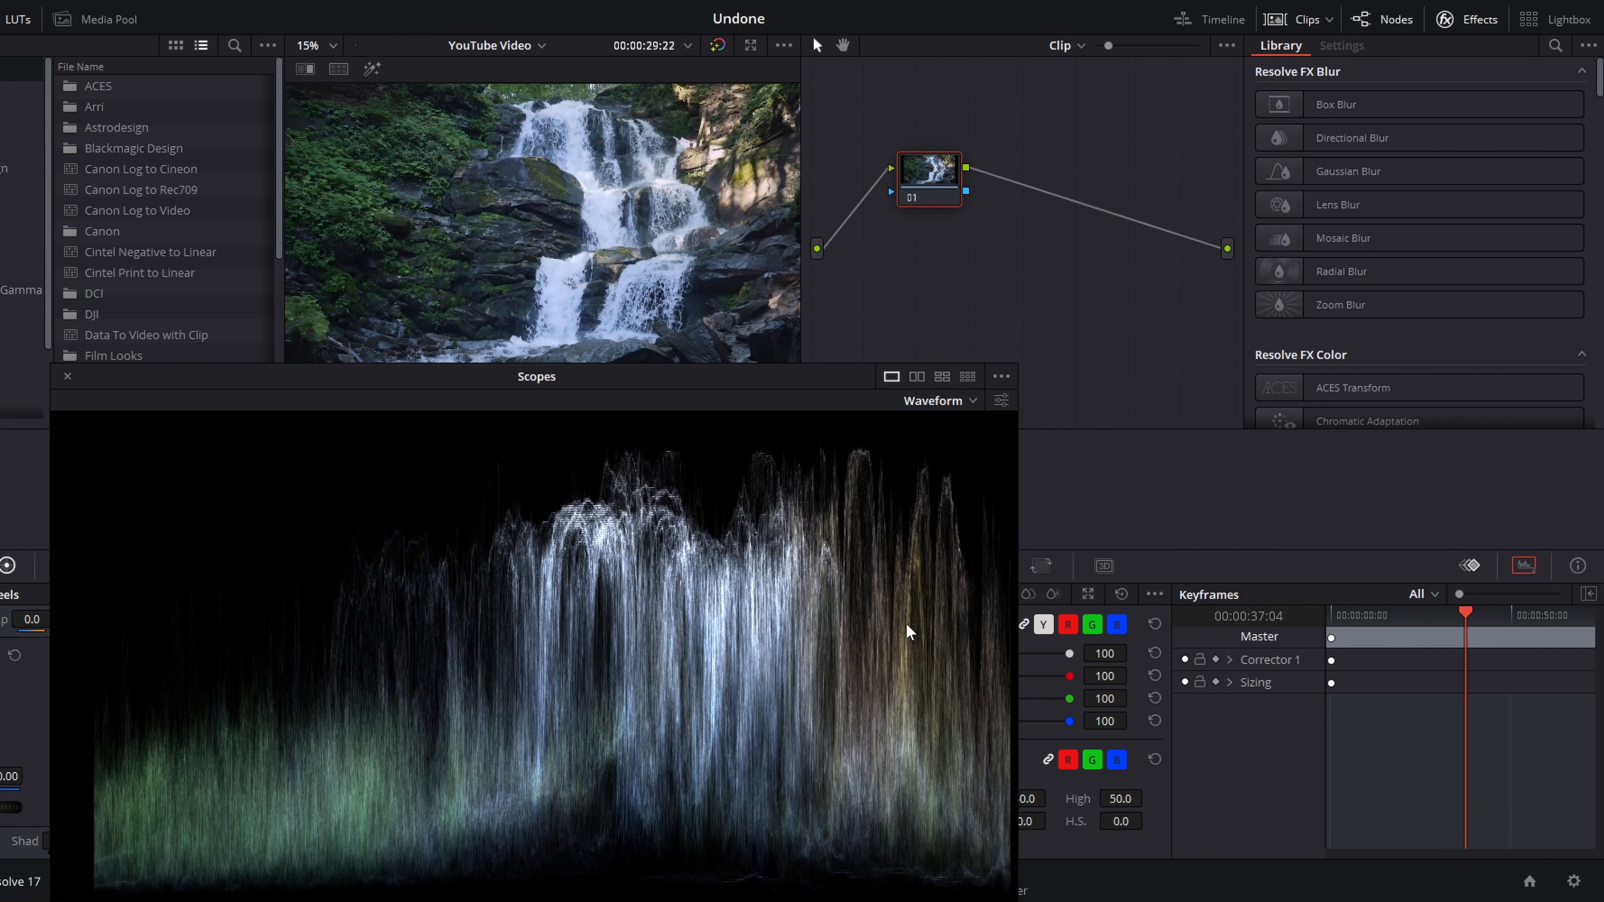
mouse_move(925, 589)
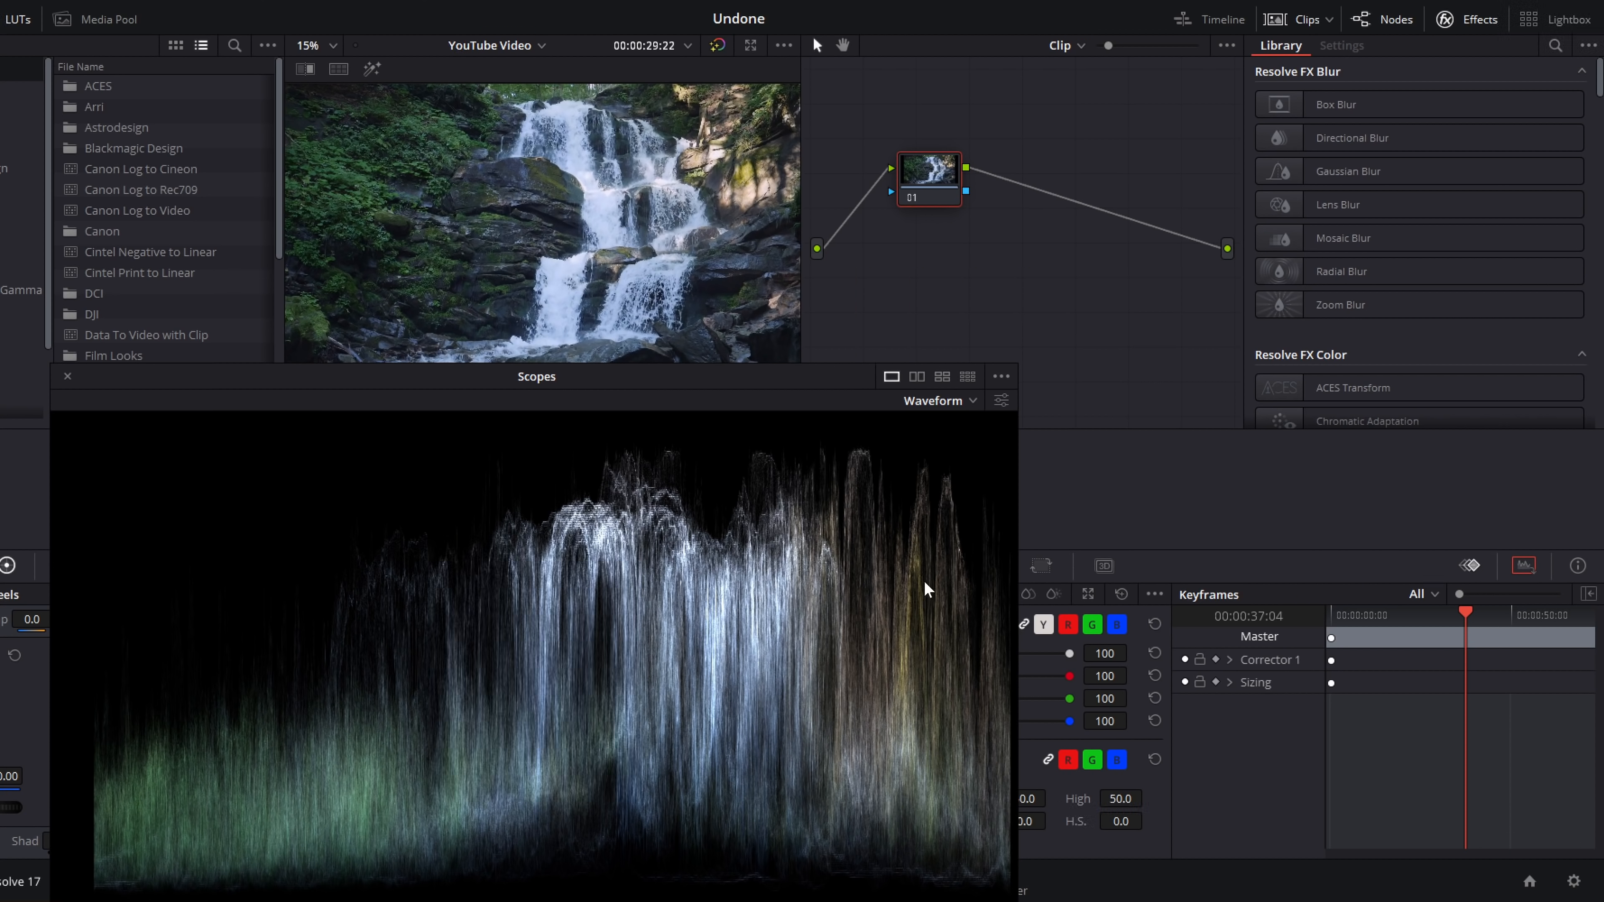
mouse_move(198, 755)
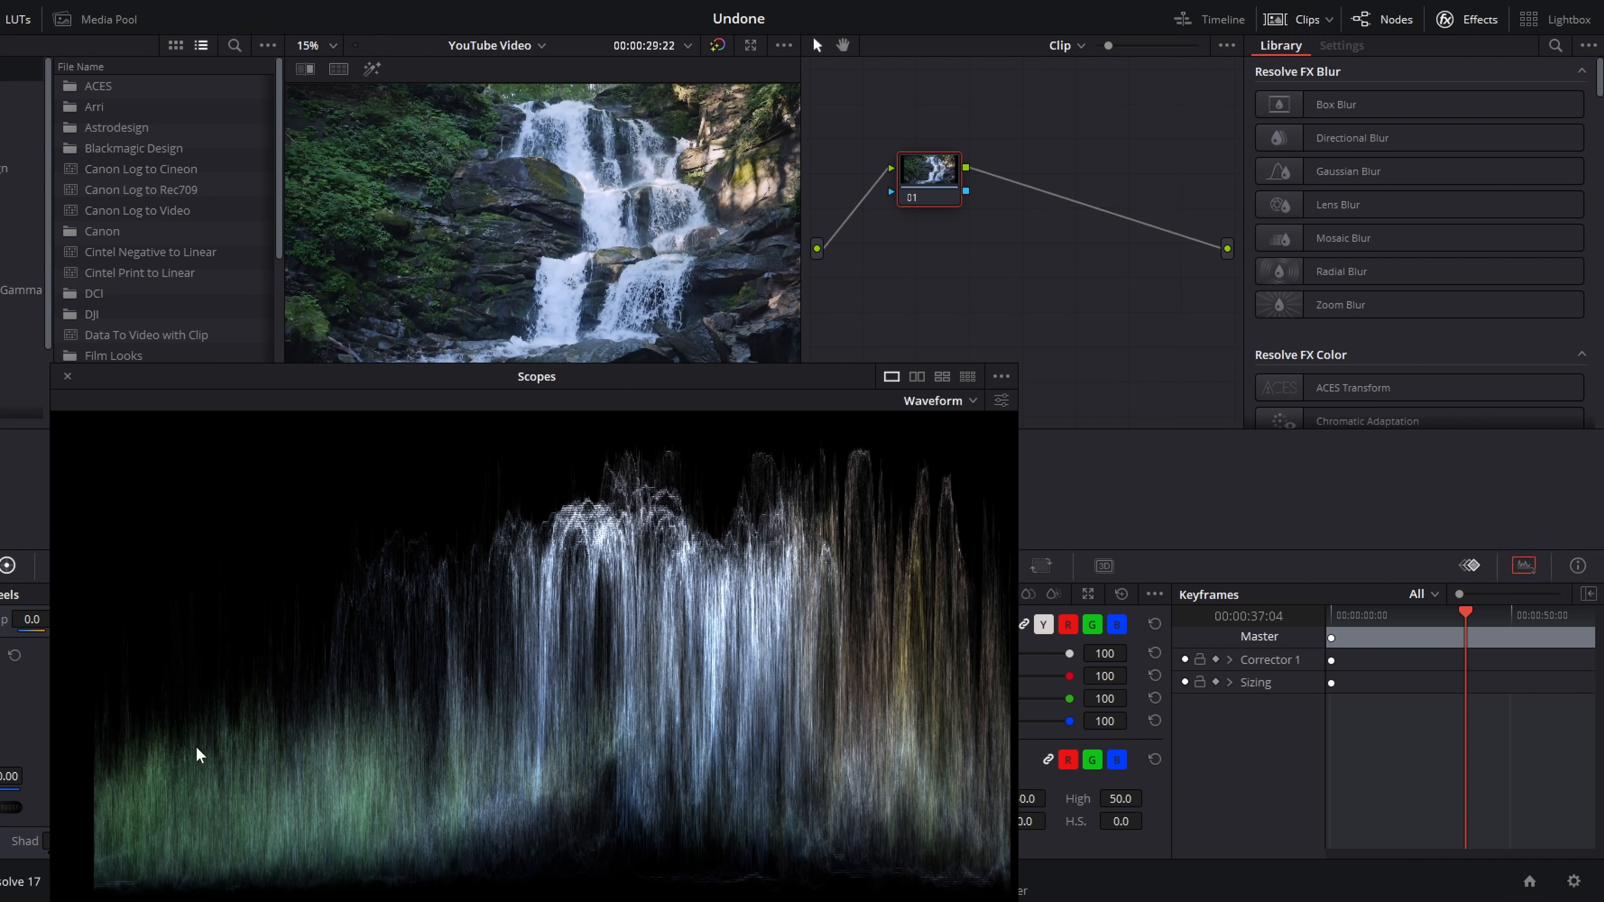
mouse_move(341, 741)
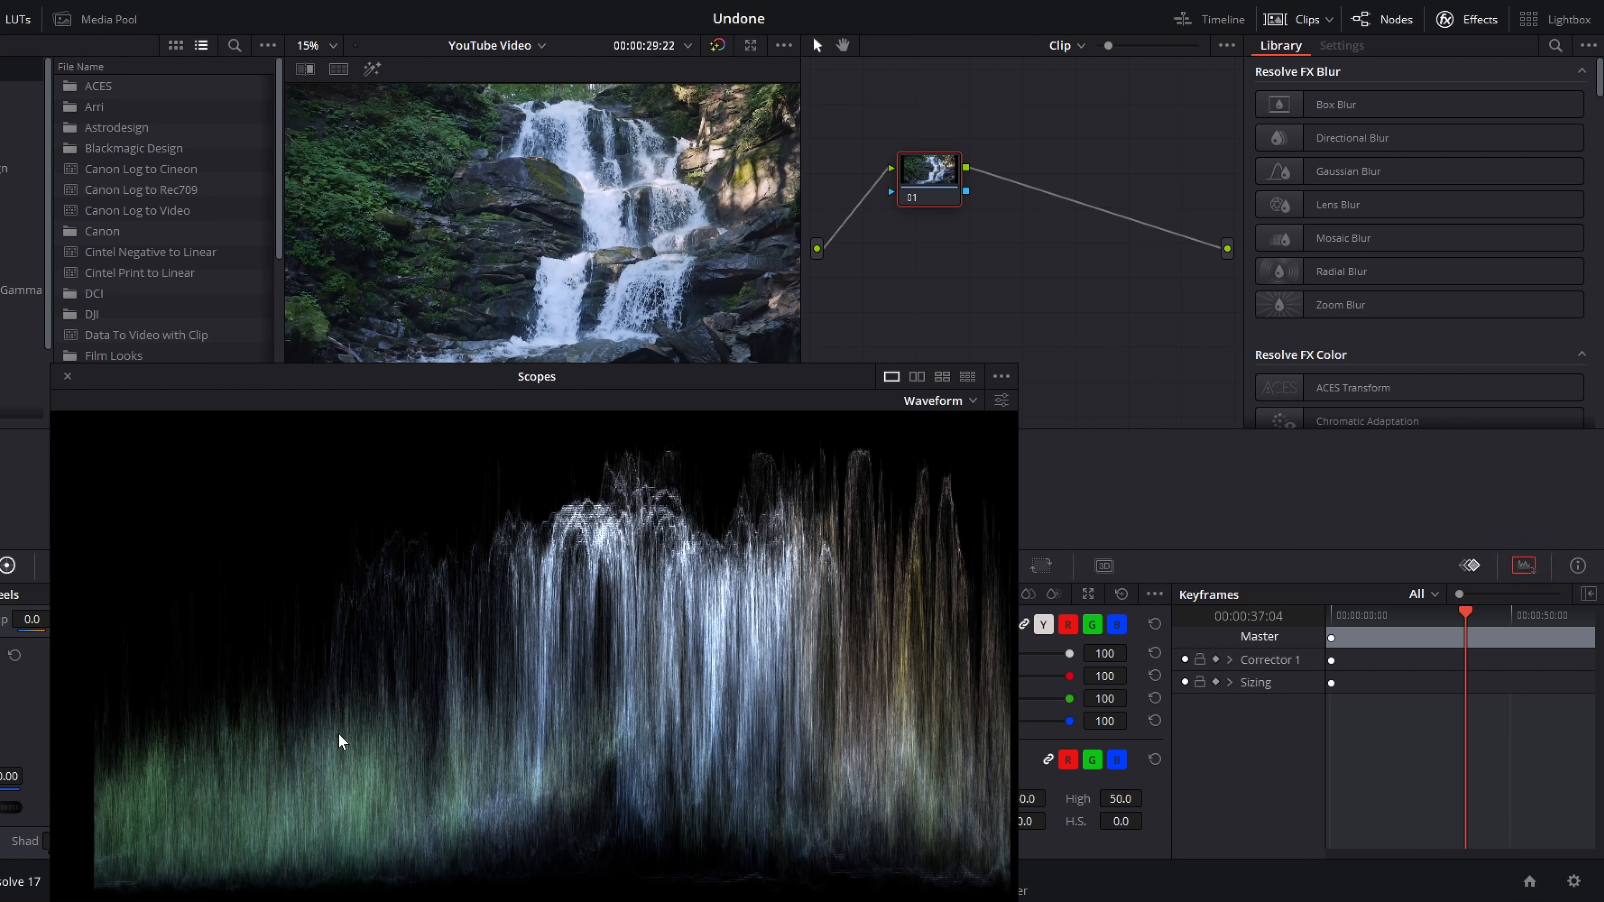
mouse_move(798, 550)
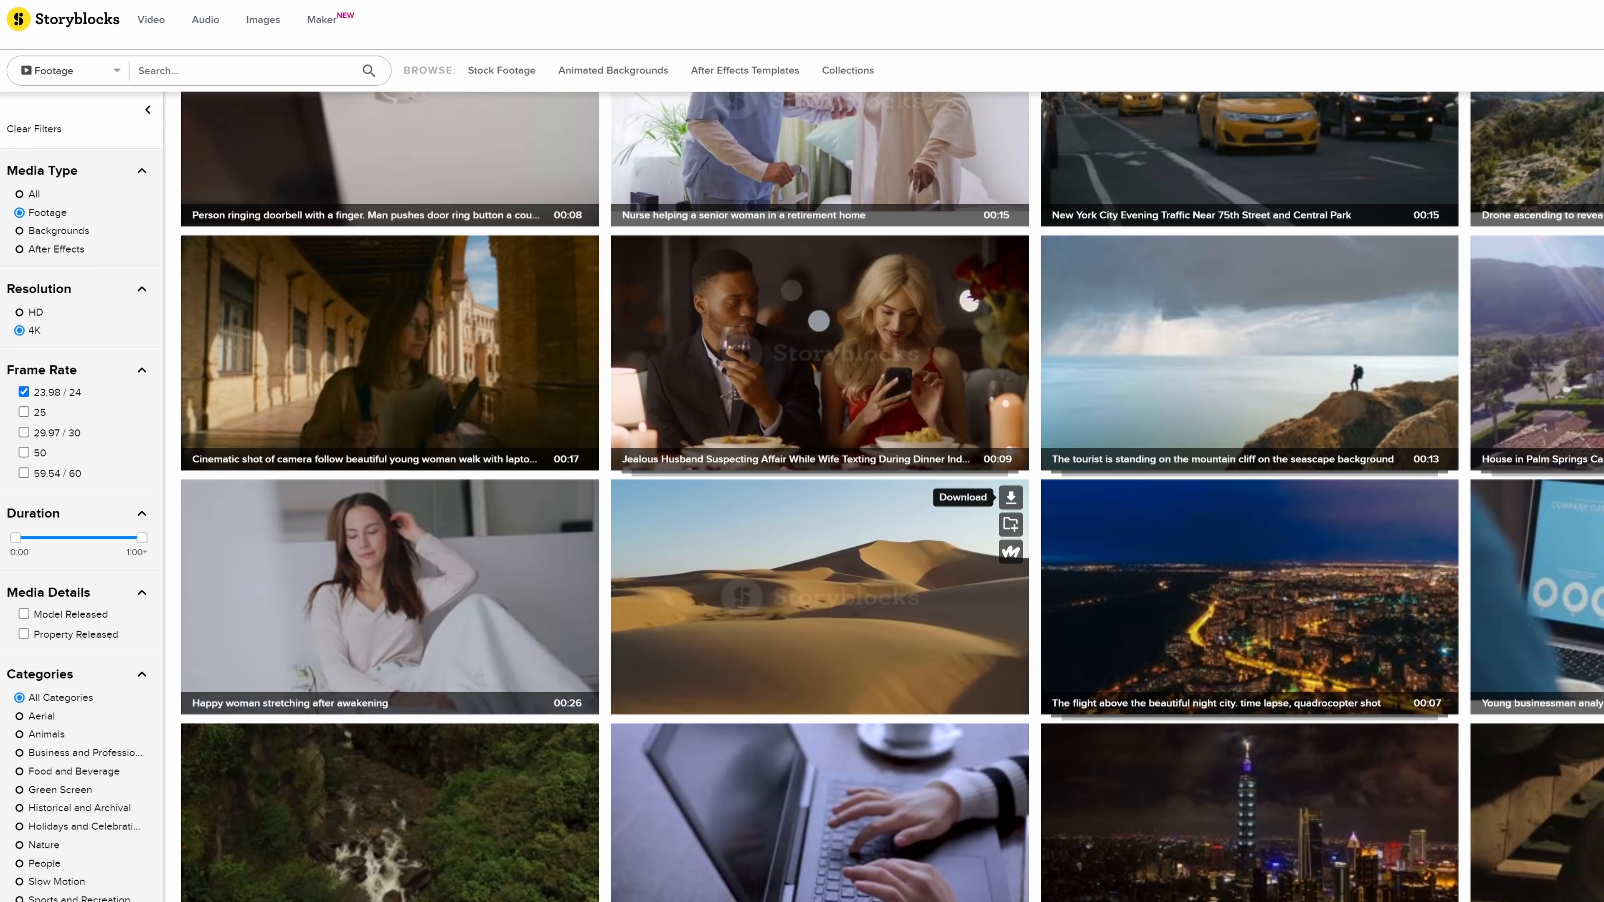
- Scroll down through the filtered 4K 23.98 fps stock footage results
scroll("down", 3)
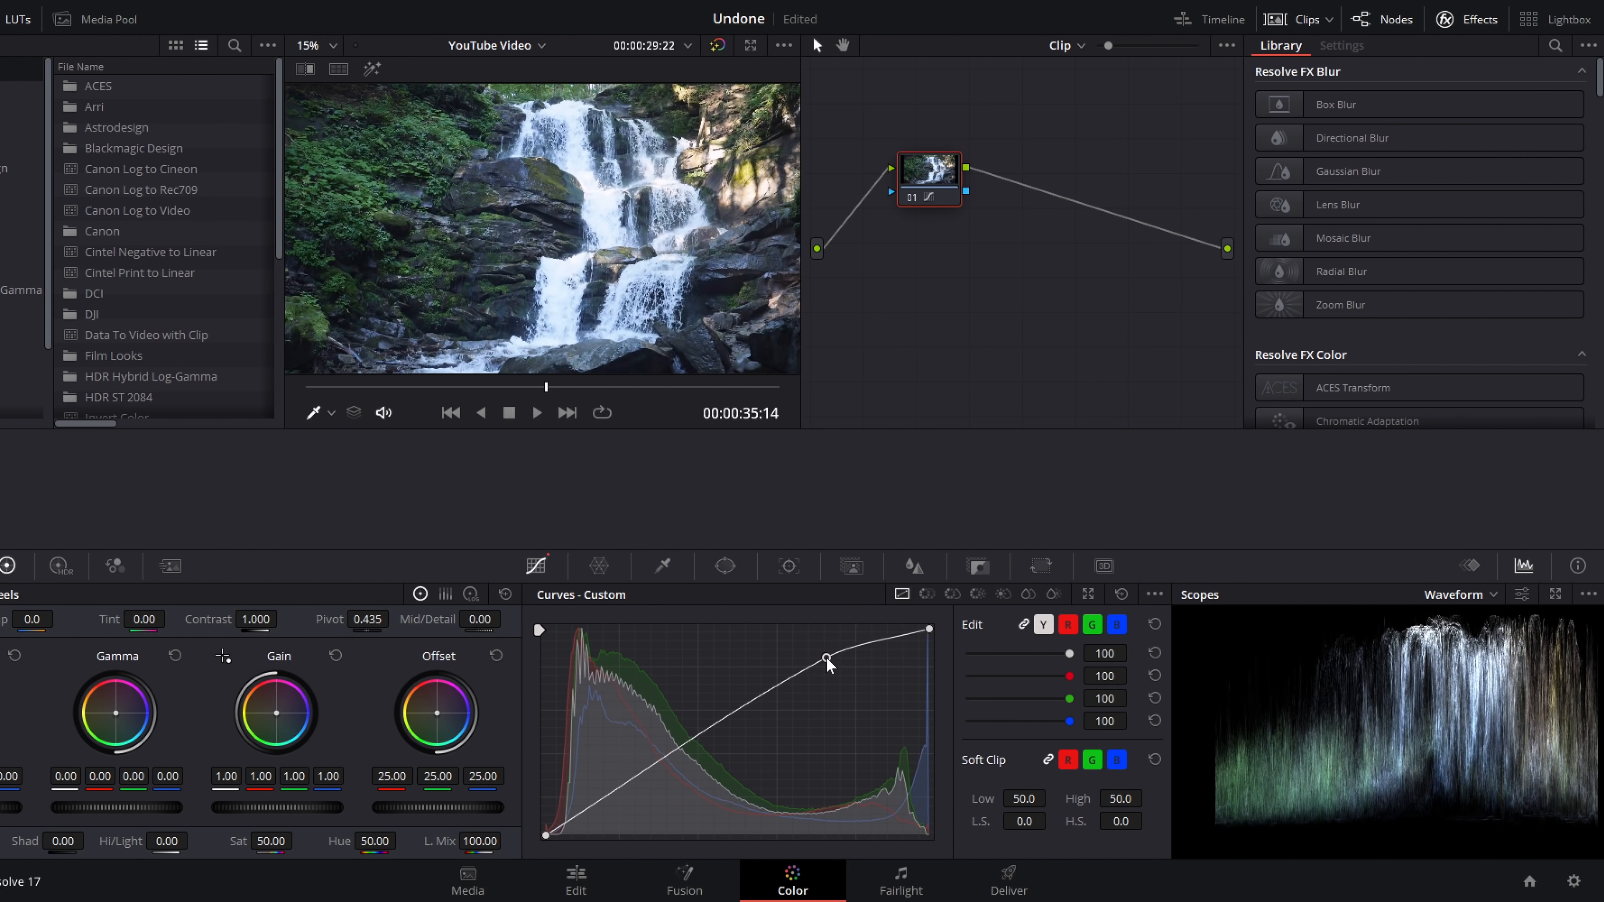
- Drag a point on the Custom curve to reshape contrast while watching the waveform
left_click_drag(826, 660, 664, 792)
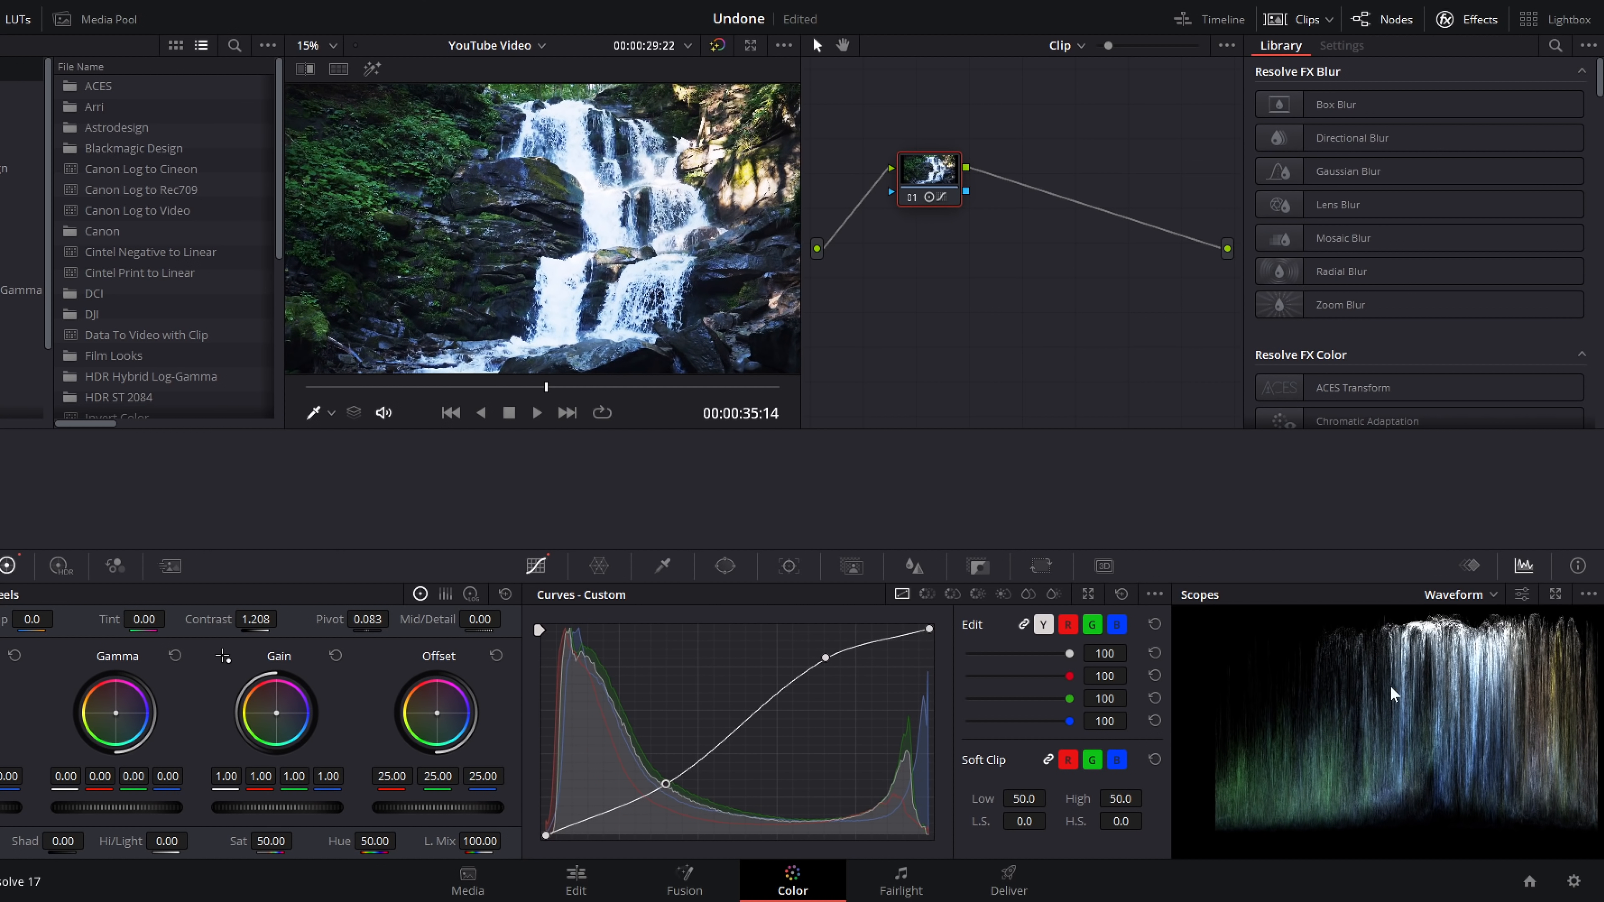
mouse_move(1343, 775)
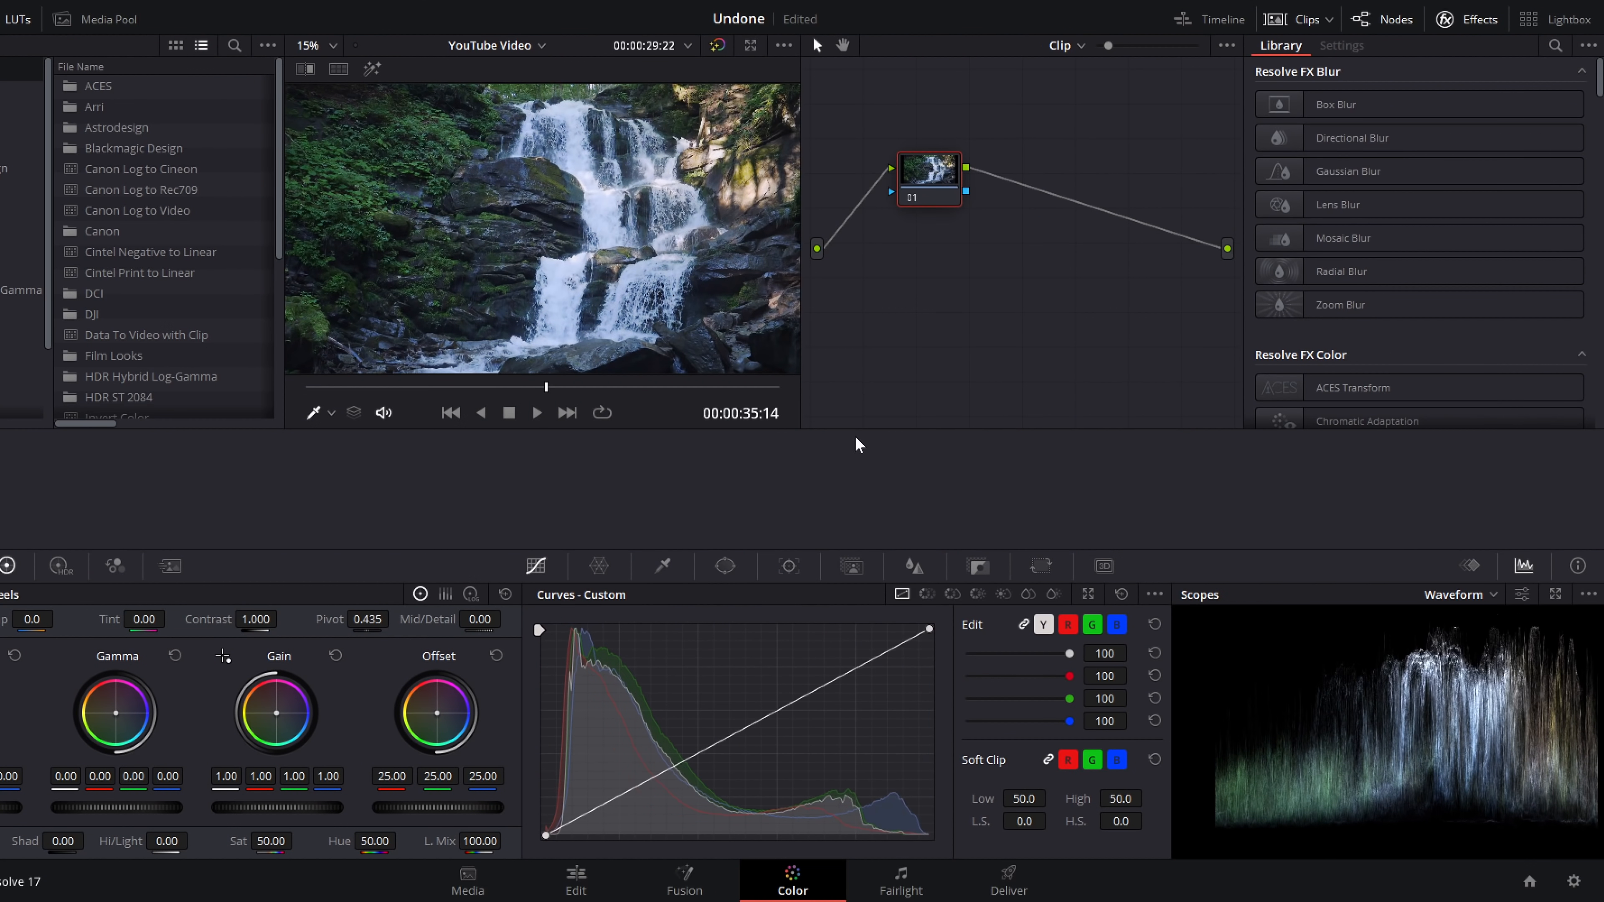
mouse_move(1544, 603)
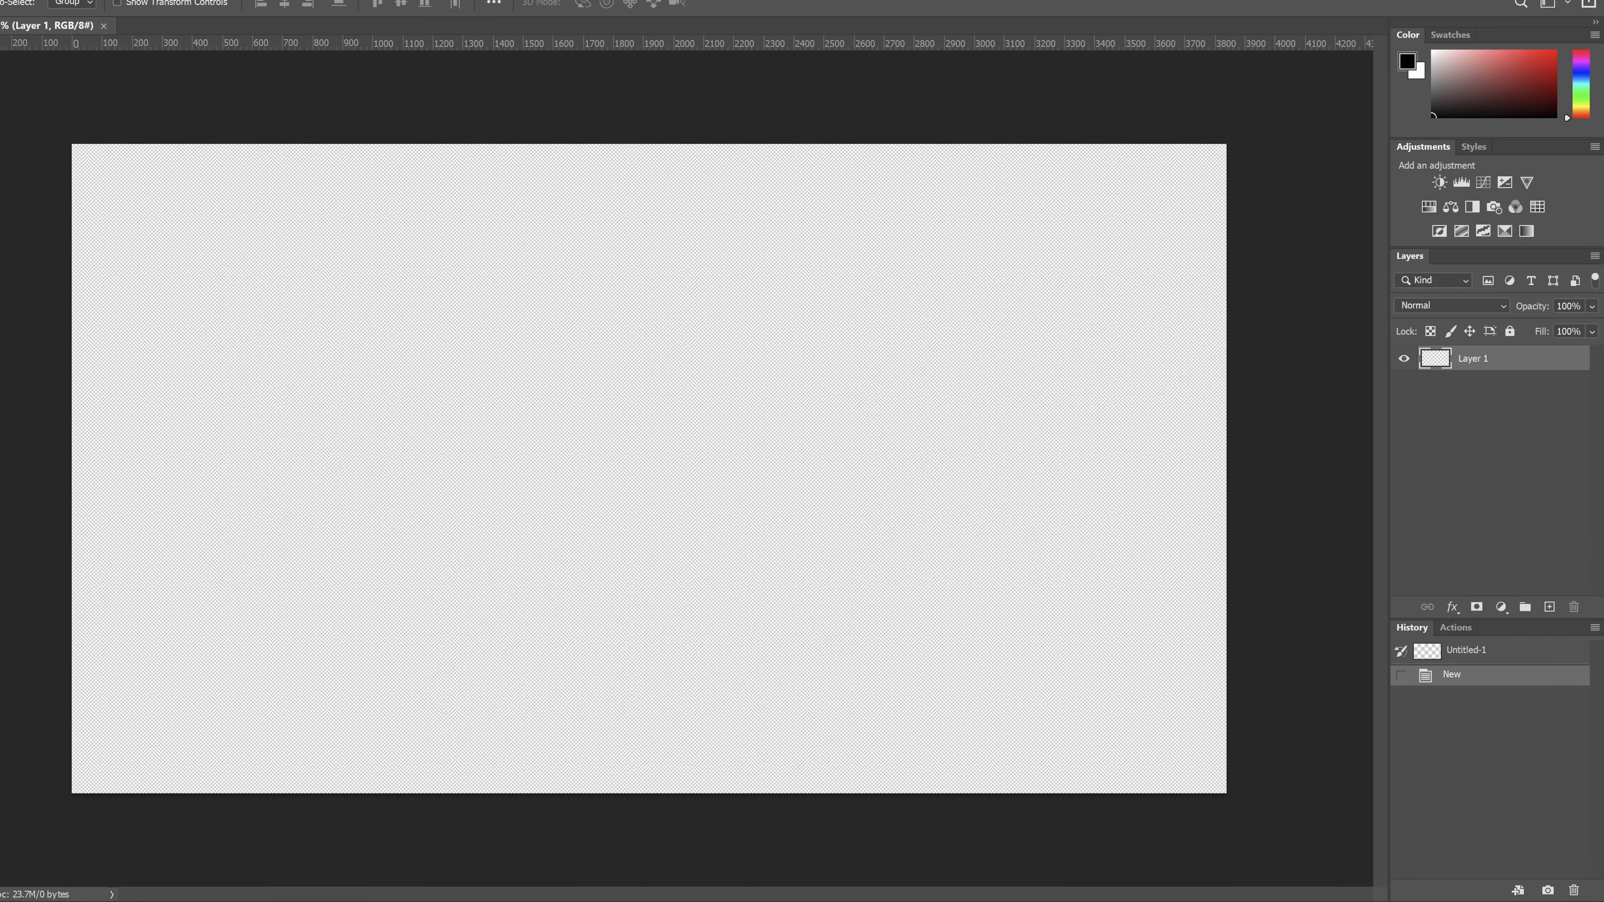
- Paste the waveform screenshot and free-transform it larger until the trace fills the canvas
key("ctrl+v")
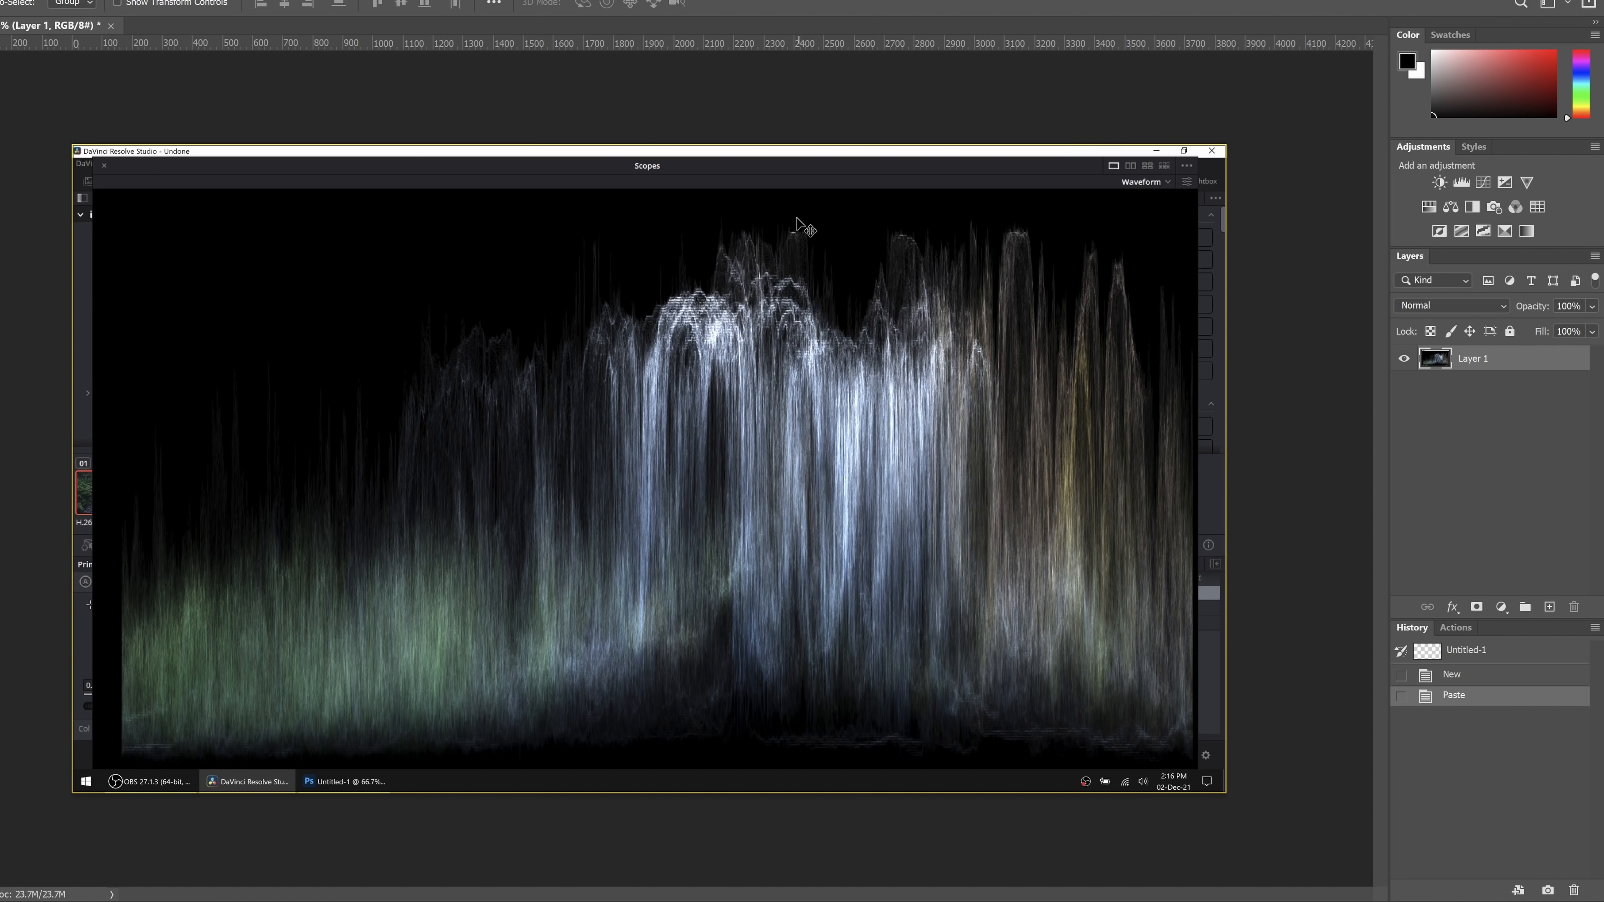
mouse_move(1099, 337)
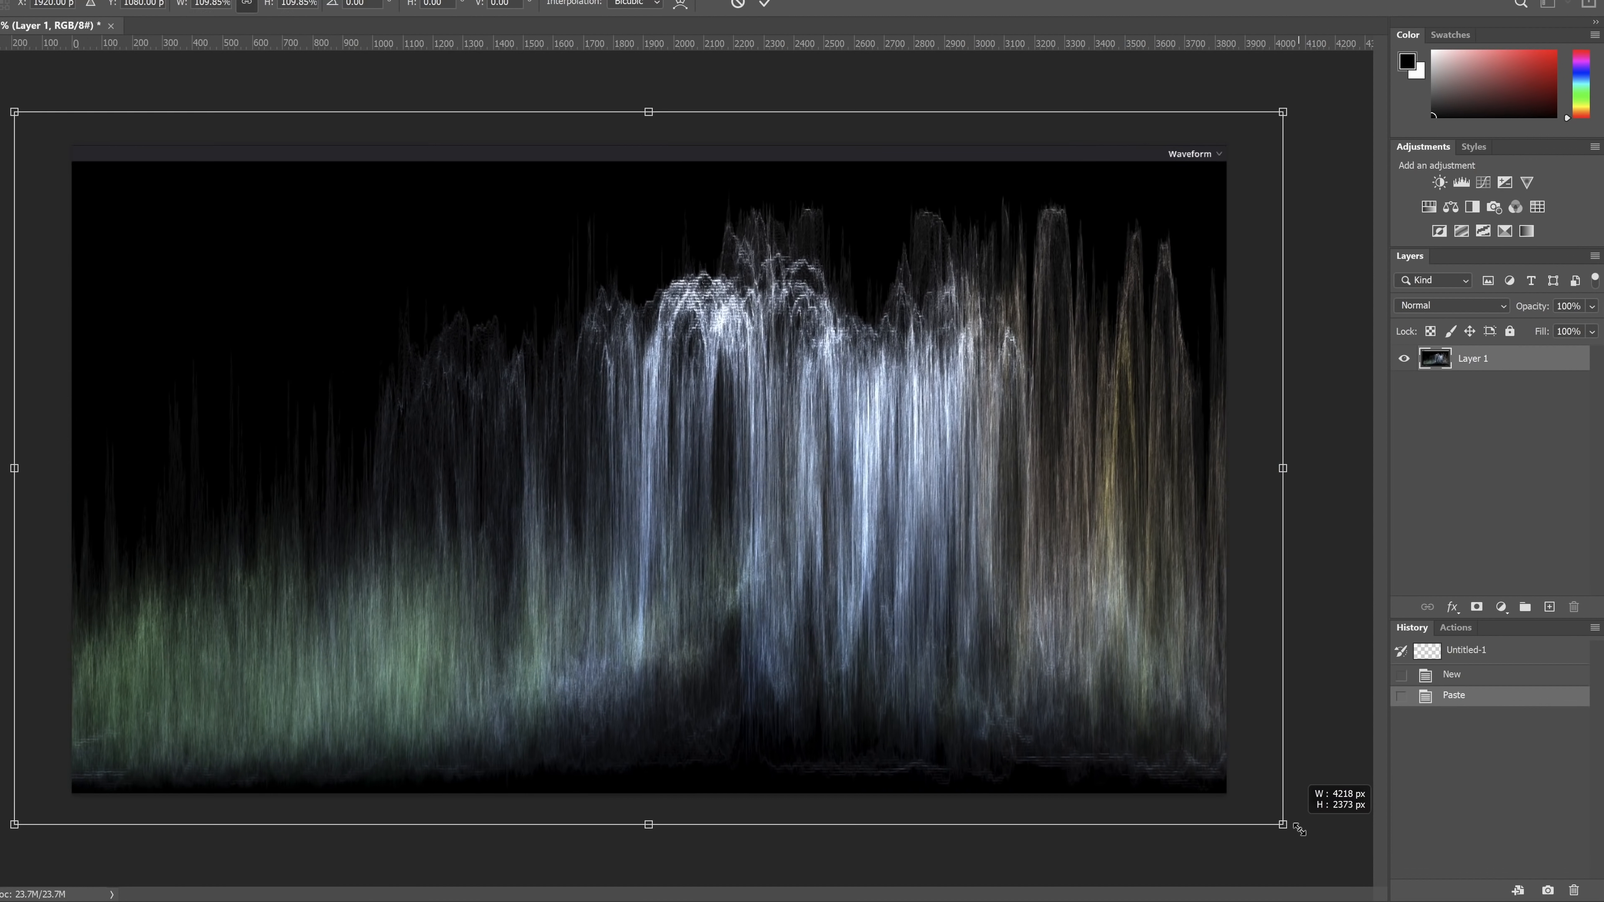
left_click_drag(1284, 825, 1302, 831)
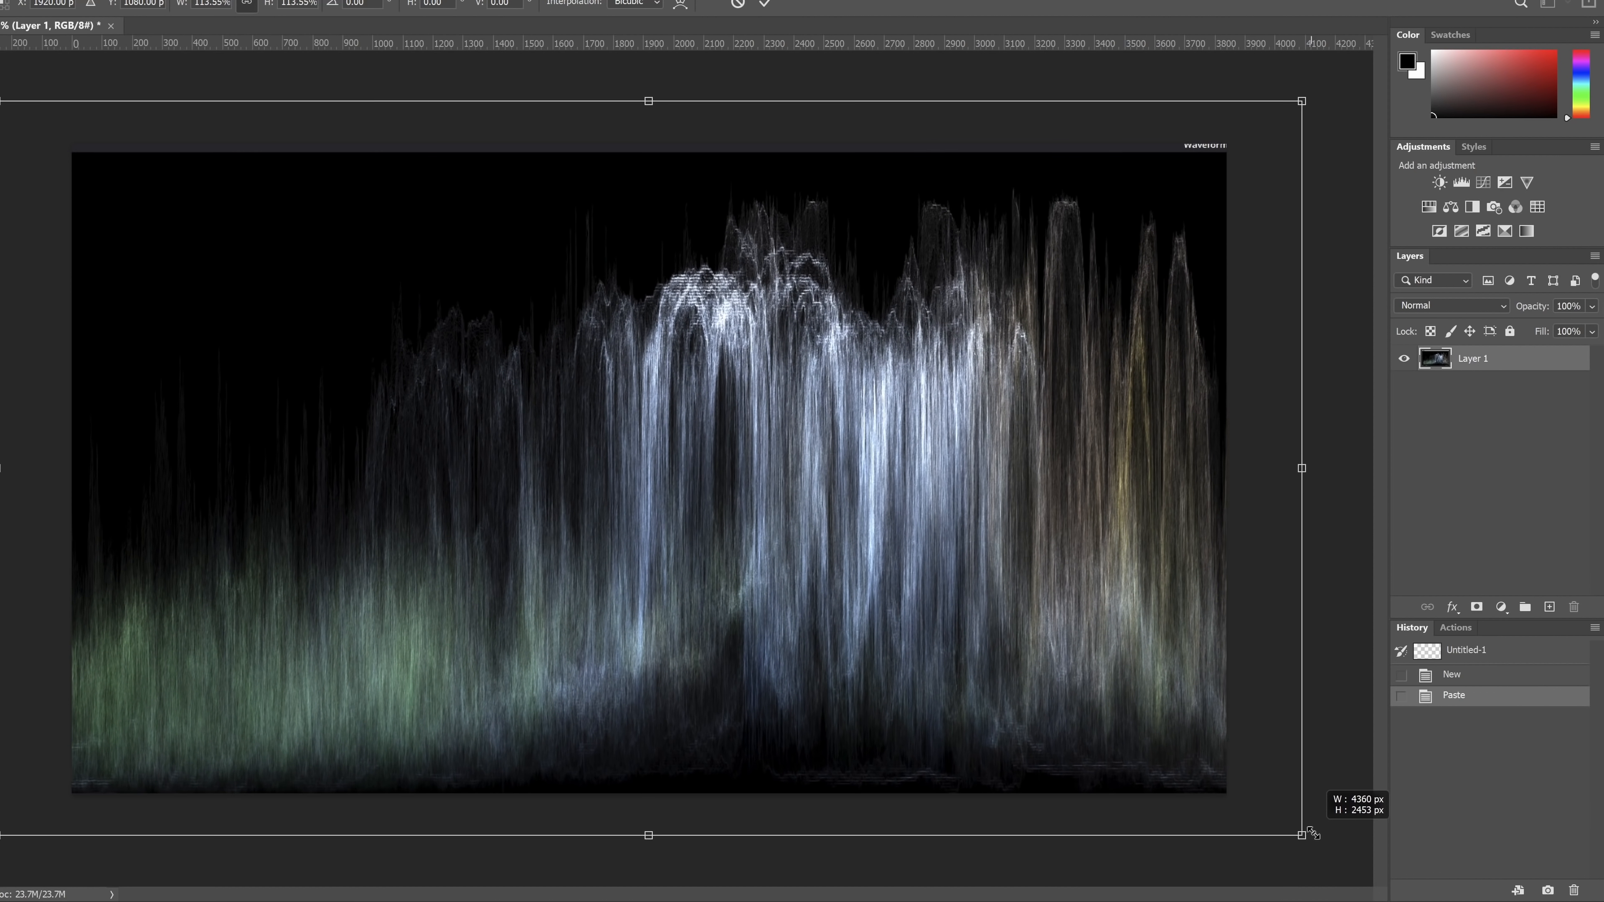
left_click_drag(1302, 834, 1317, 842)
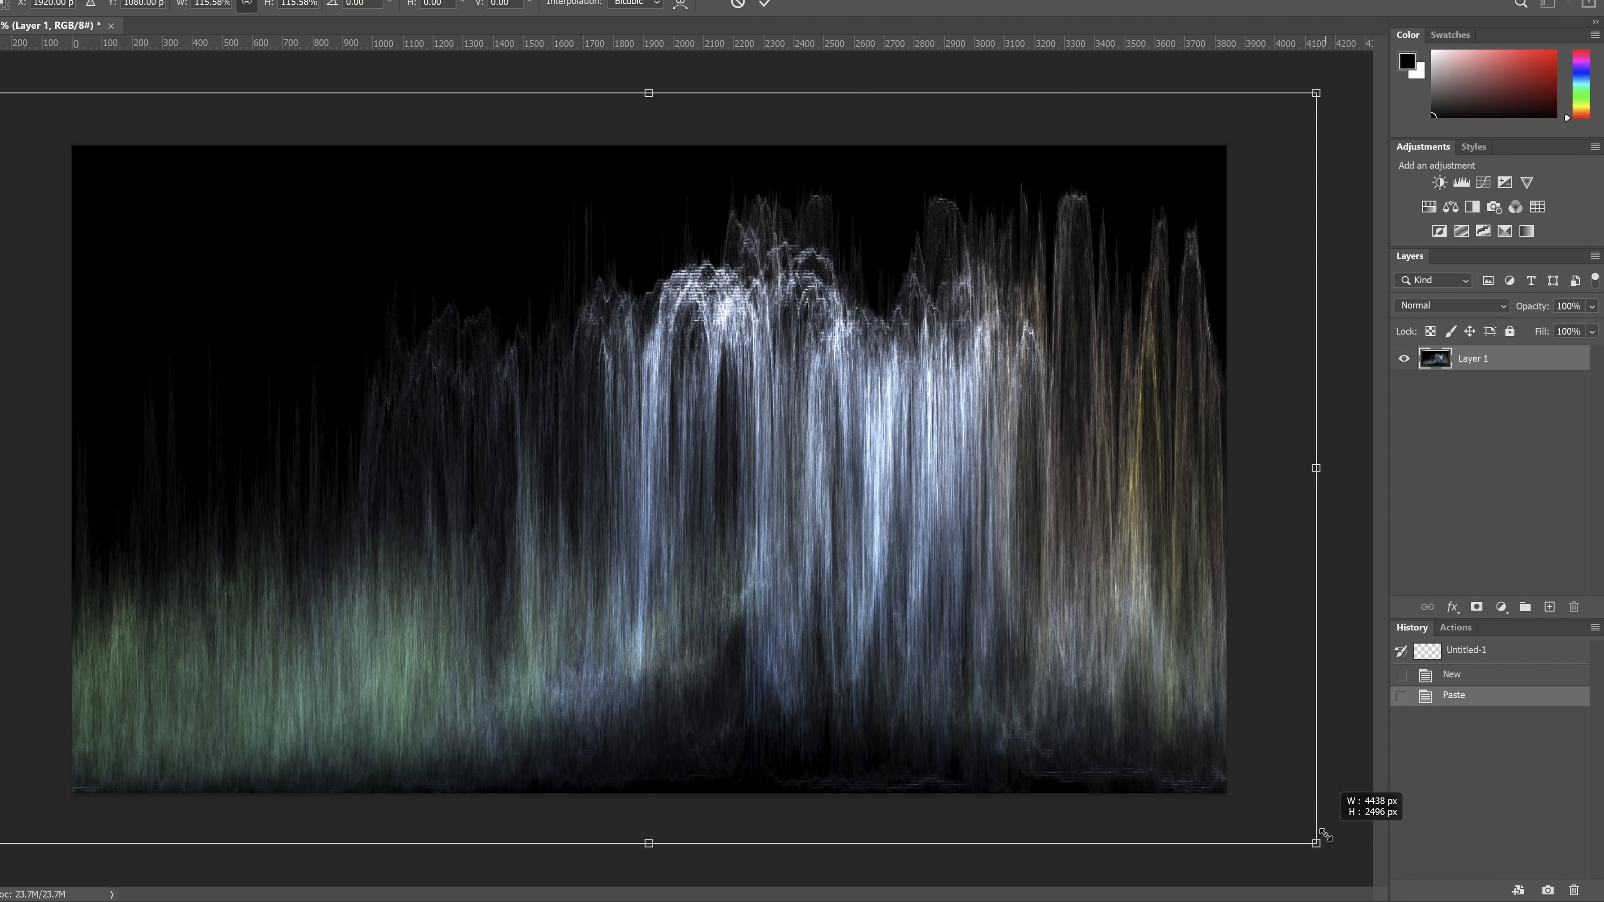
left_click_drag(1319, 841, 1324, 842)
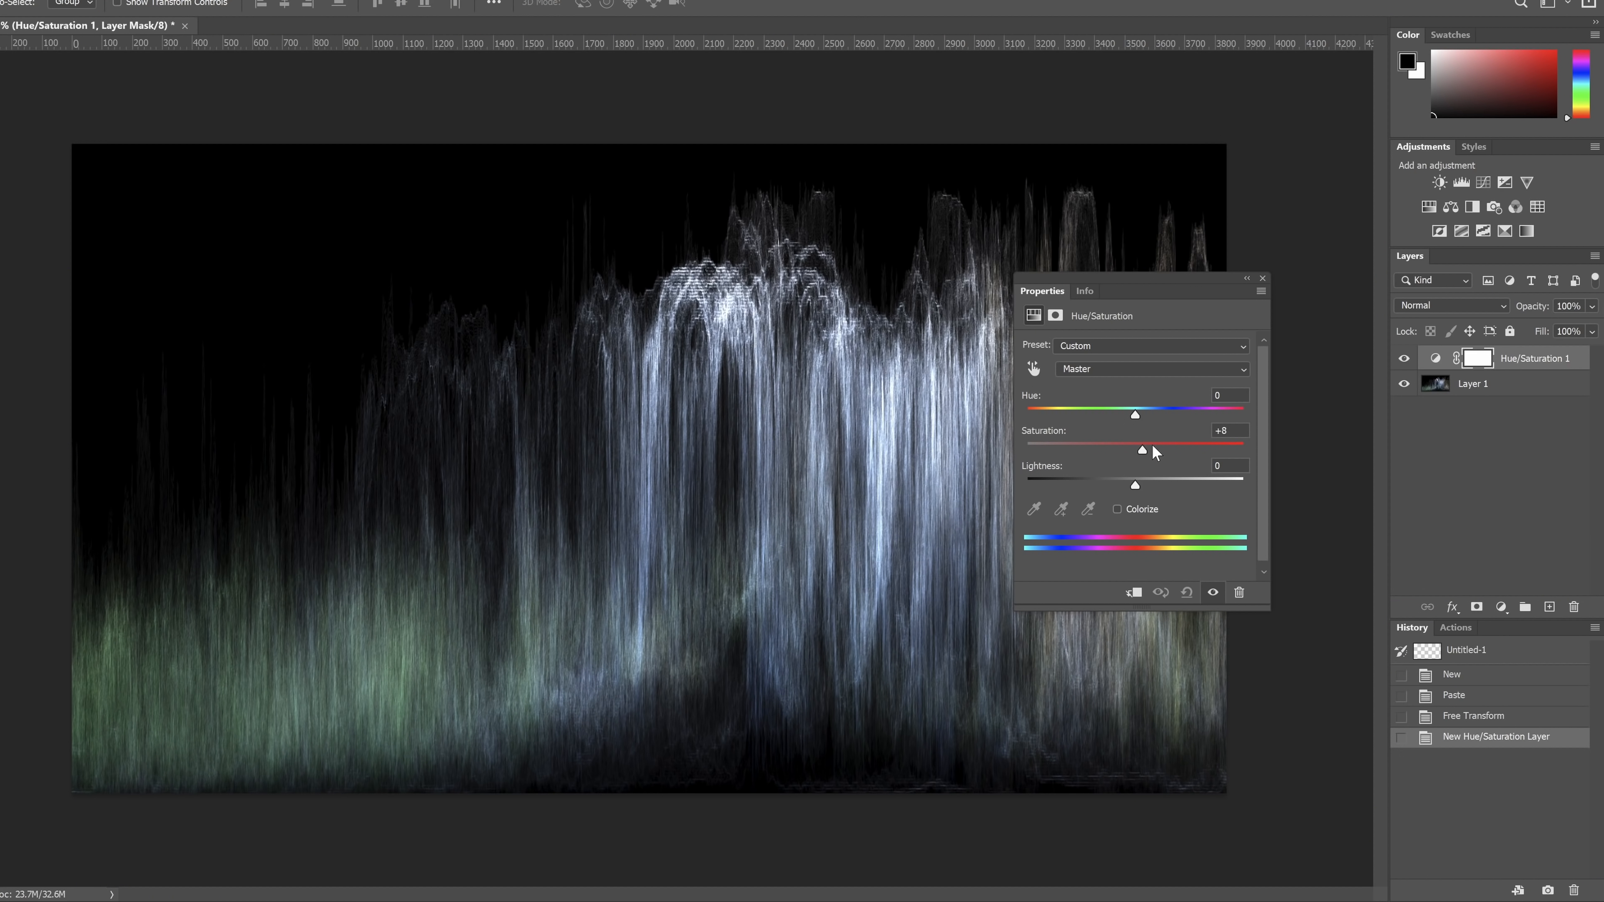
- Drag the Hue/Saturation layer's Saturation slider to about +51 and close the panel
left_click_drag(1143, 451, 1187, 451)
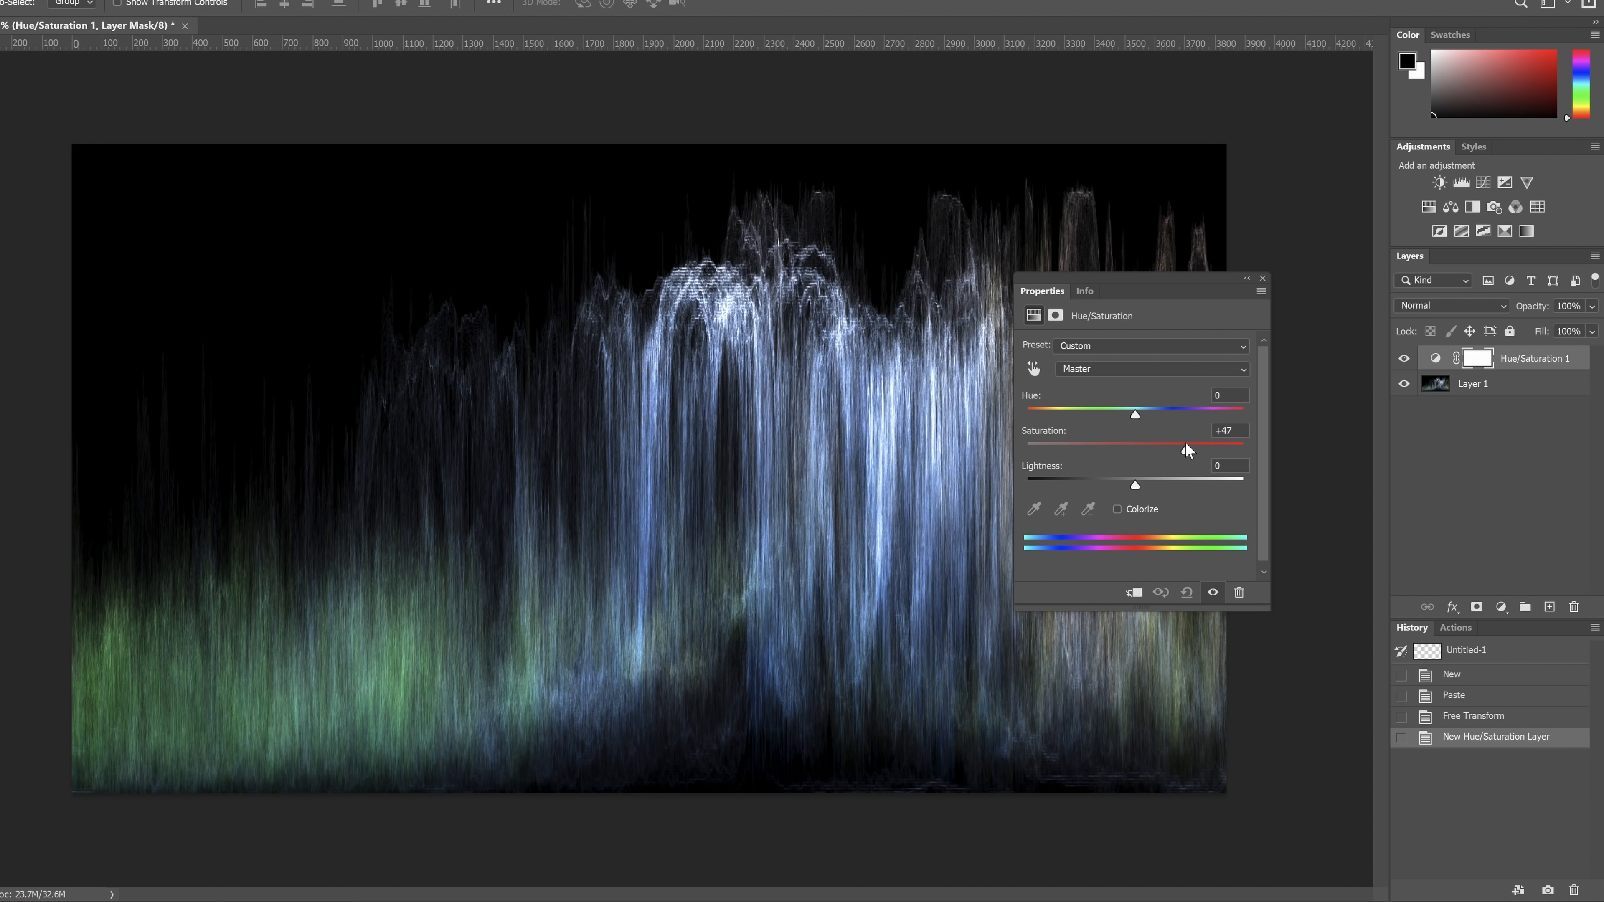
left_click_drag(1186, 450, 1189, 450)
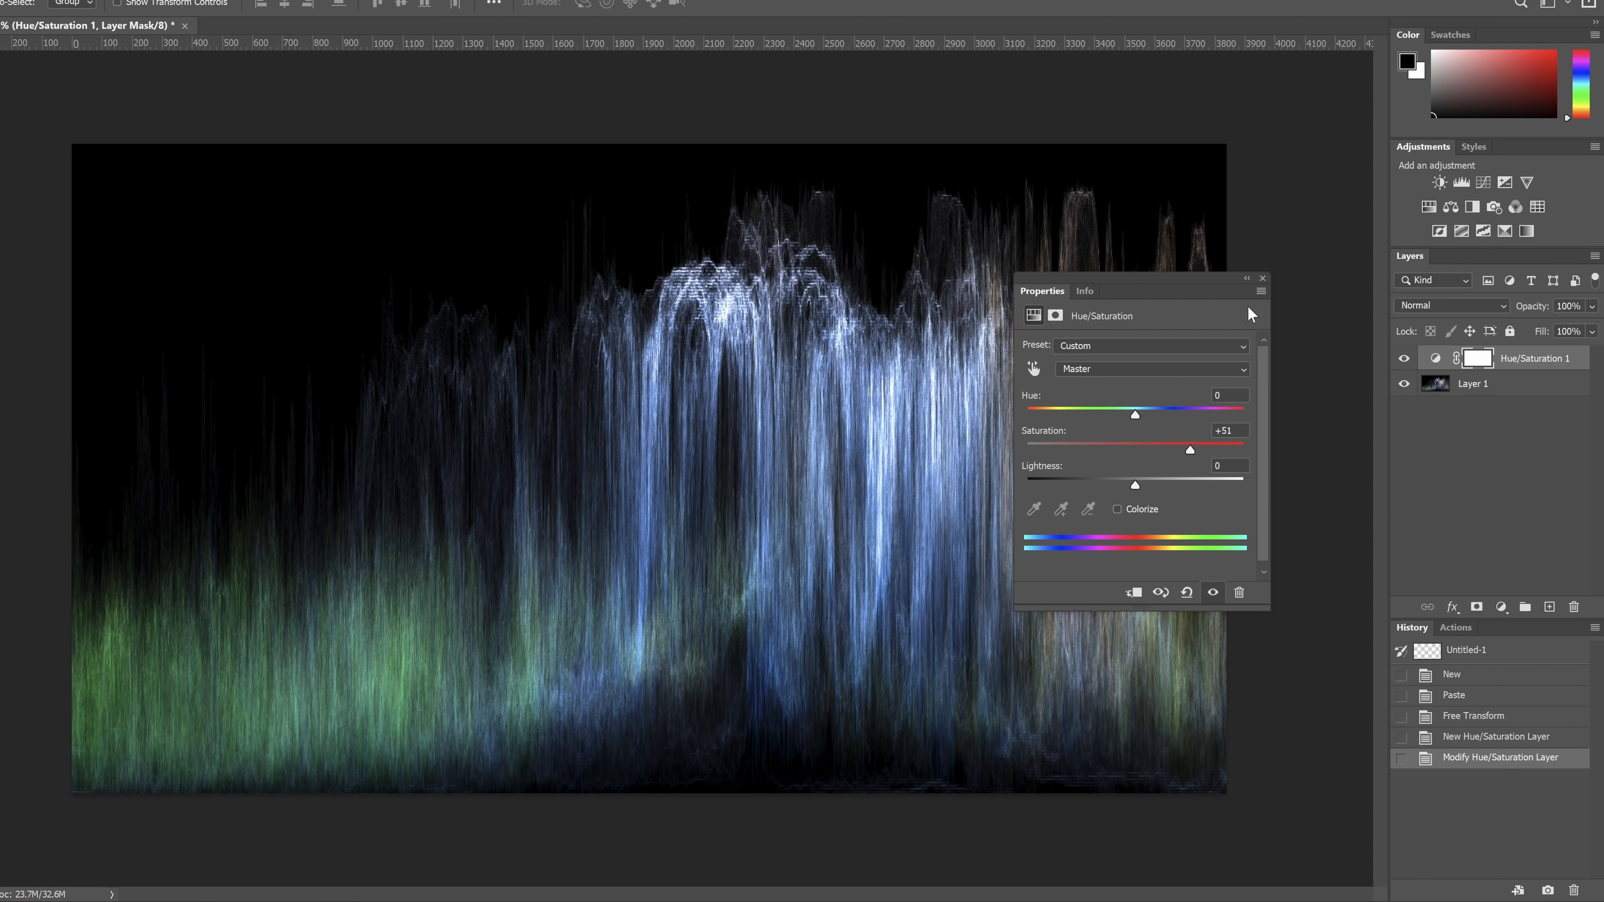
left_click(1261, 279)
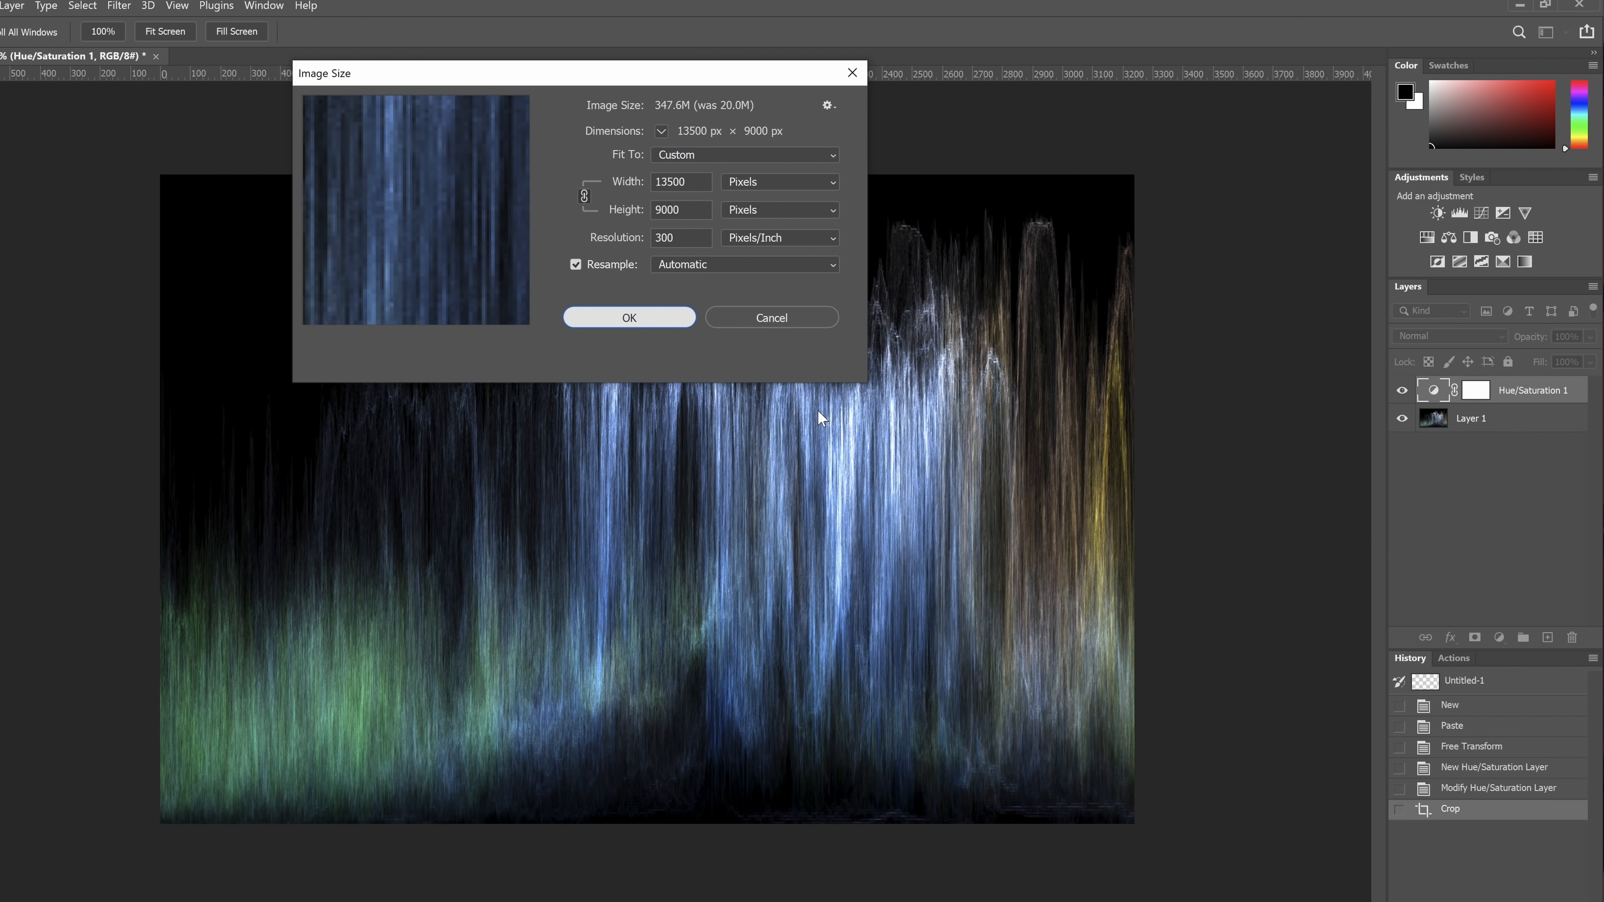
- Confirm the Image Size resize to 13500 × 9000 px at 300 ppi
left_click(628, 317)
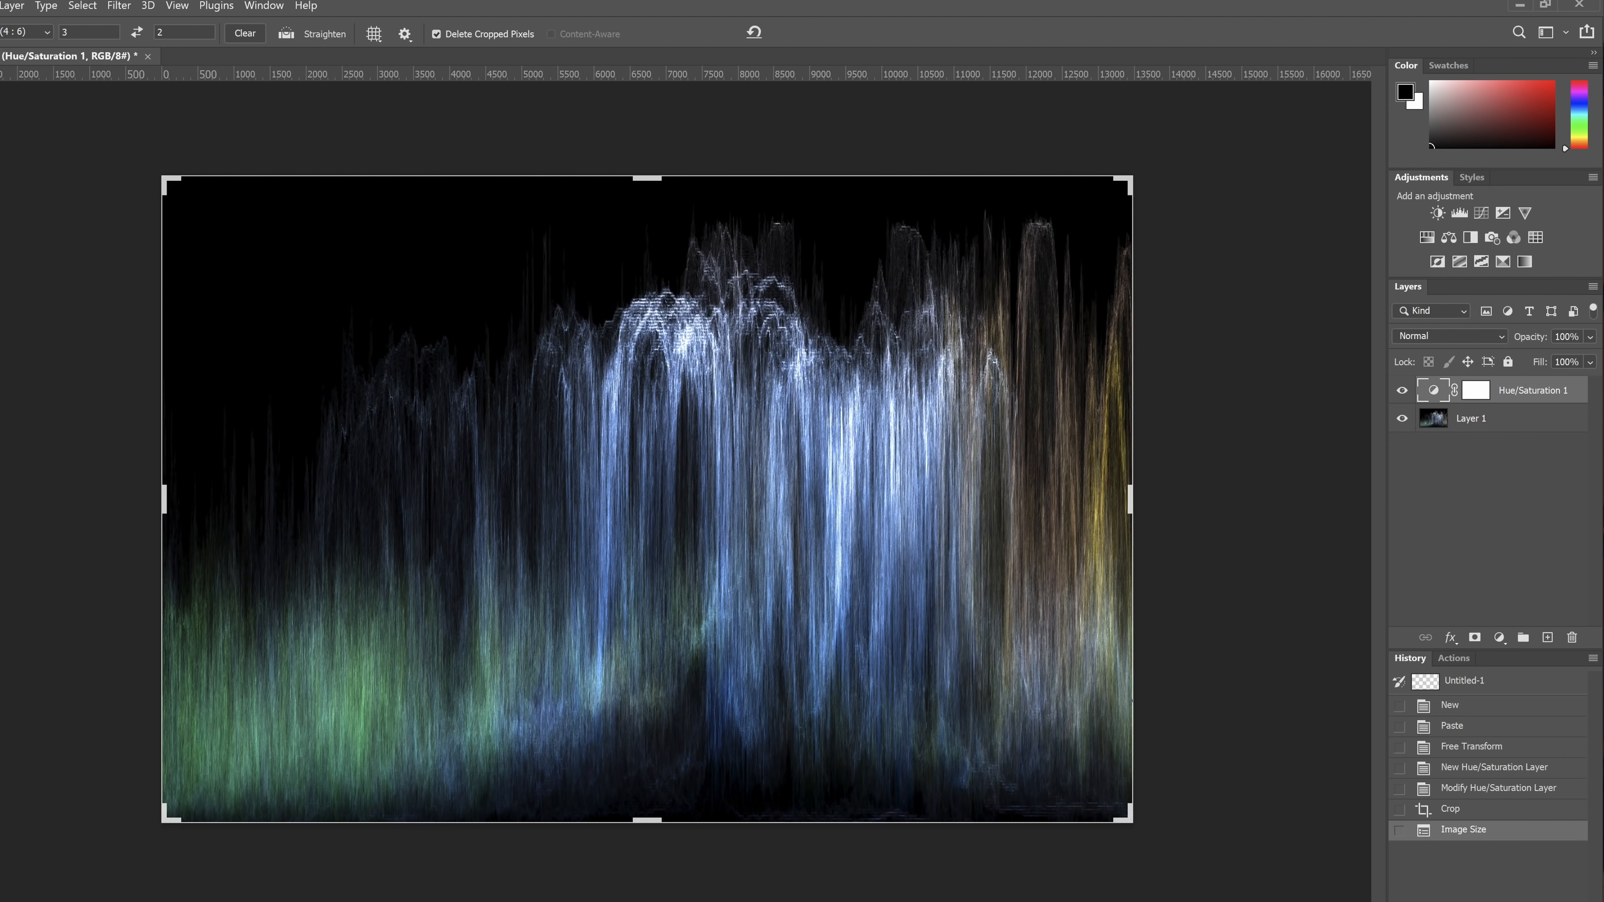
left_click(1436, 261)
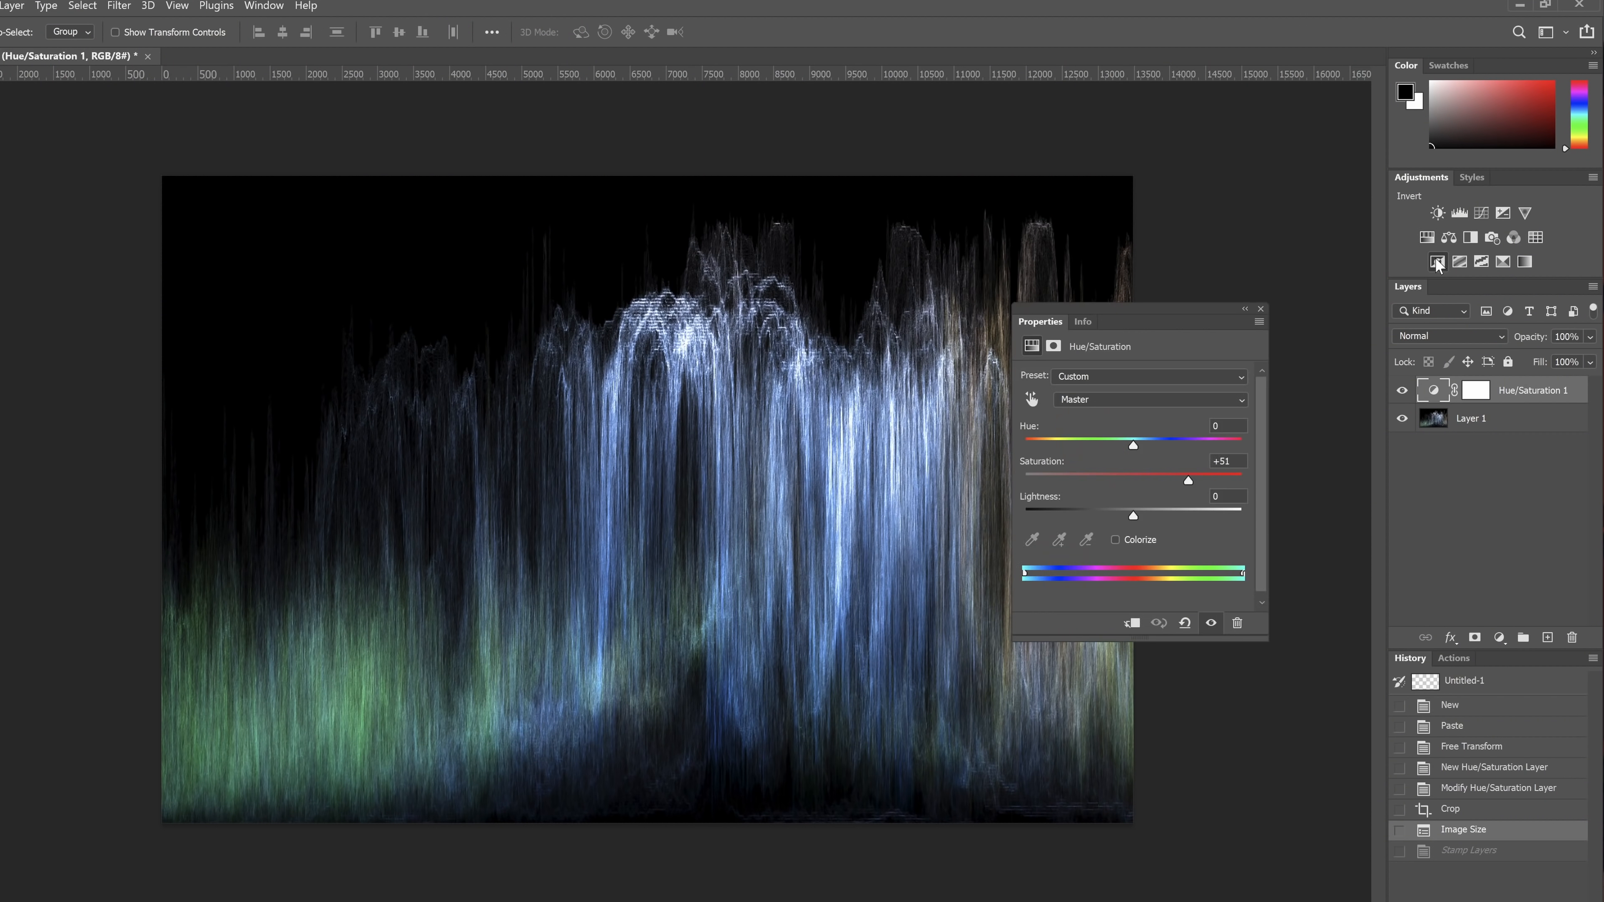
- Add an Invert adjustment layer, turning the waveform into dark strands on a white background
left_click(1436, 262)
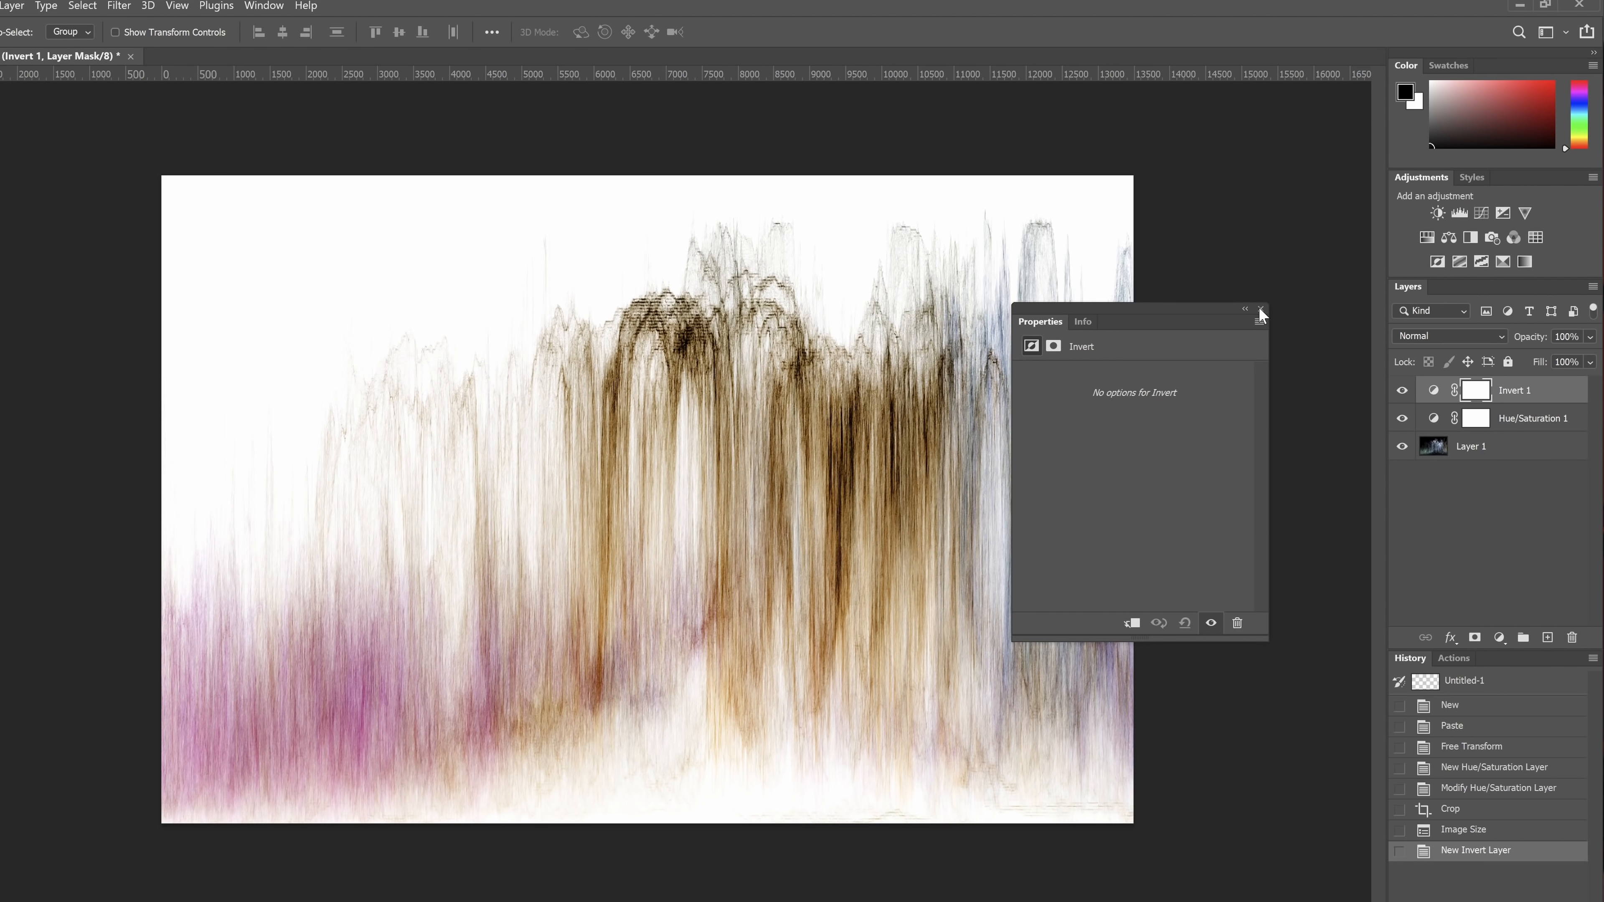
left_click(1260, 313)
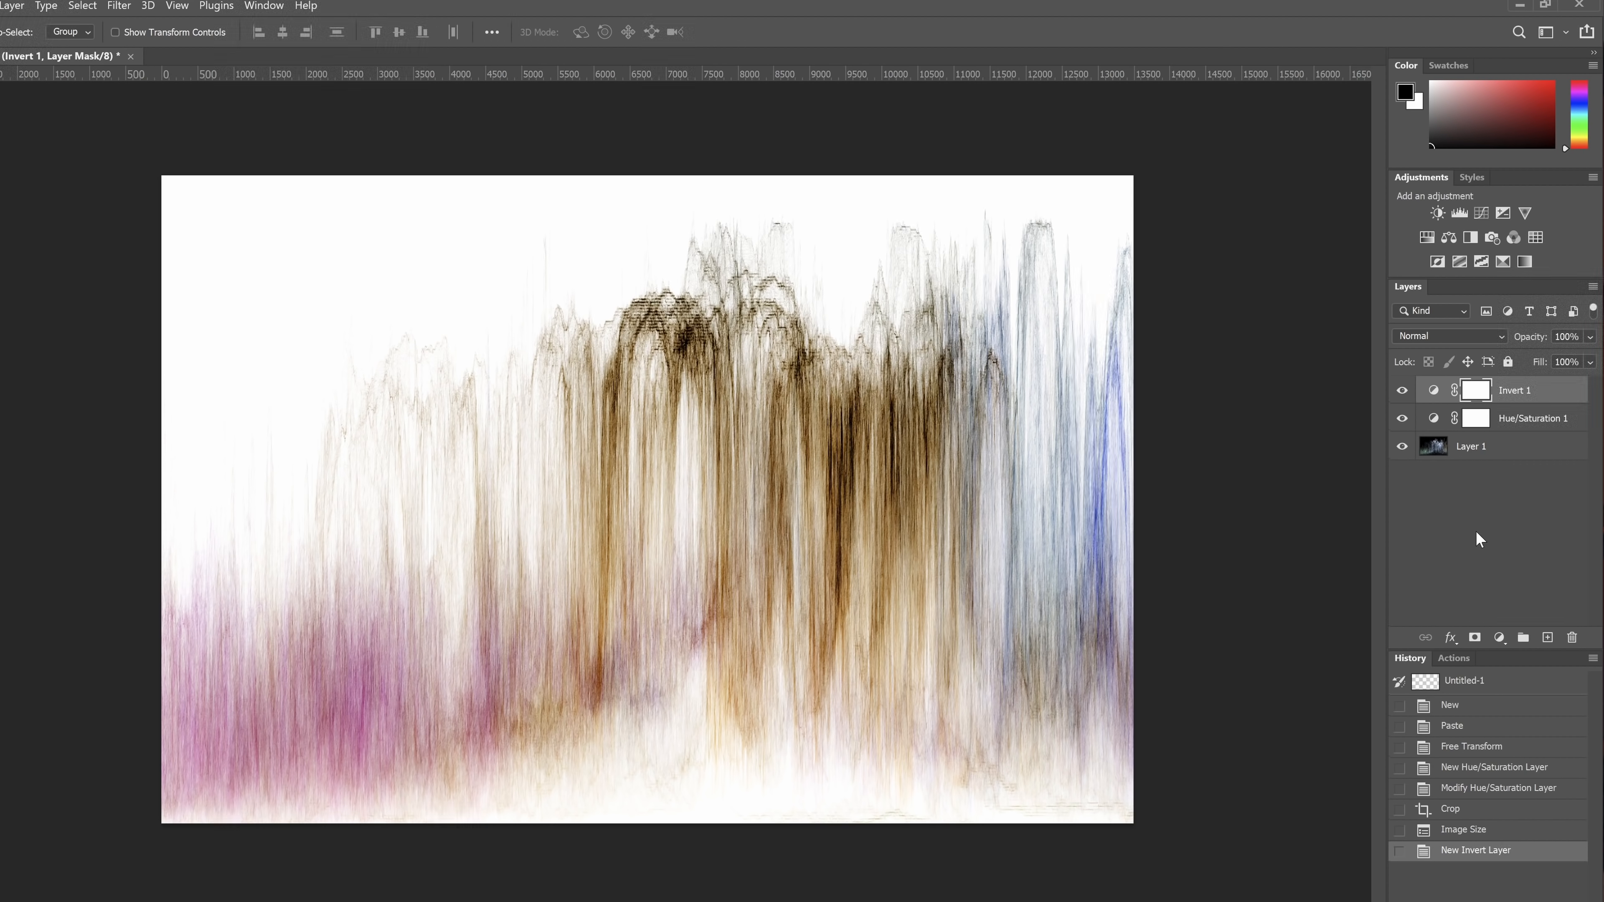
mouse_move(812, 537)
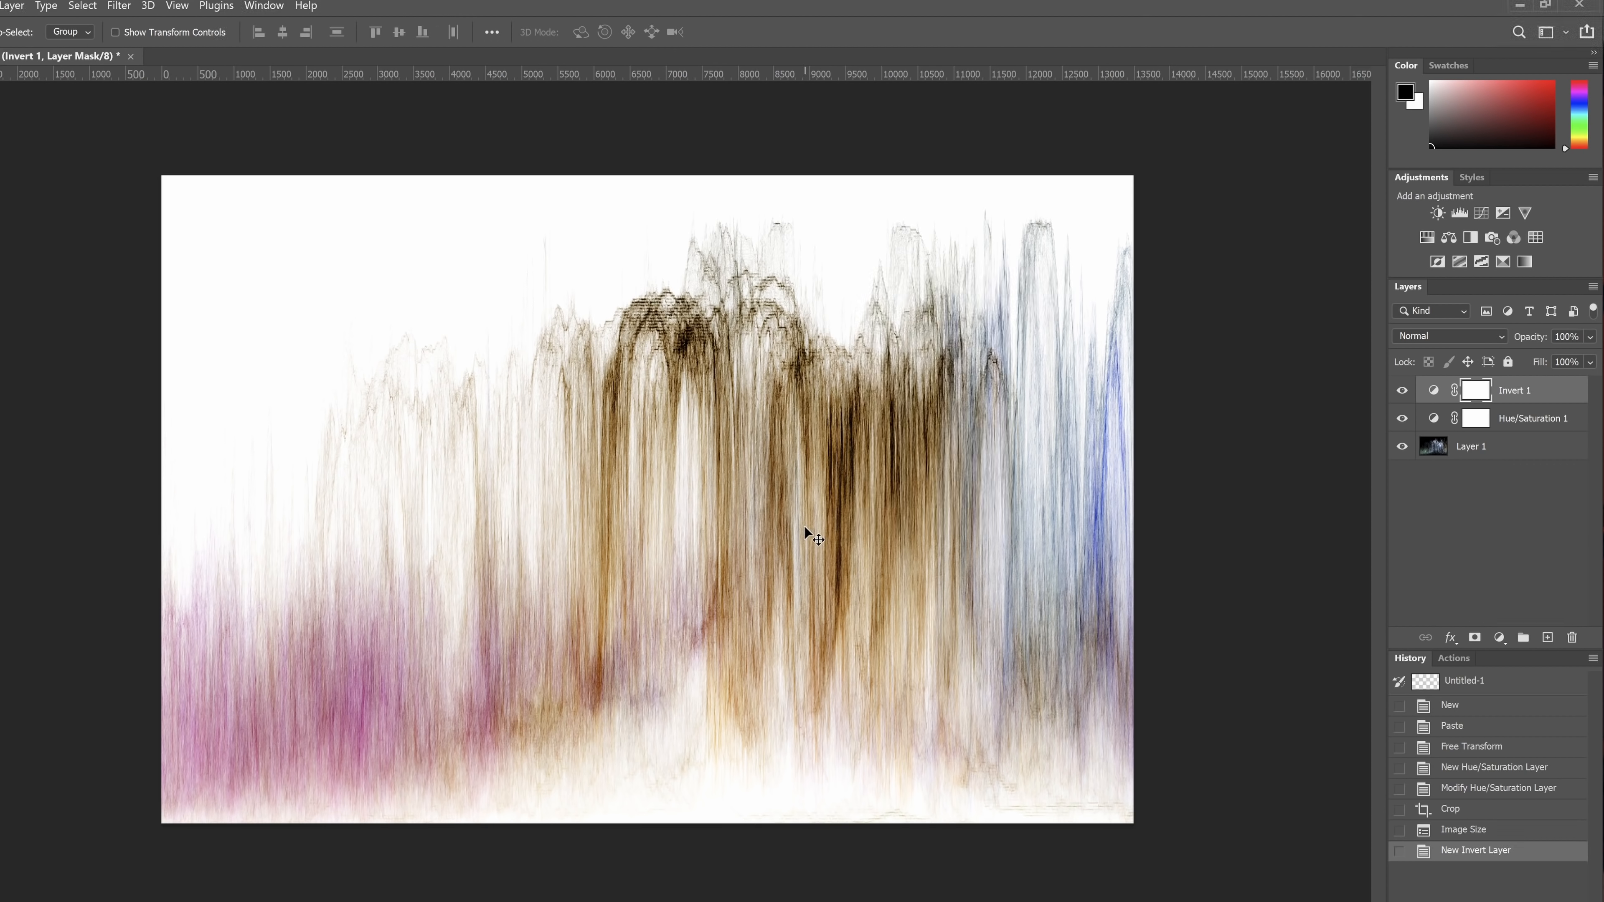